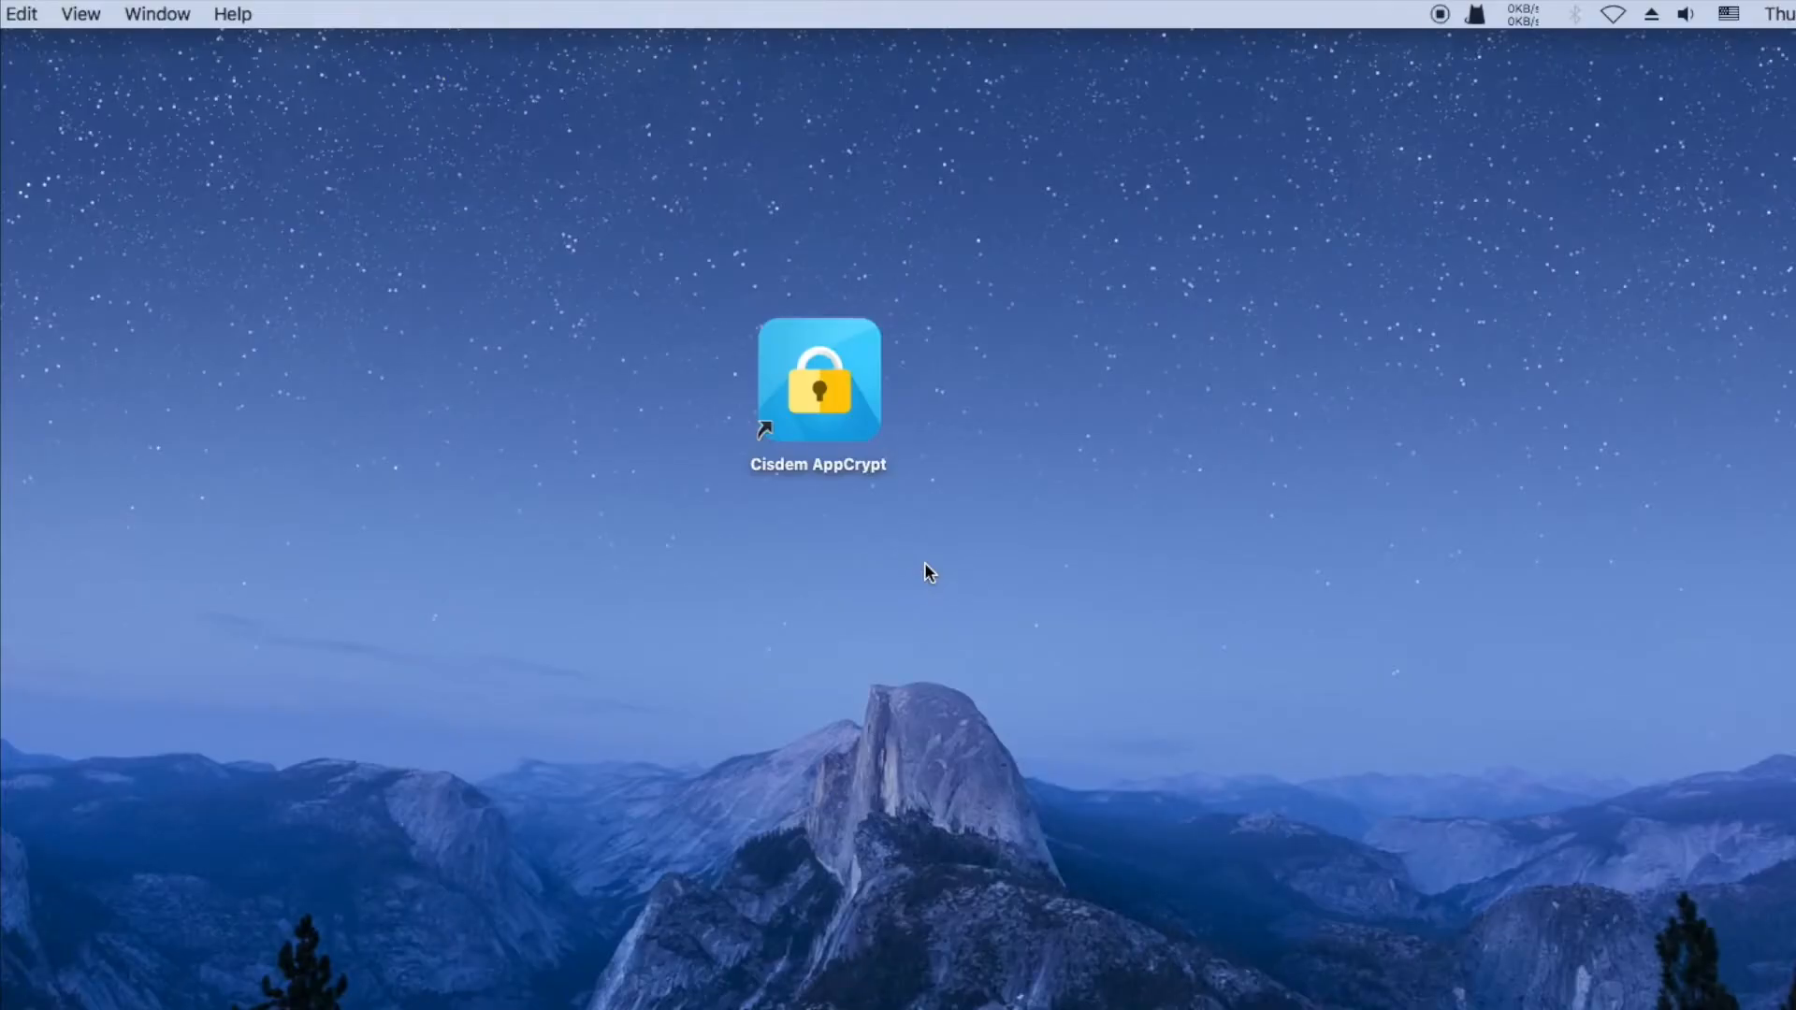
- Launch Cisdem AppCrypt from its desktop shortcut
left_click(818, 380)
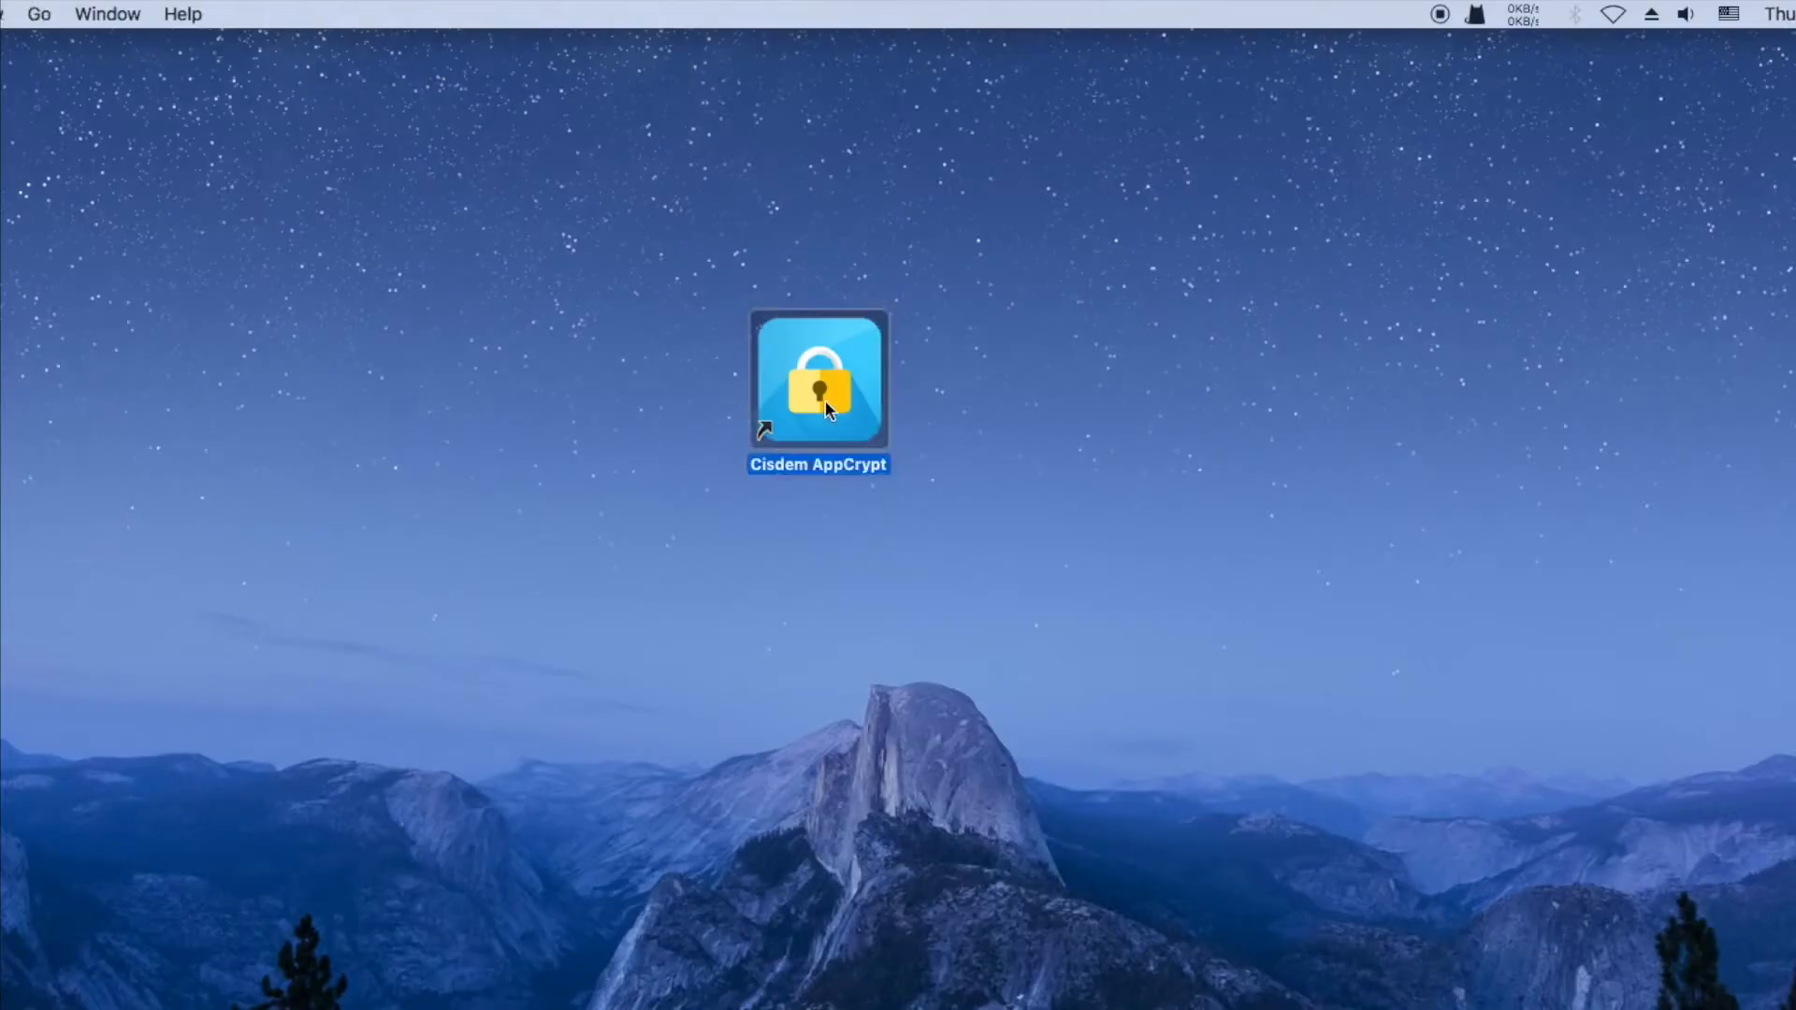
double_click(818, 378)
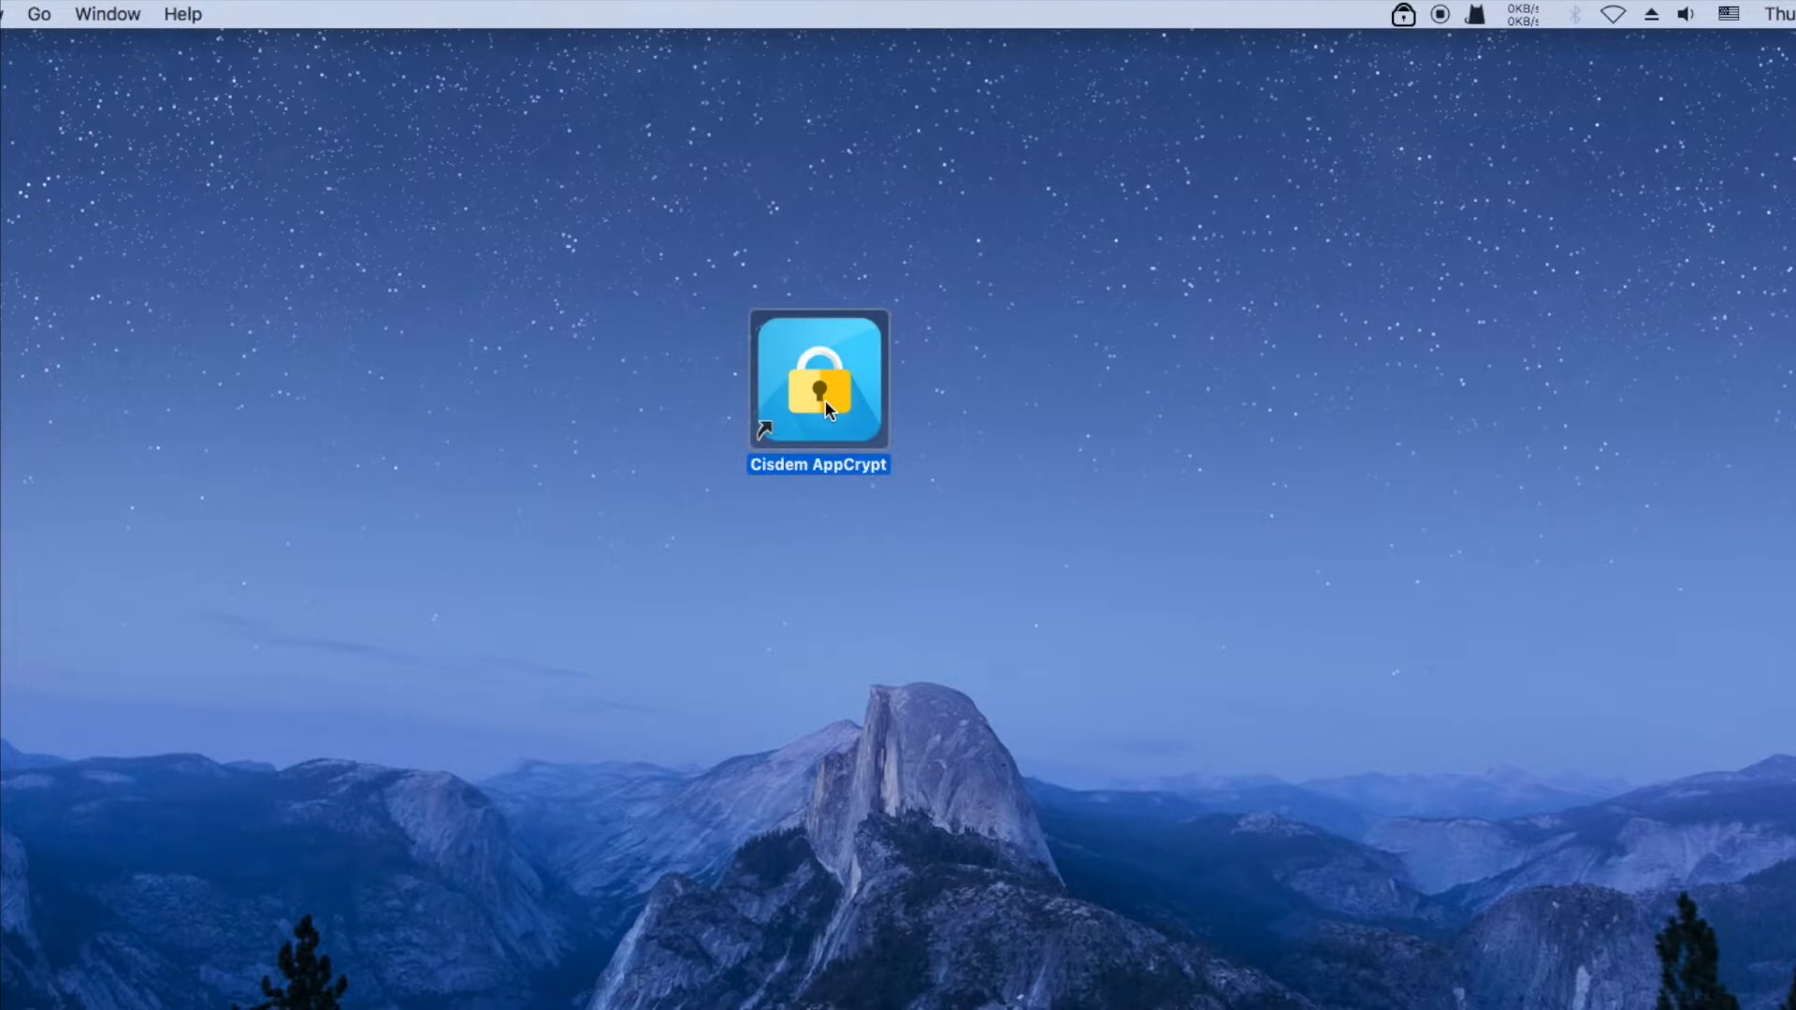
- Submit the new AppCrypt password and unlock the app with it
double_click(817, 380)
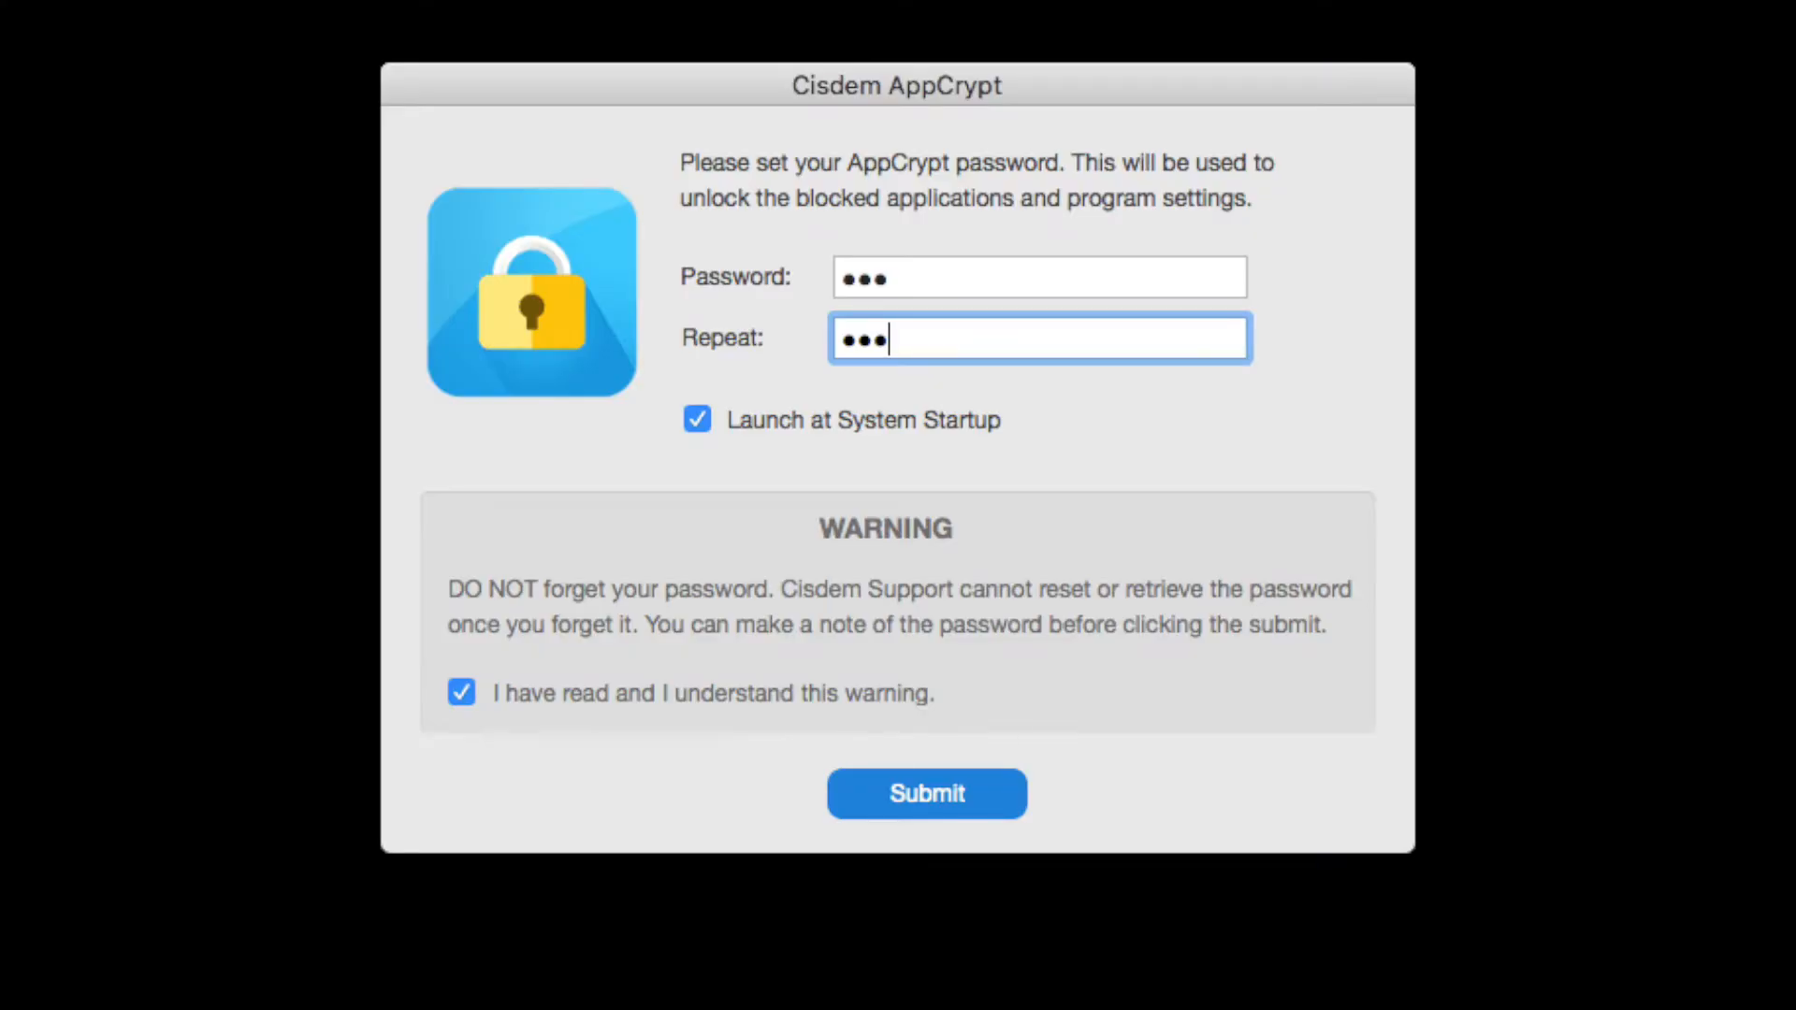
left_click(925, 793)
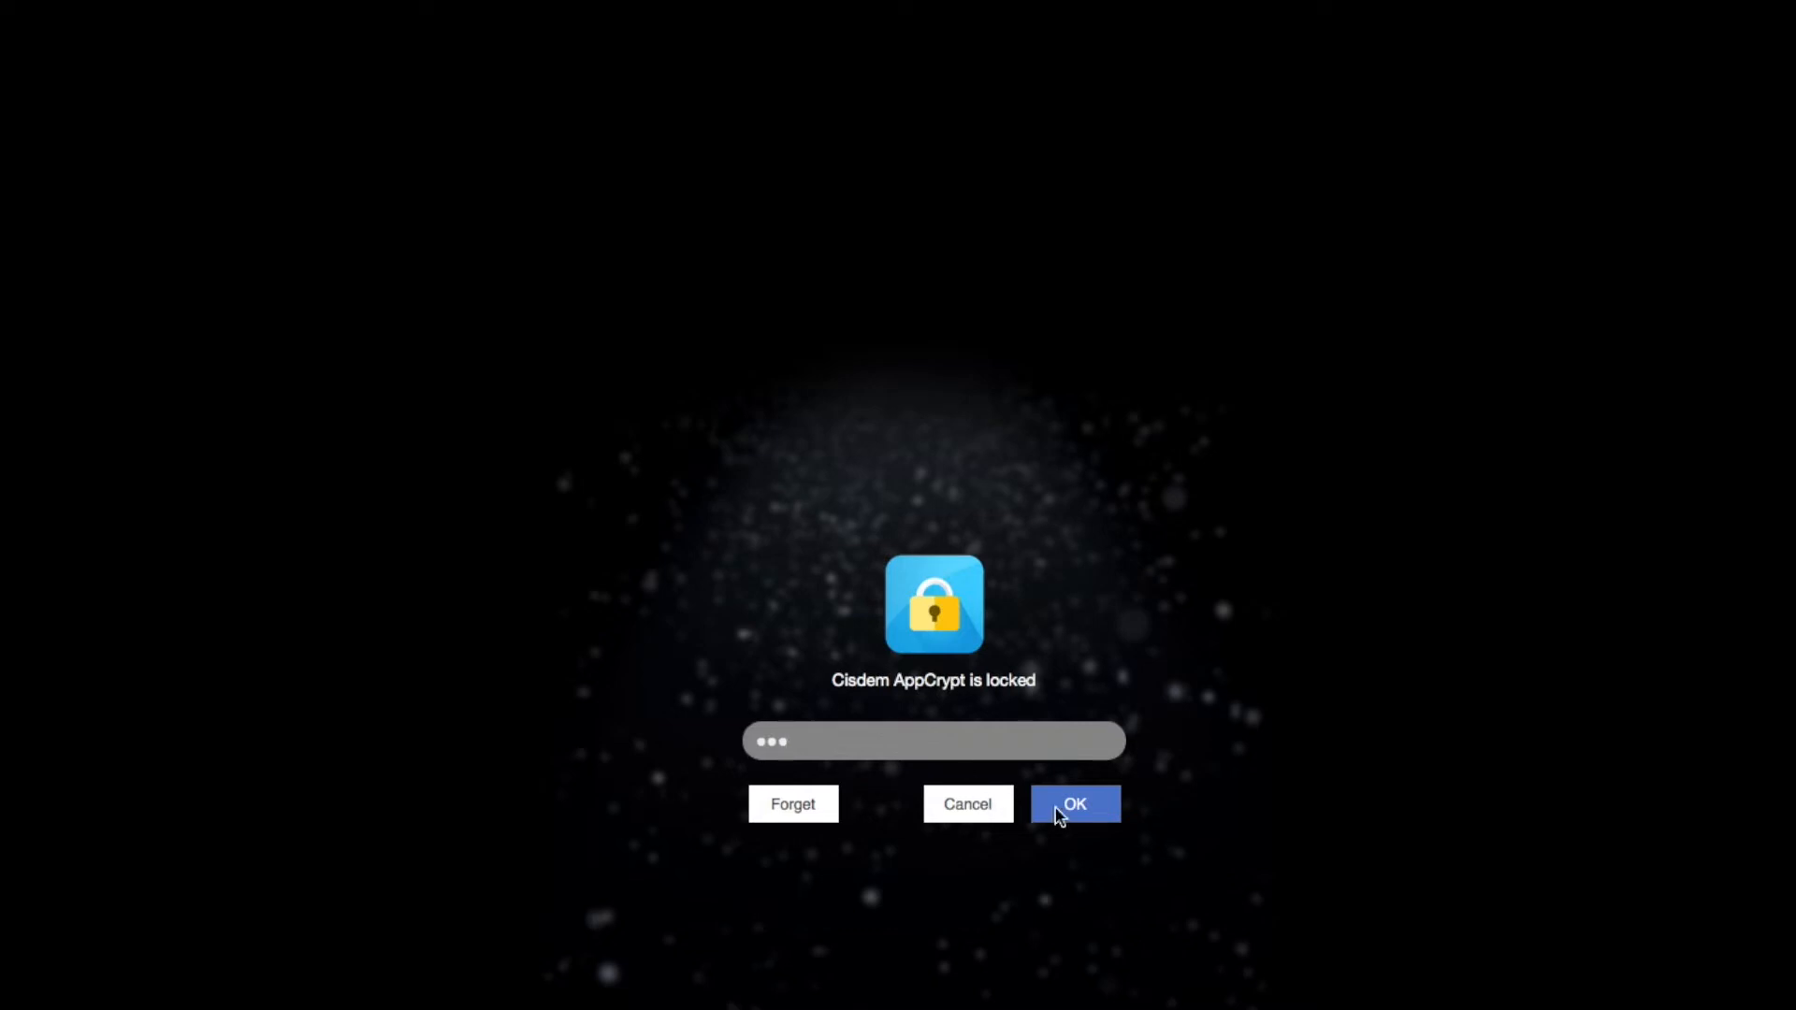
left_click(1072, 802)
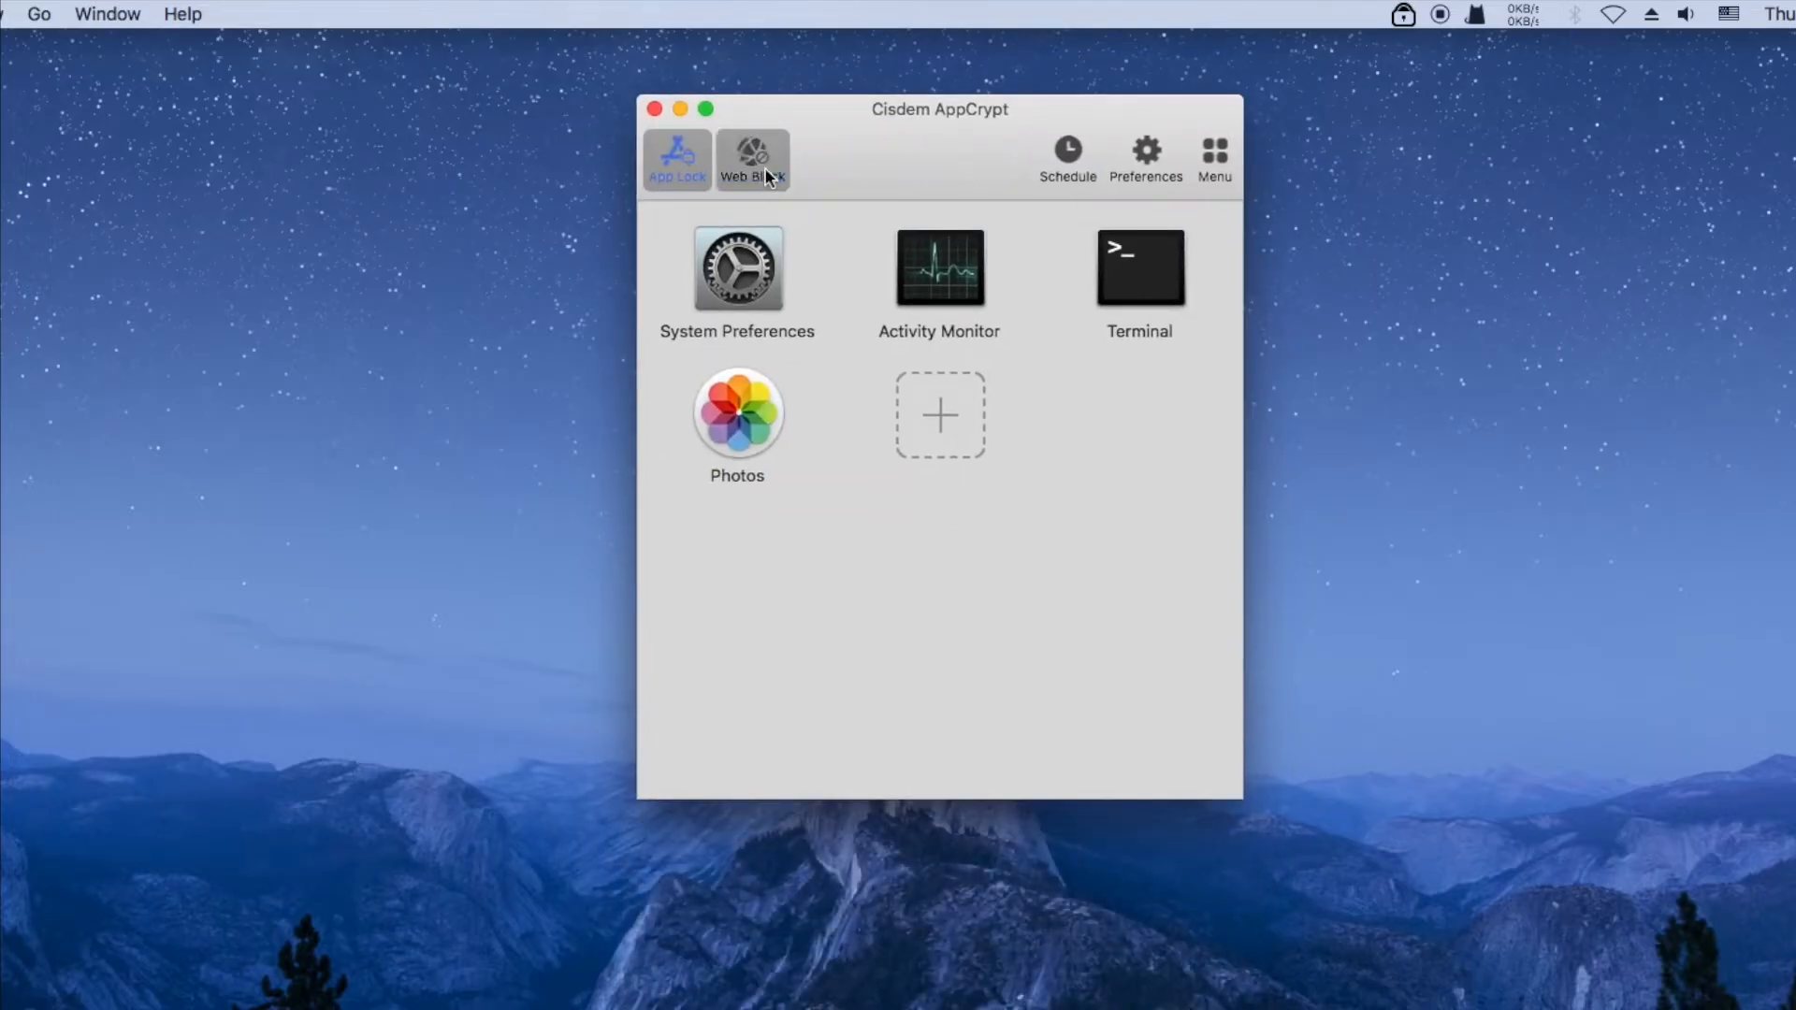
- Add xvideos.com to the Web Block list
left_click(752, 158)
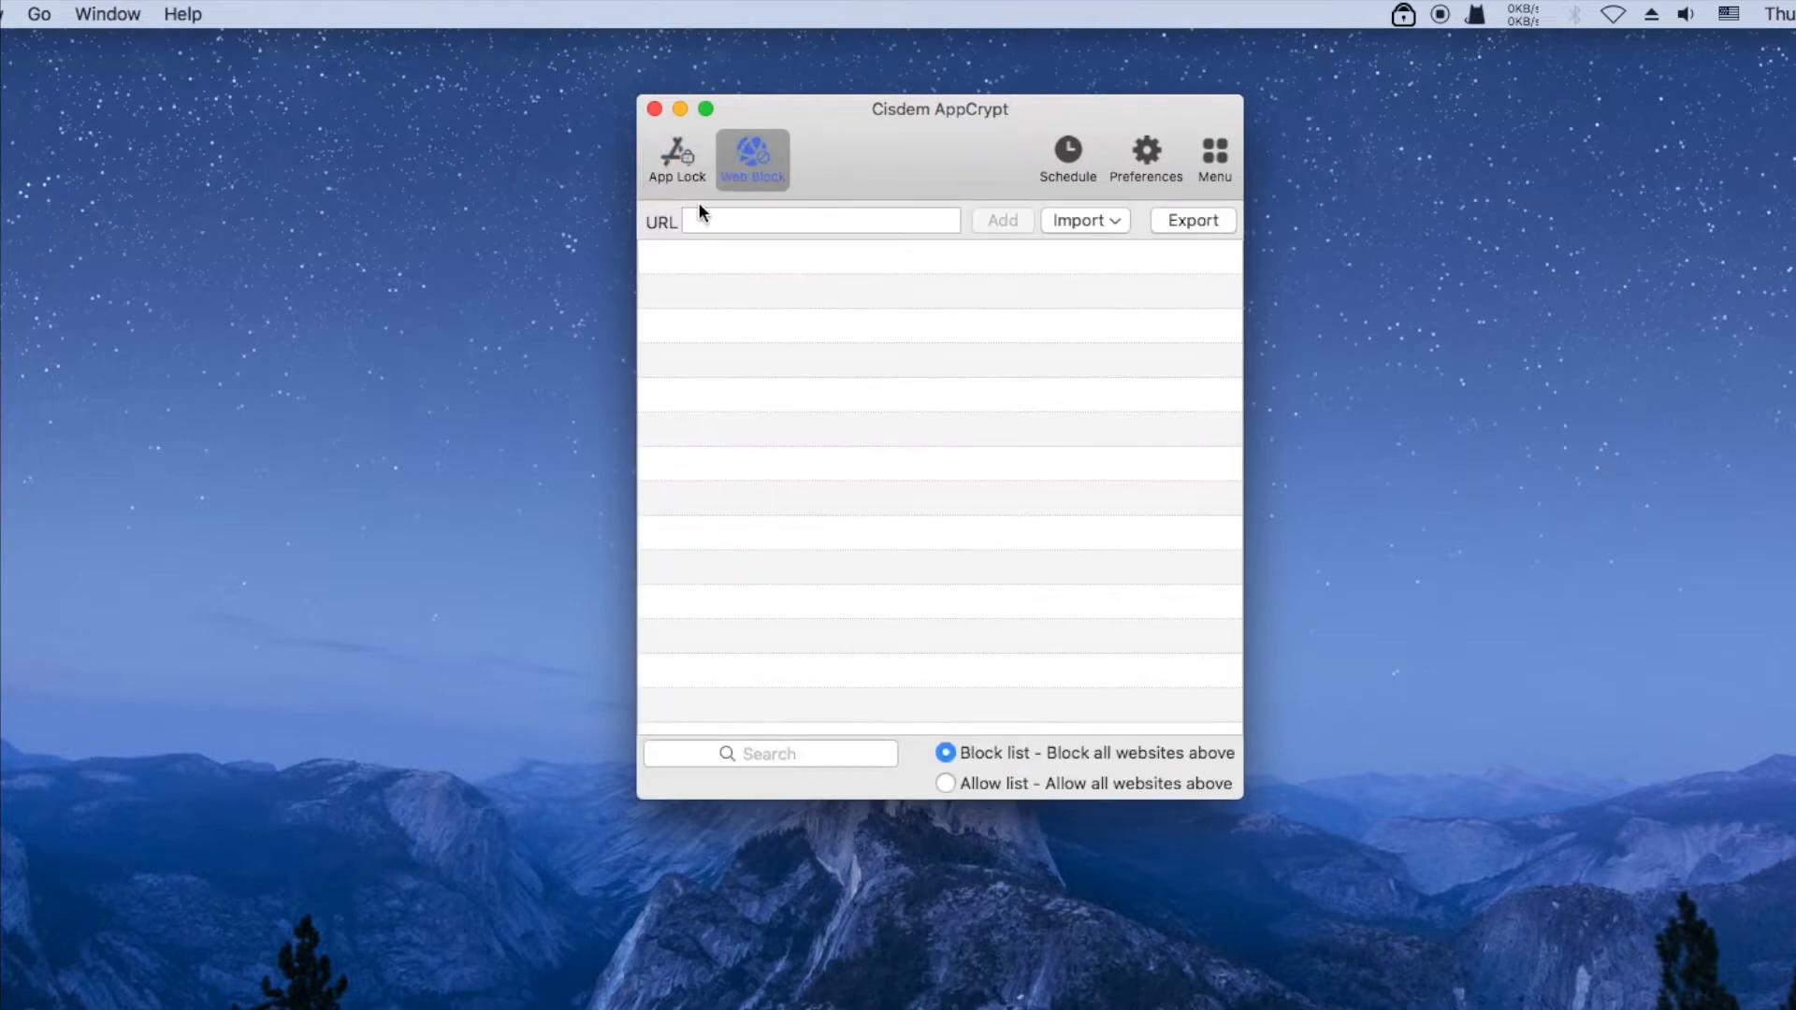
left_click(820, 221)
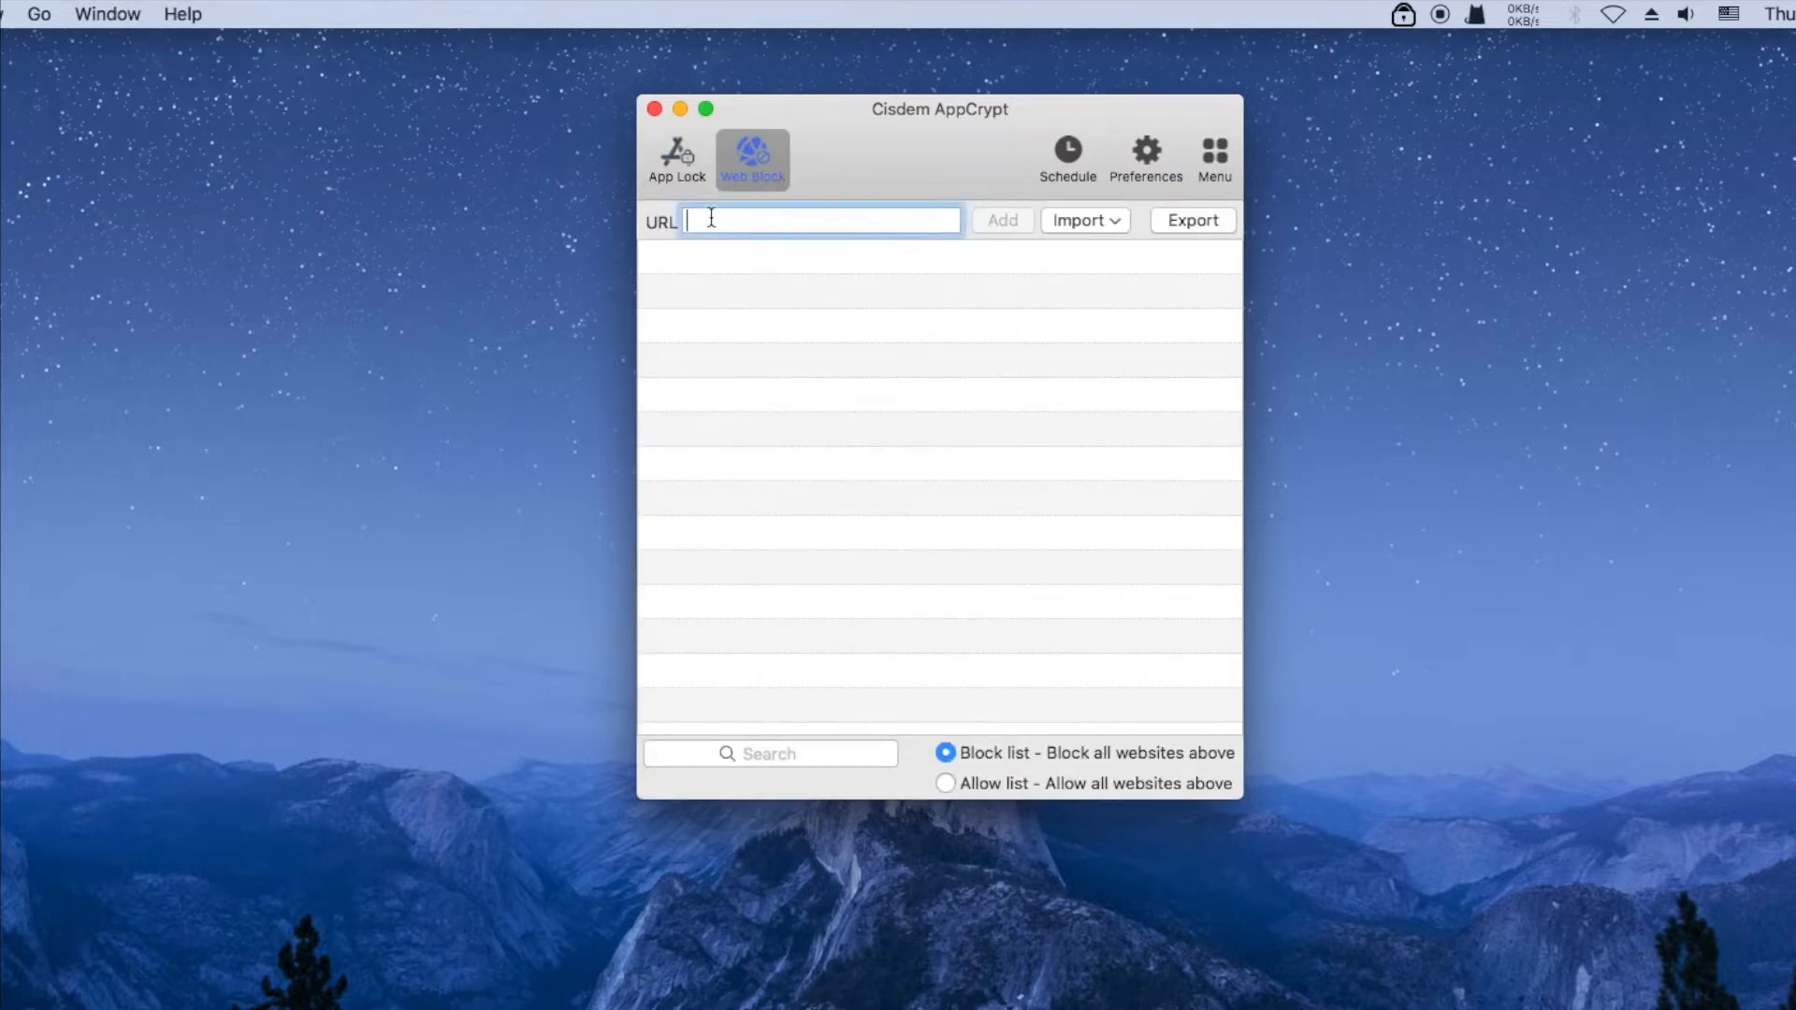
type("xvideos.com")
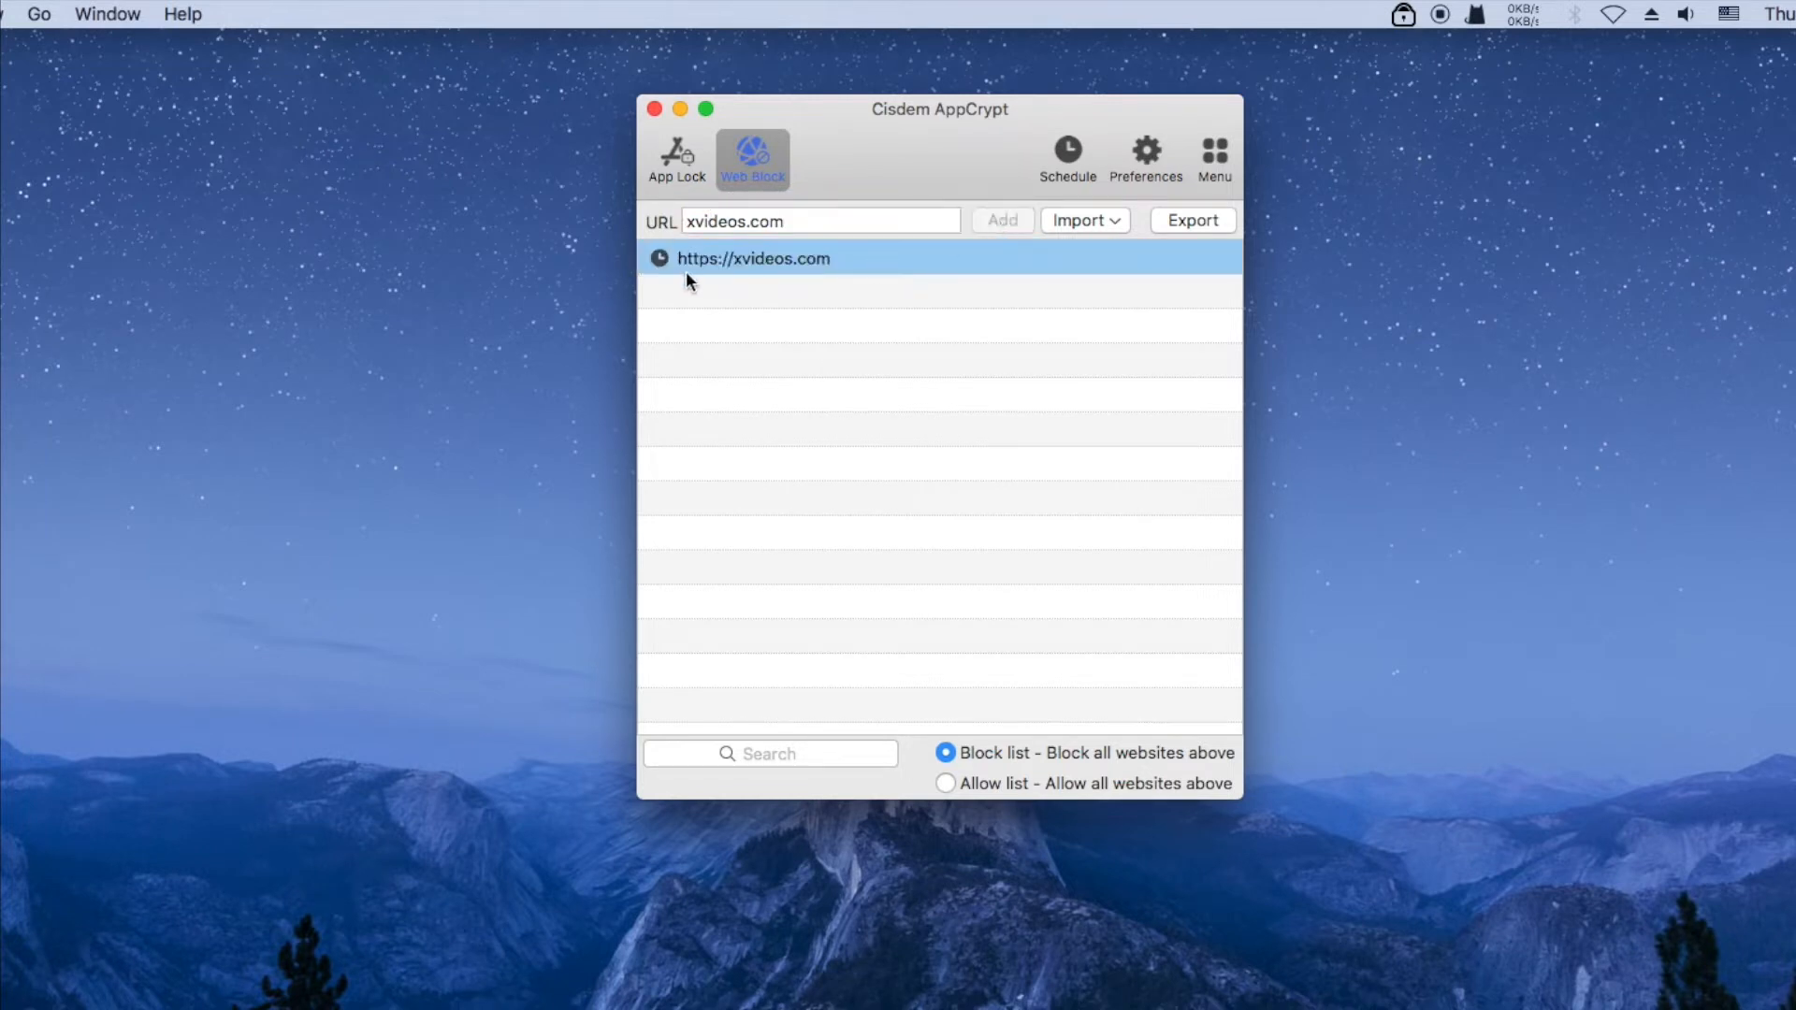
left_click(655, 108)
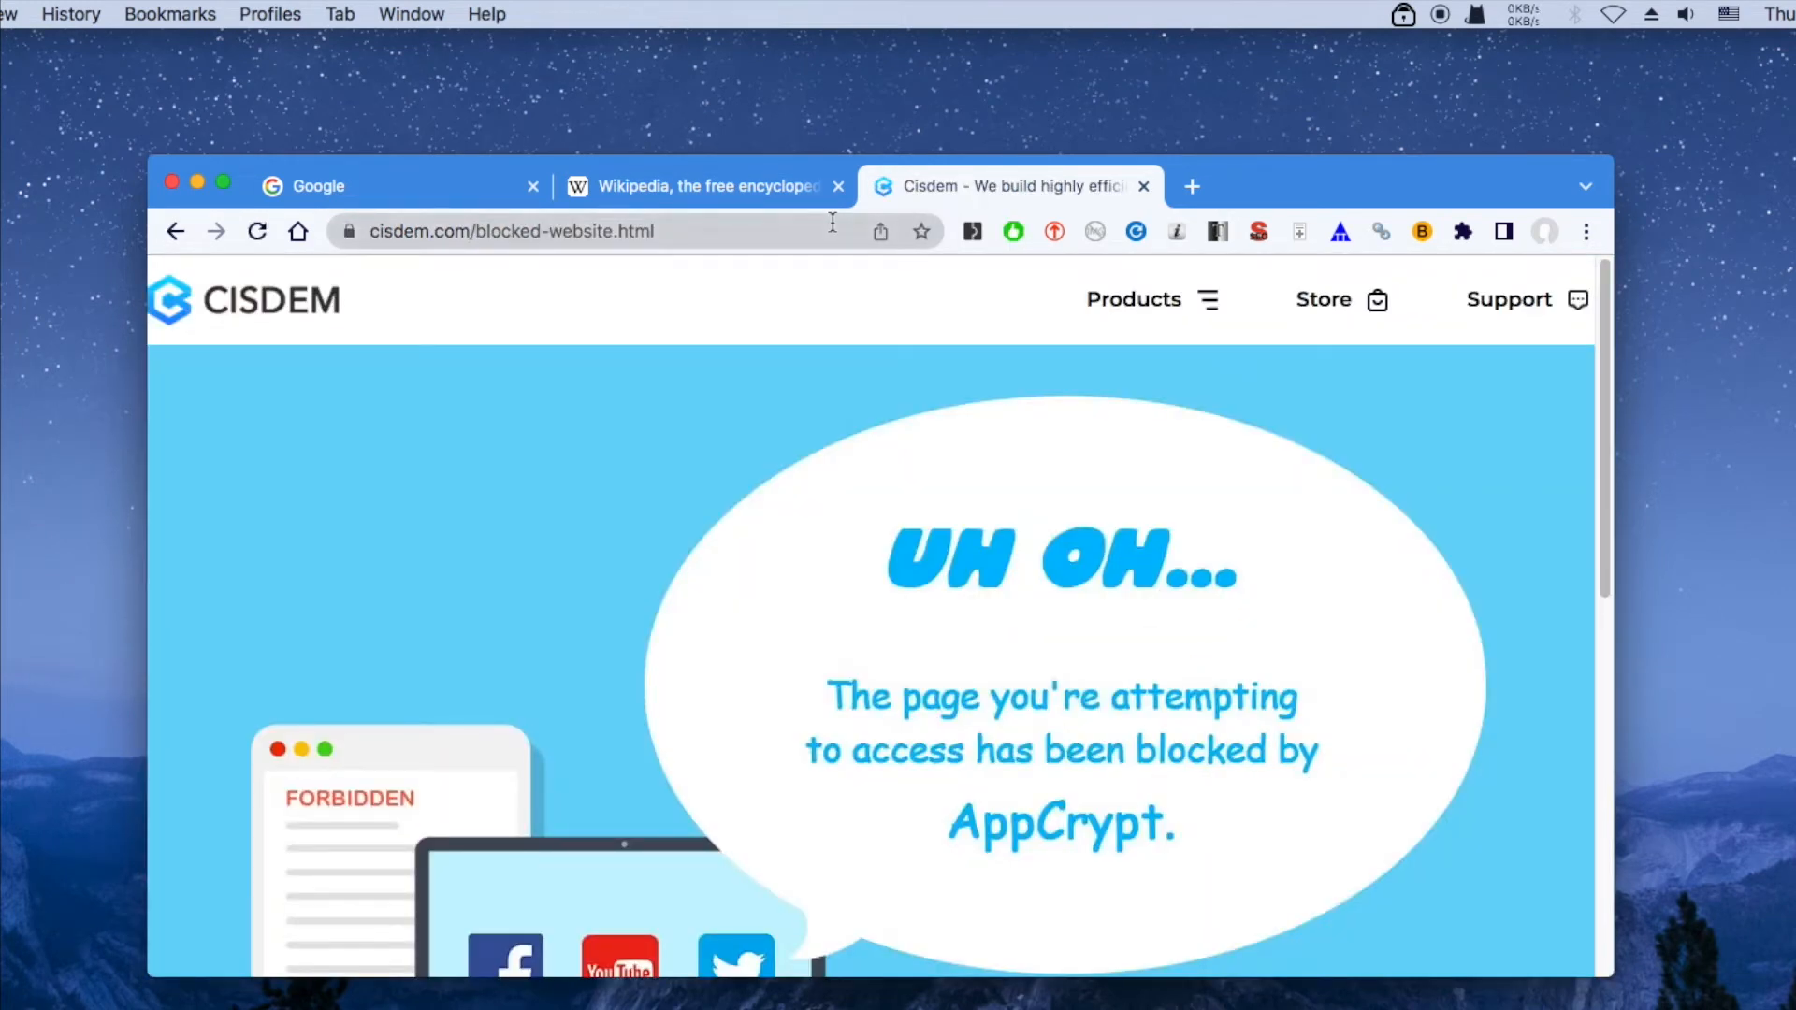
- Reopen AppCrypt's main window from its menu bar icon
left_click(1401, 13)
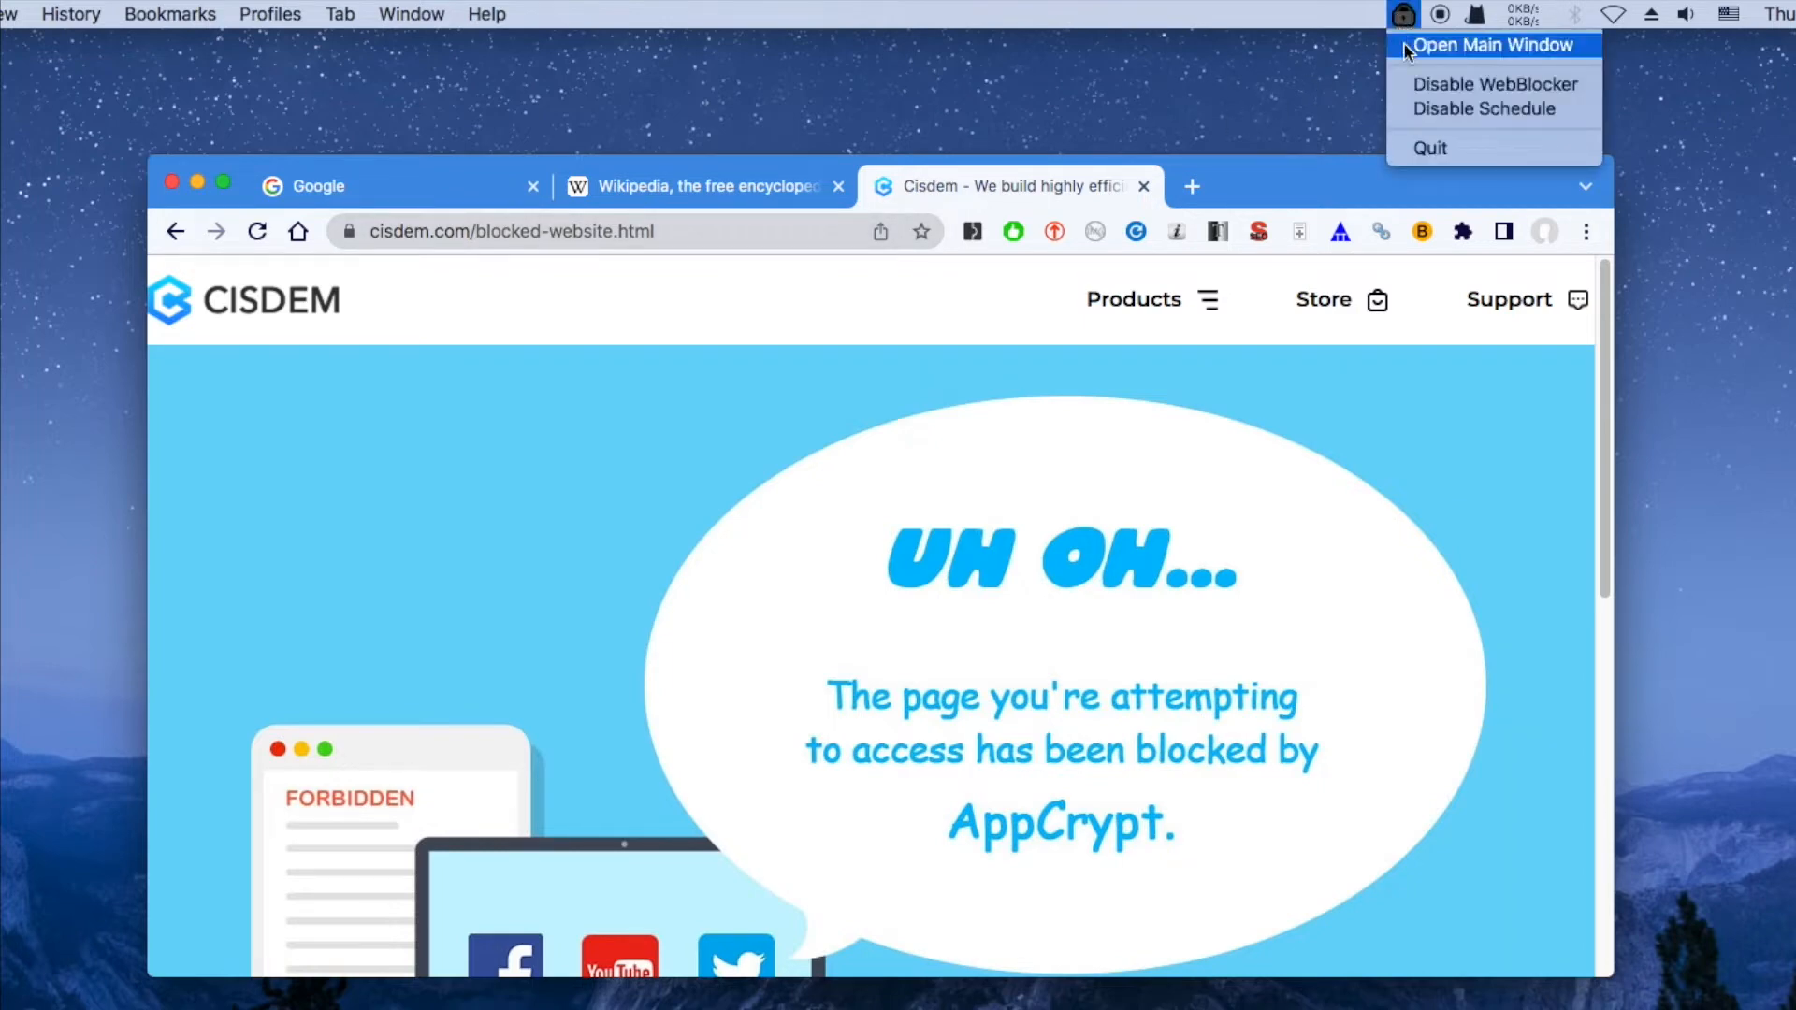
left_click(1491, 45)
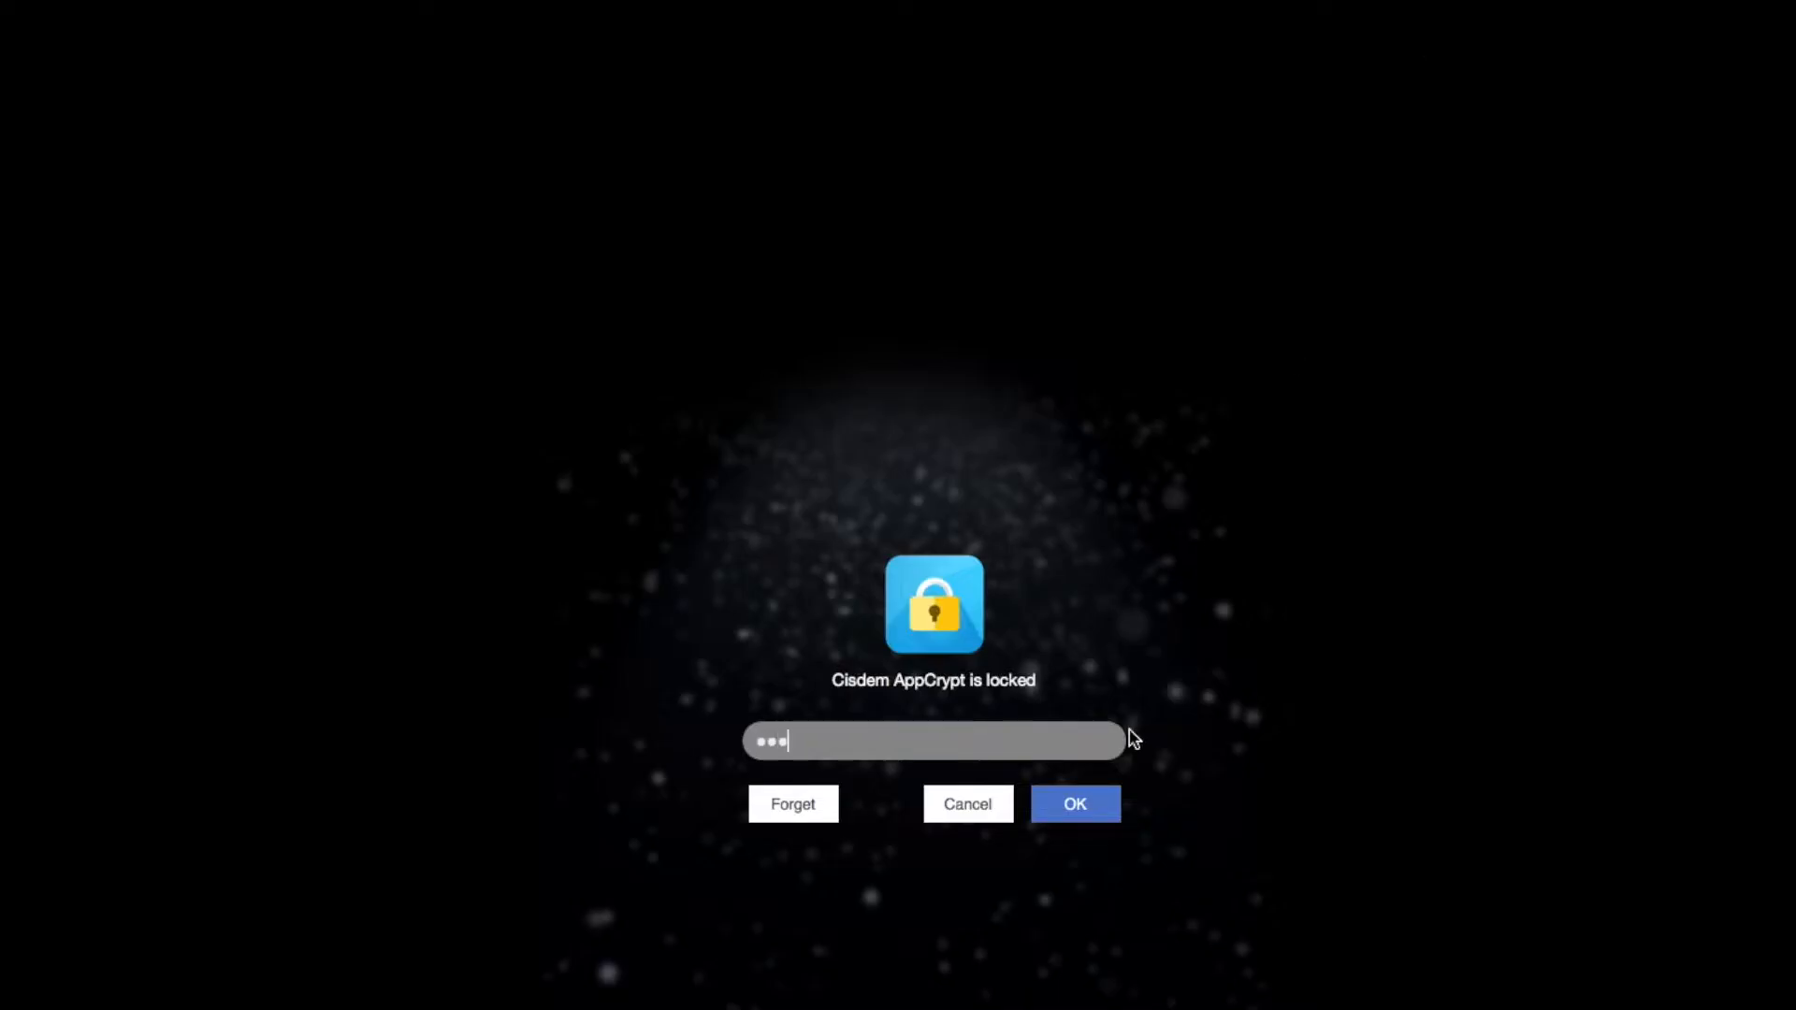
- Unlock AppCrypt and import the ready-made Porn Sites list into the block list
left_click(1074, 803)
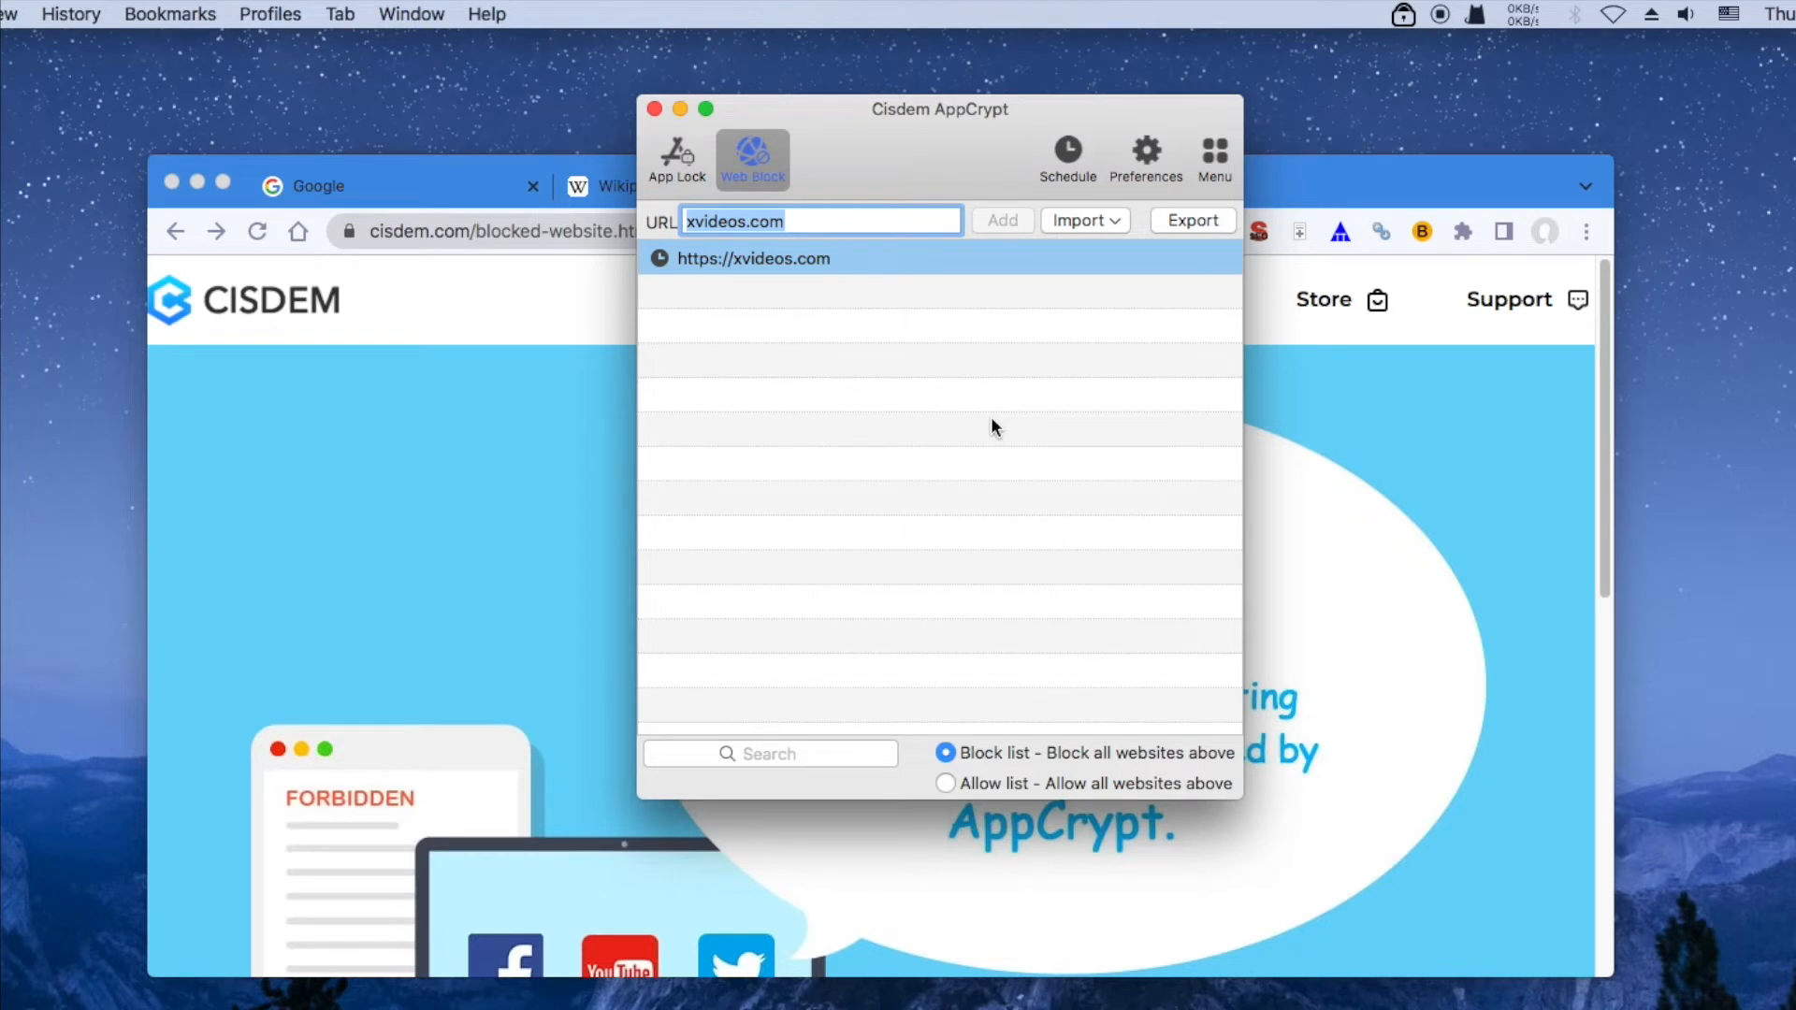
mouse_move(1090, 228)
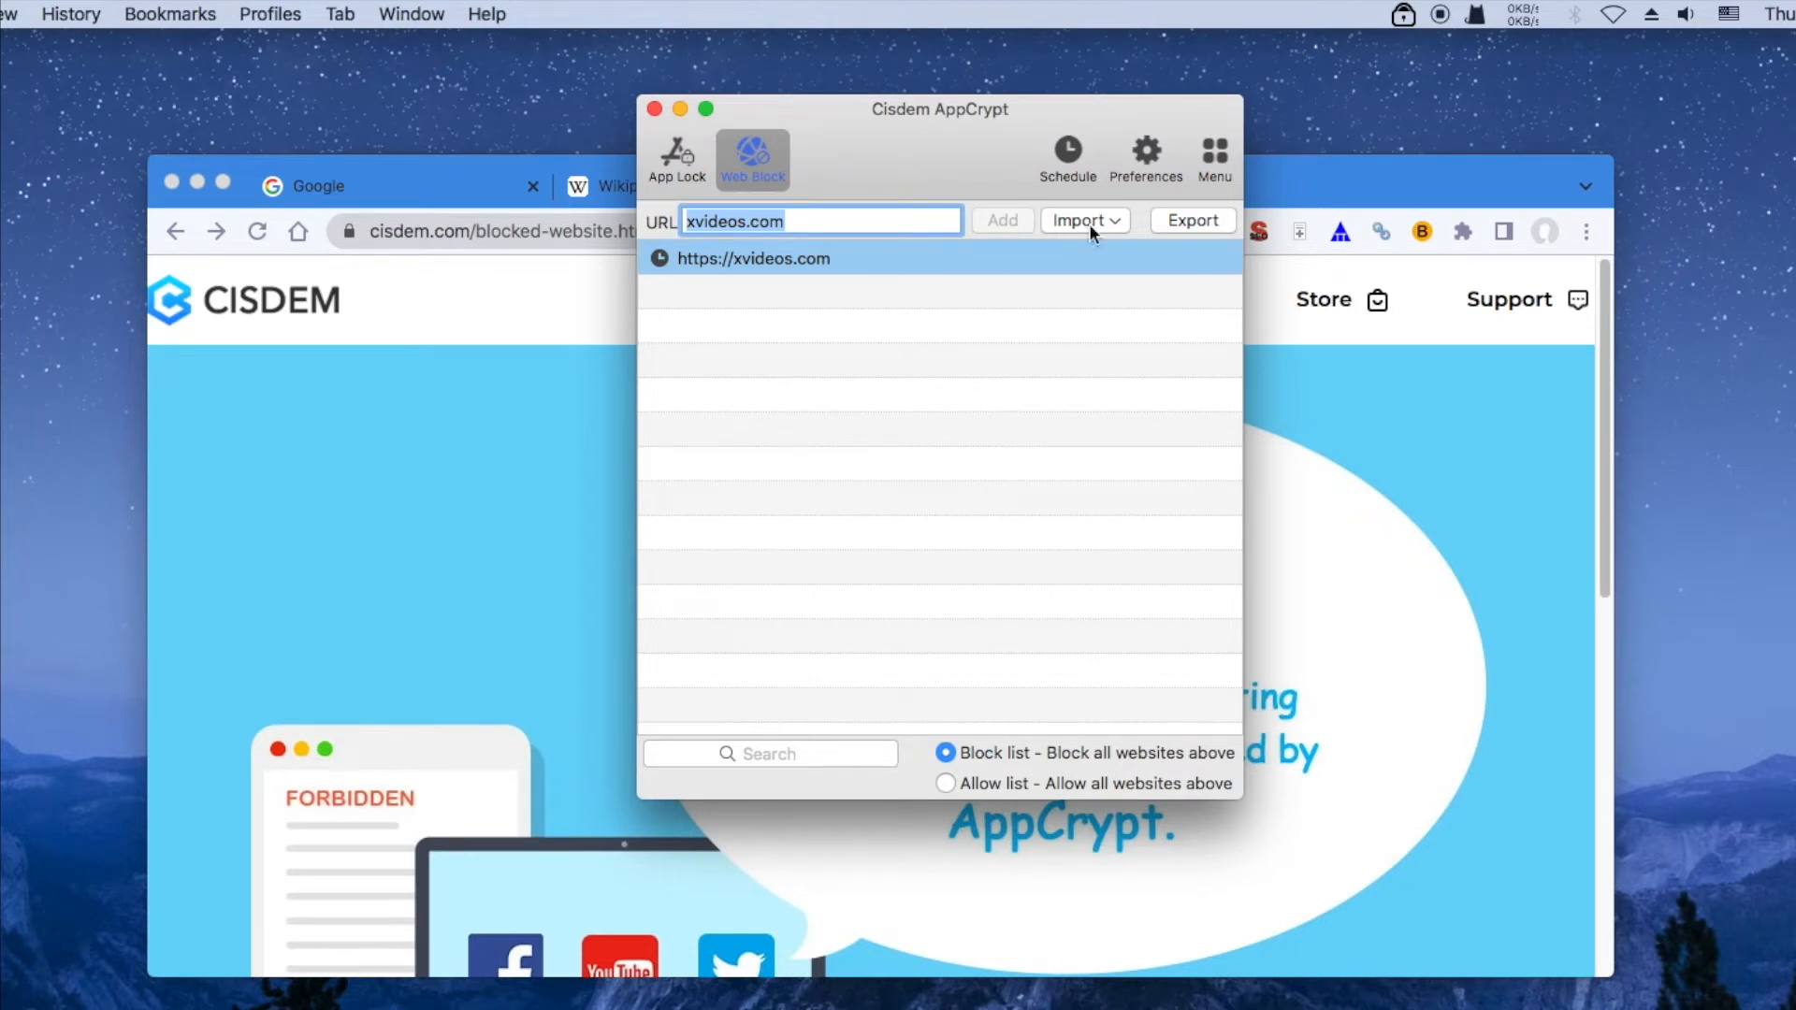
left_click(1083, 221)
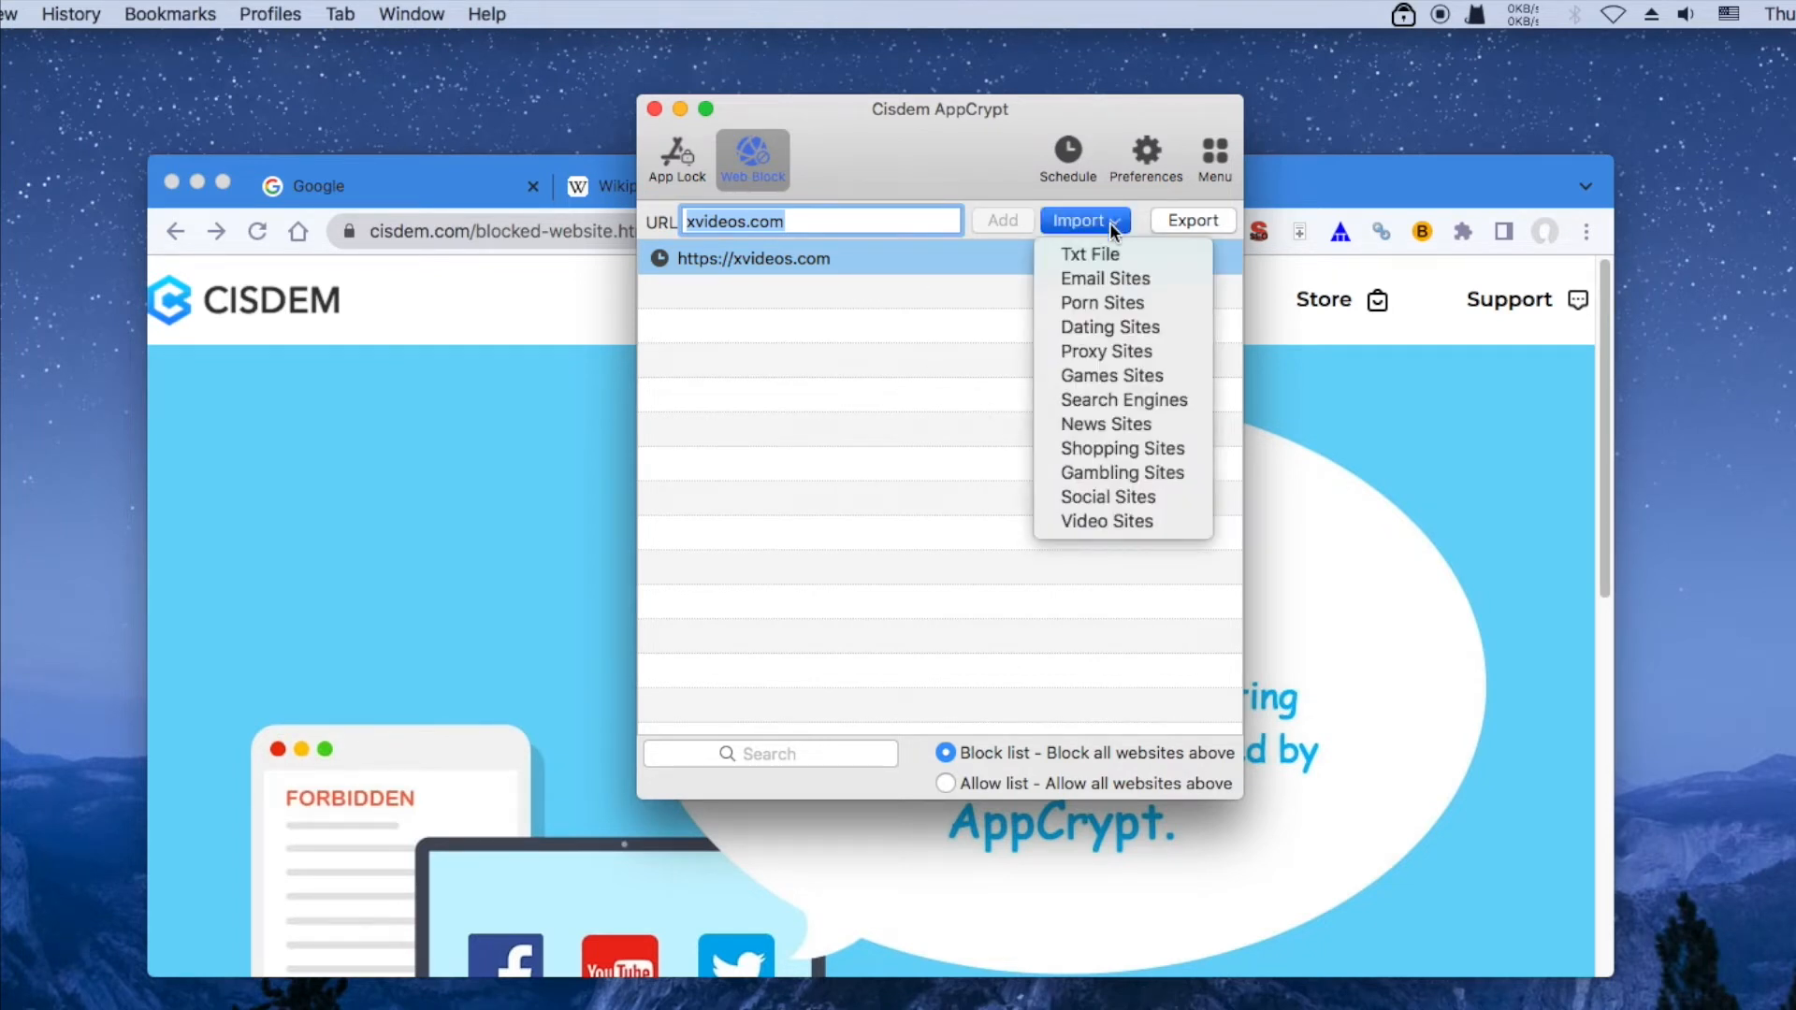
mouse_move(1101, 303)
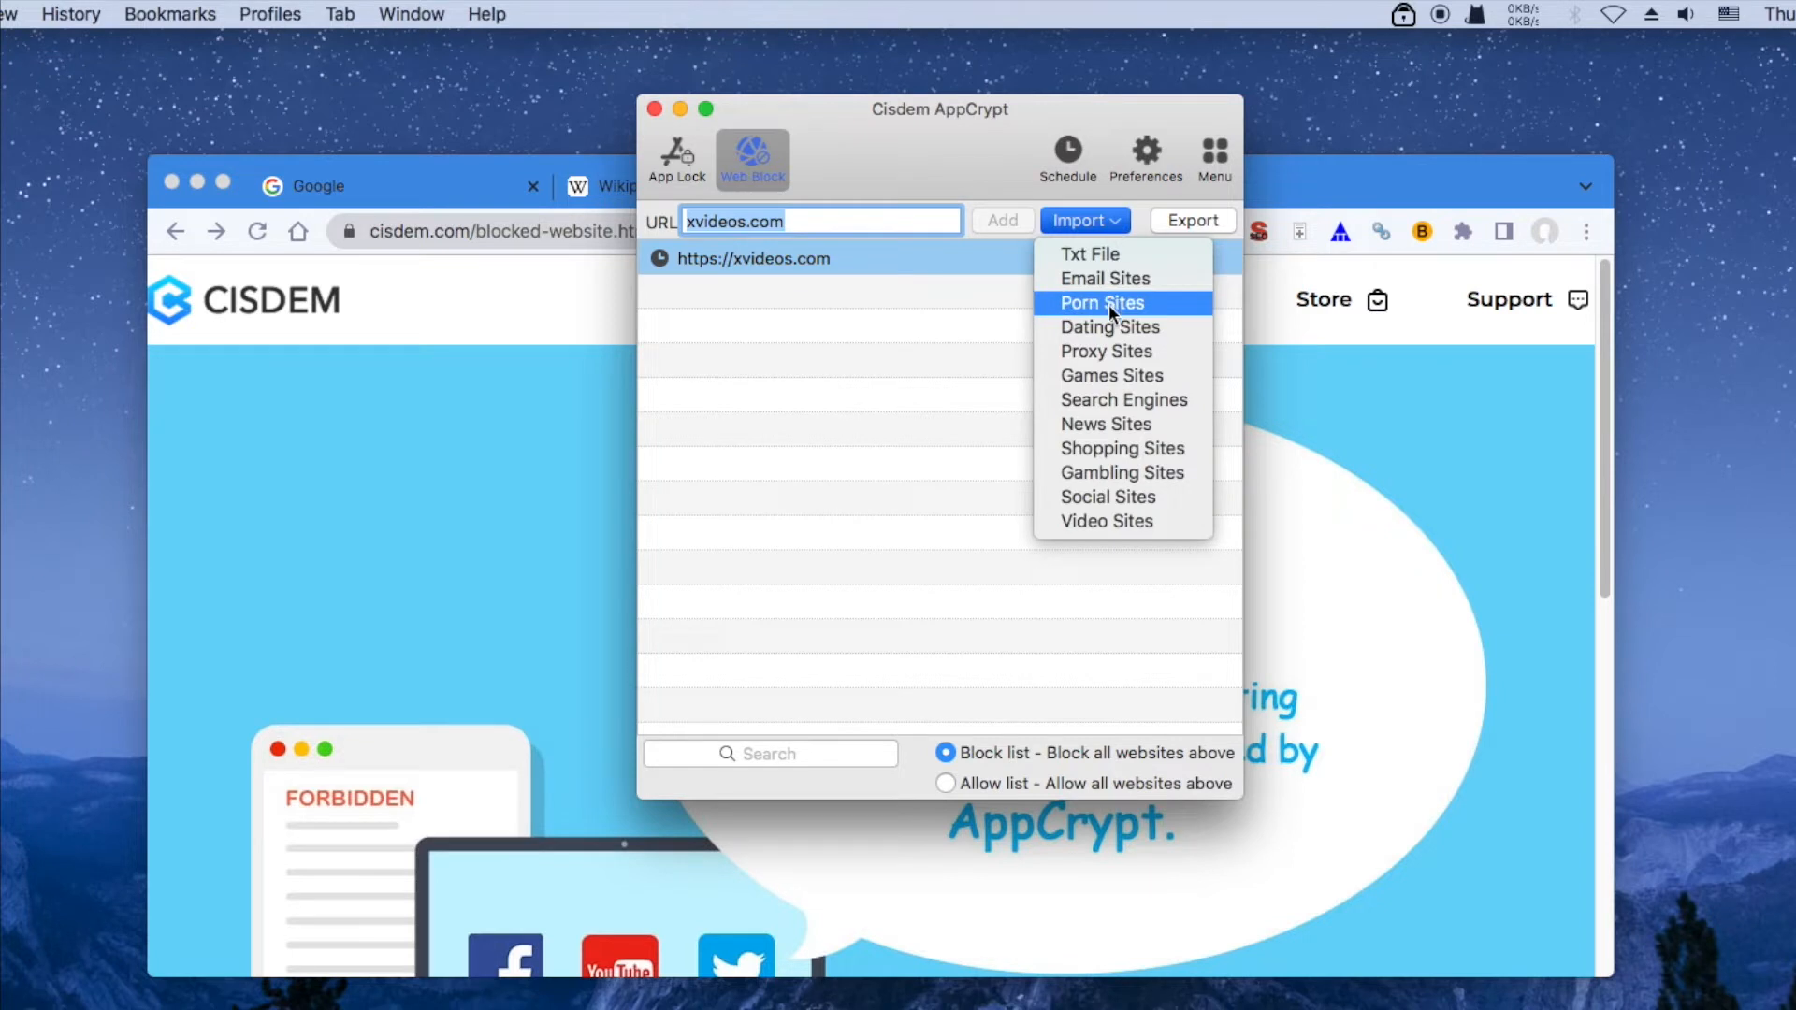
left_click(1102, 303)
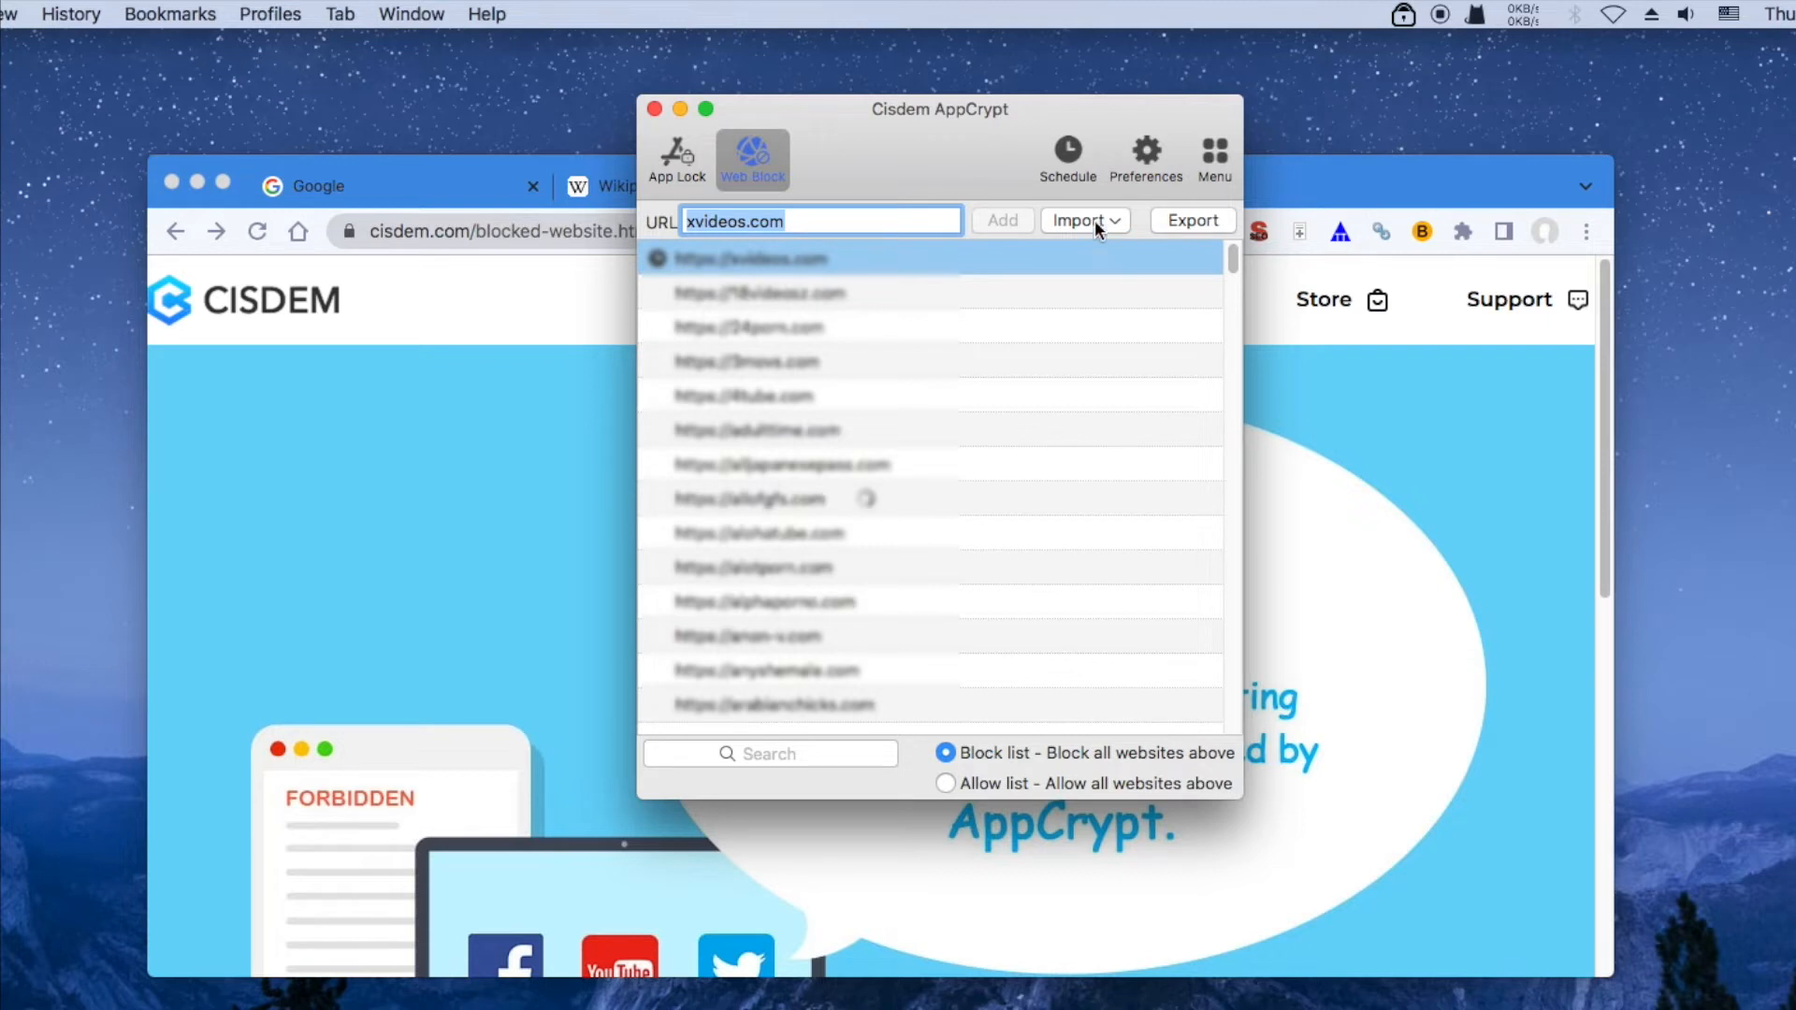
- Start a Txt File import and cancel the file dialog
left_click(1082, 221)
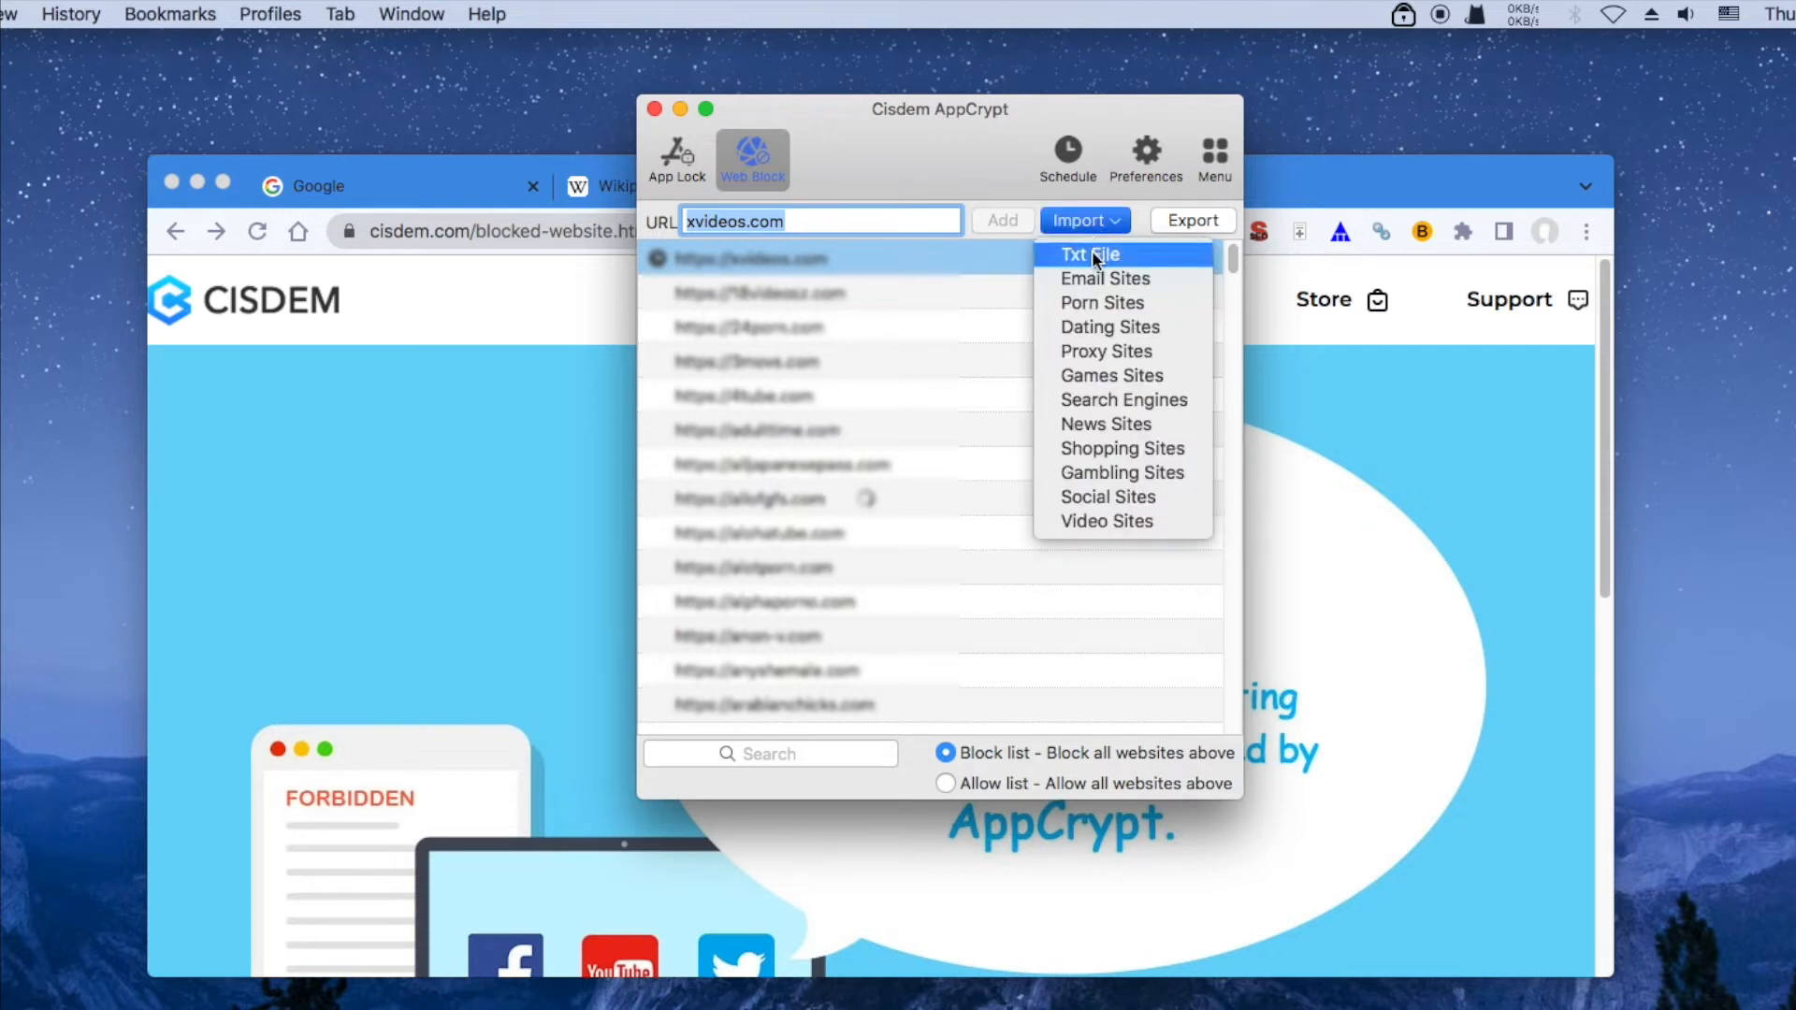
left_click(1085, 255)
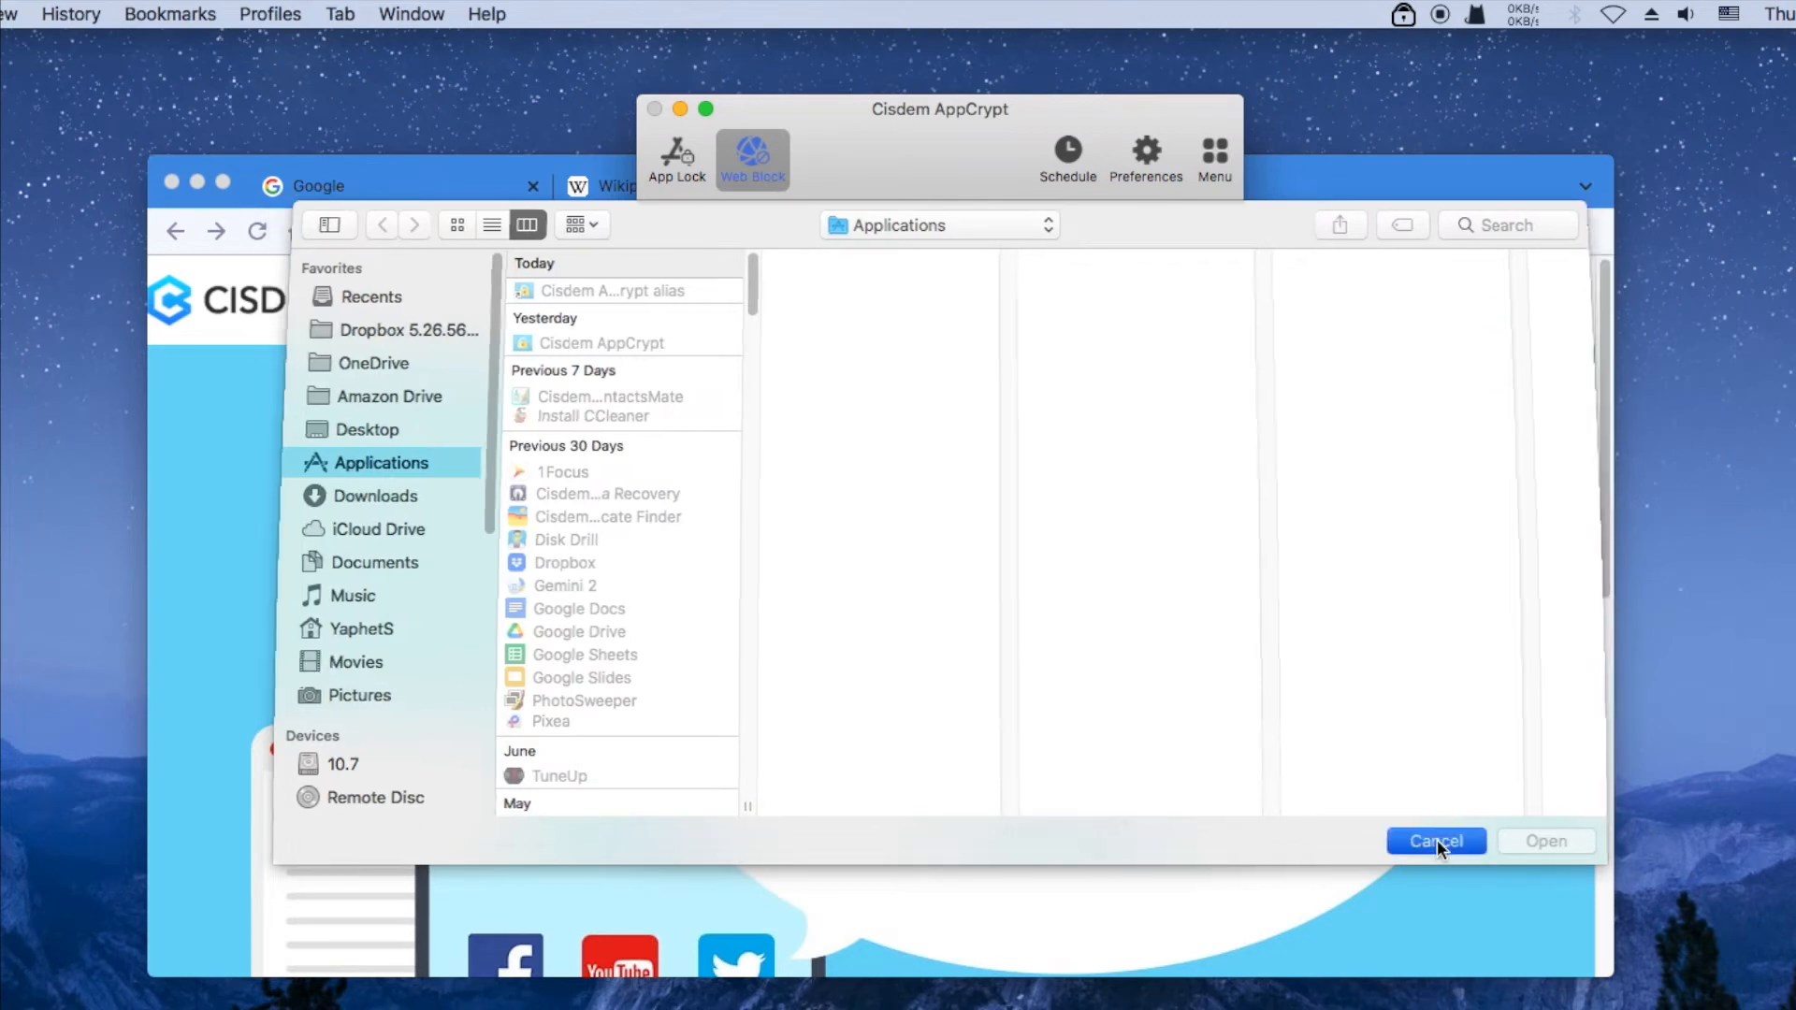
left_click(1435, 840)
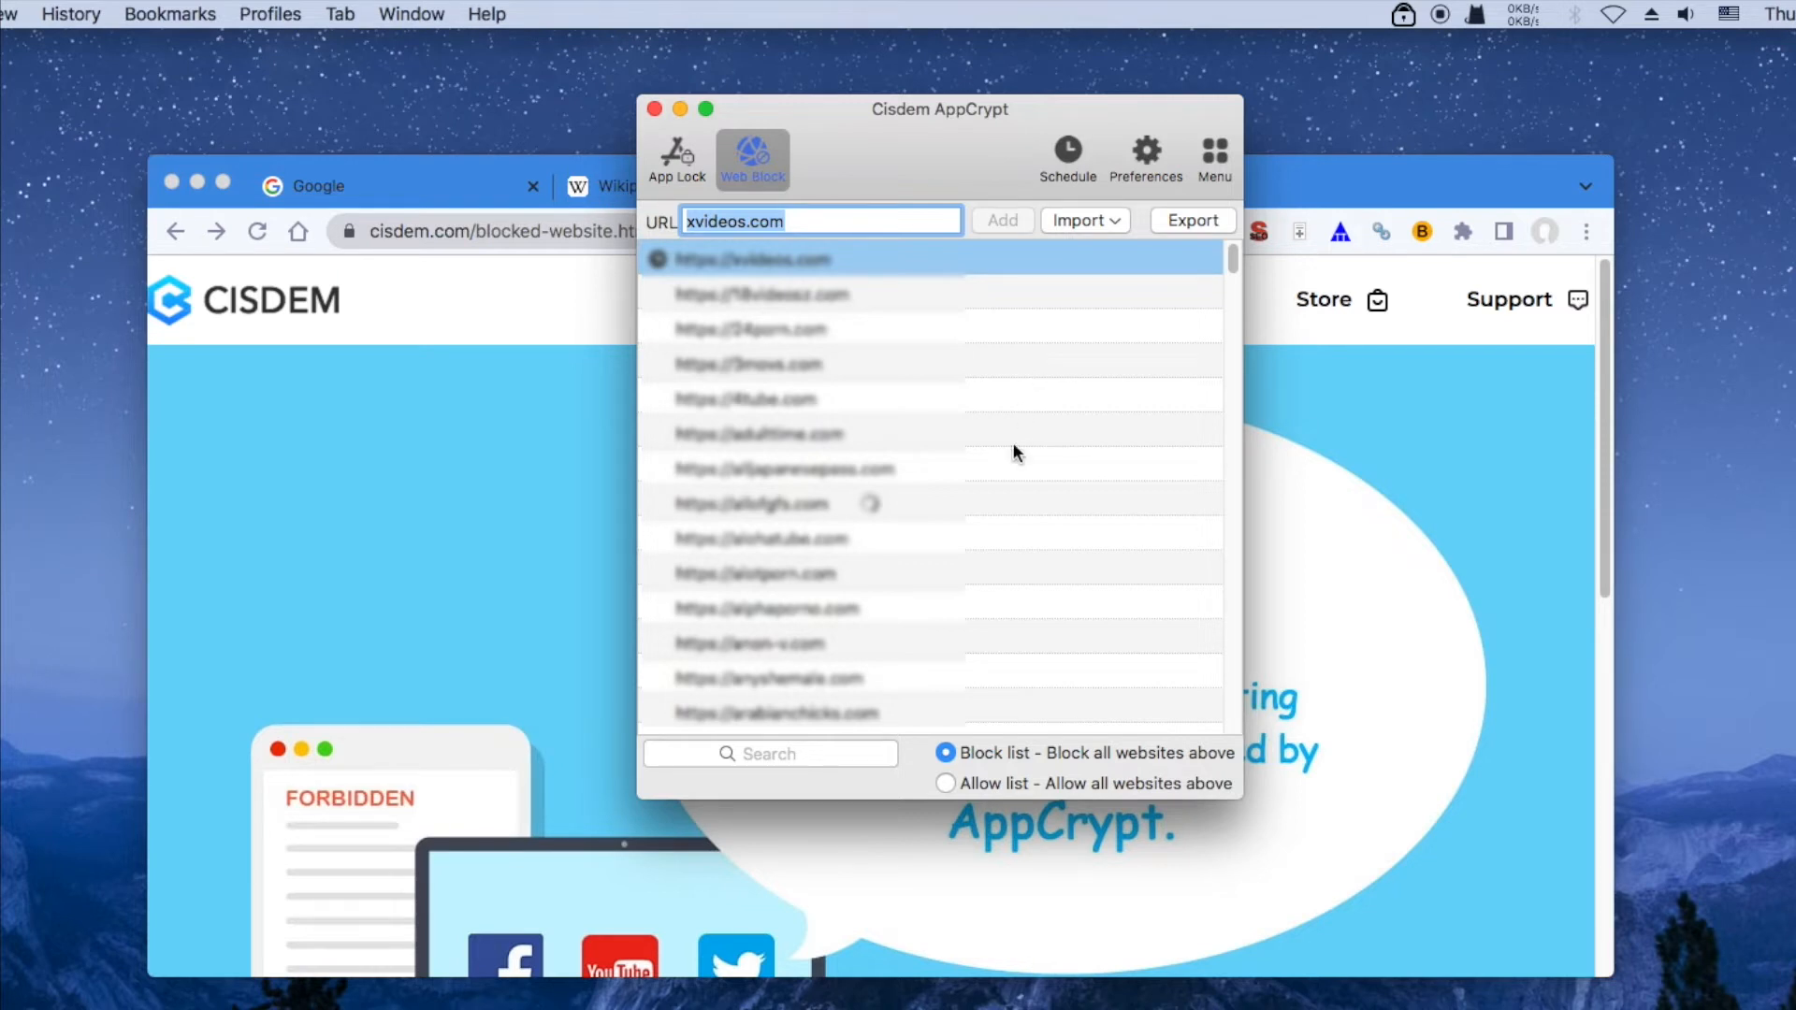
mouse_move(950, 793)
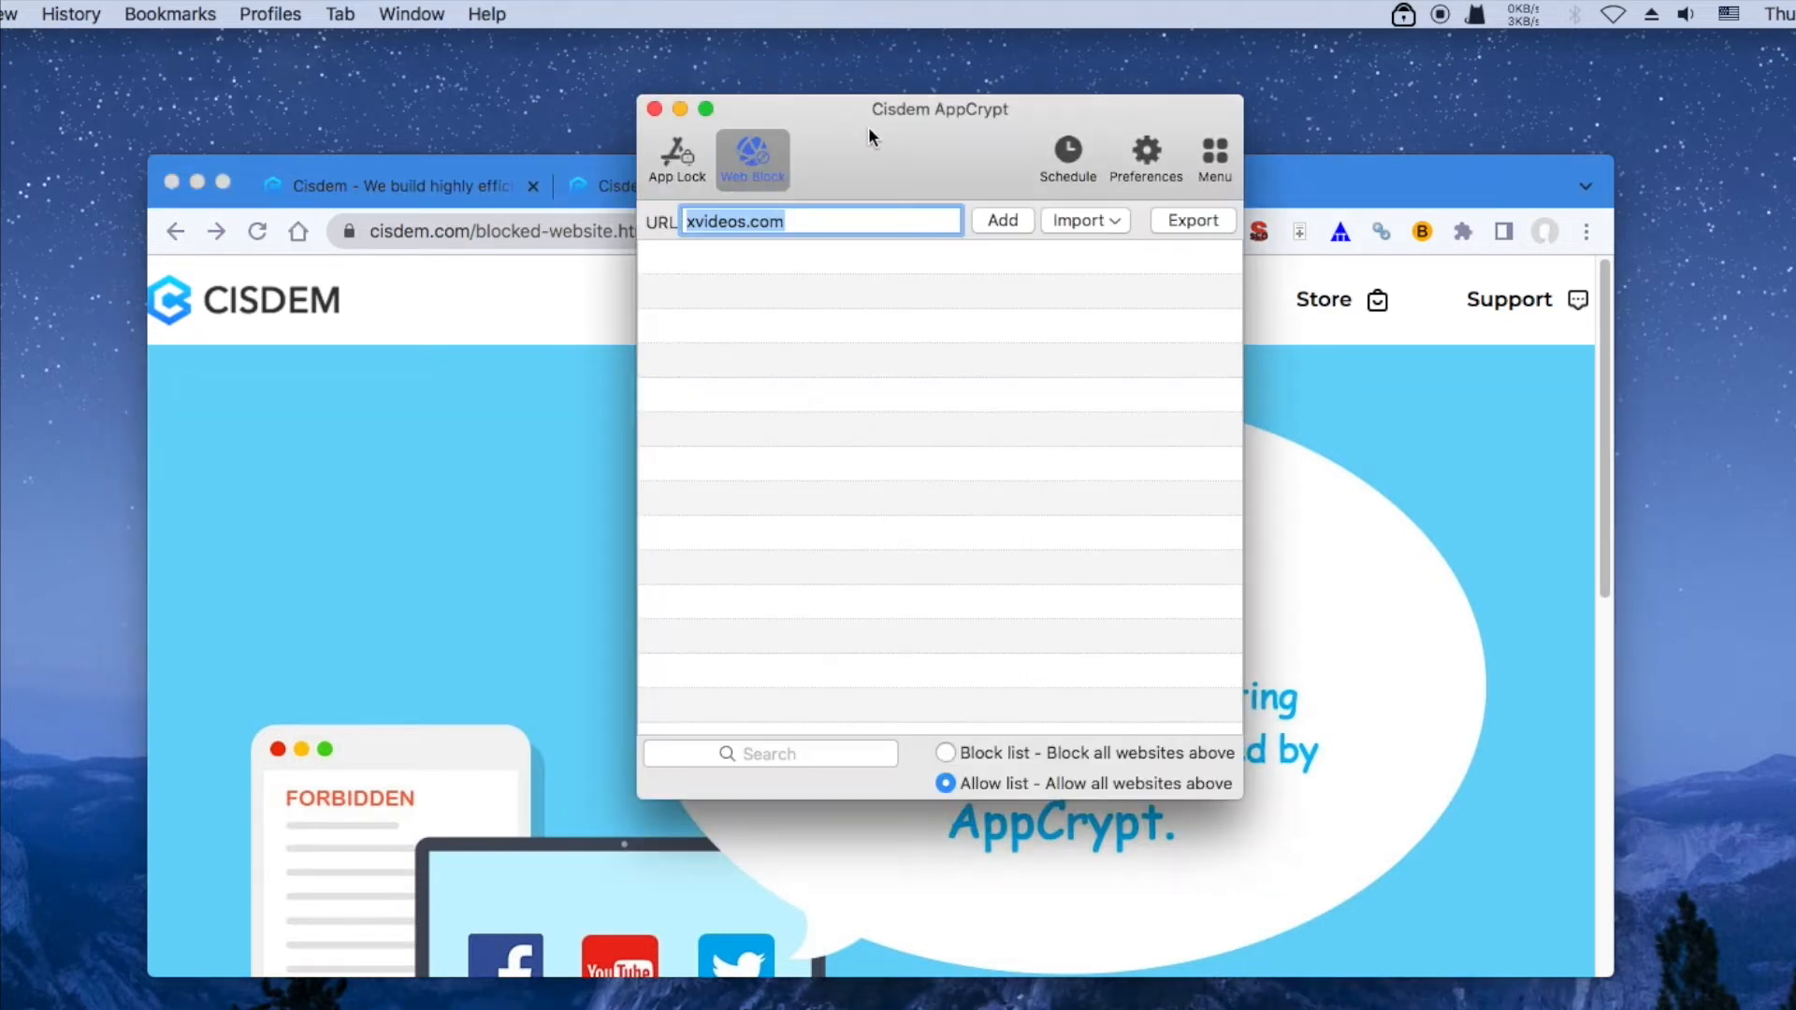
mouse_move(733, 275)
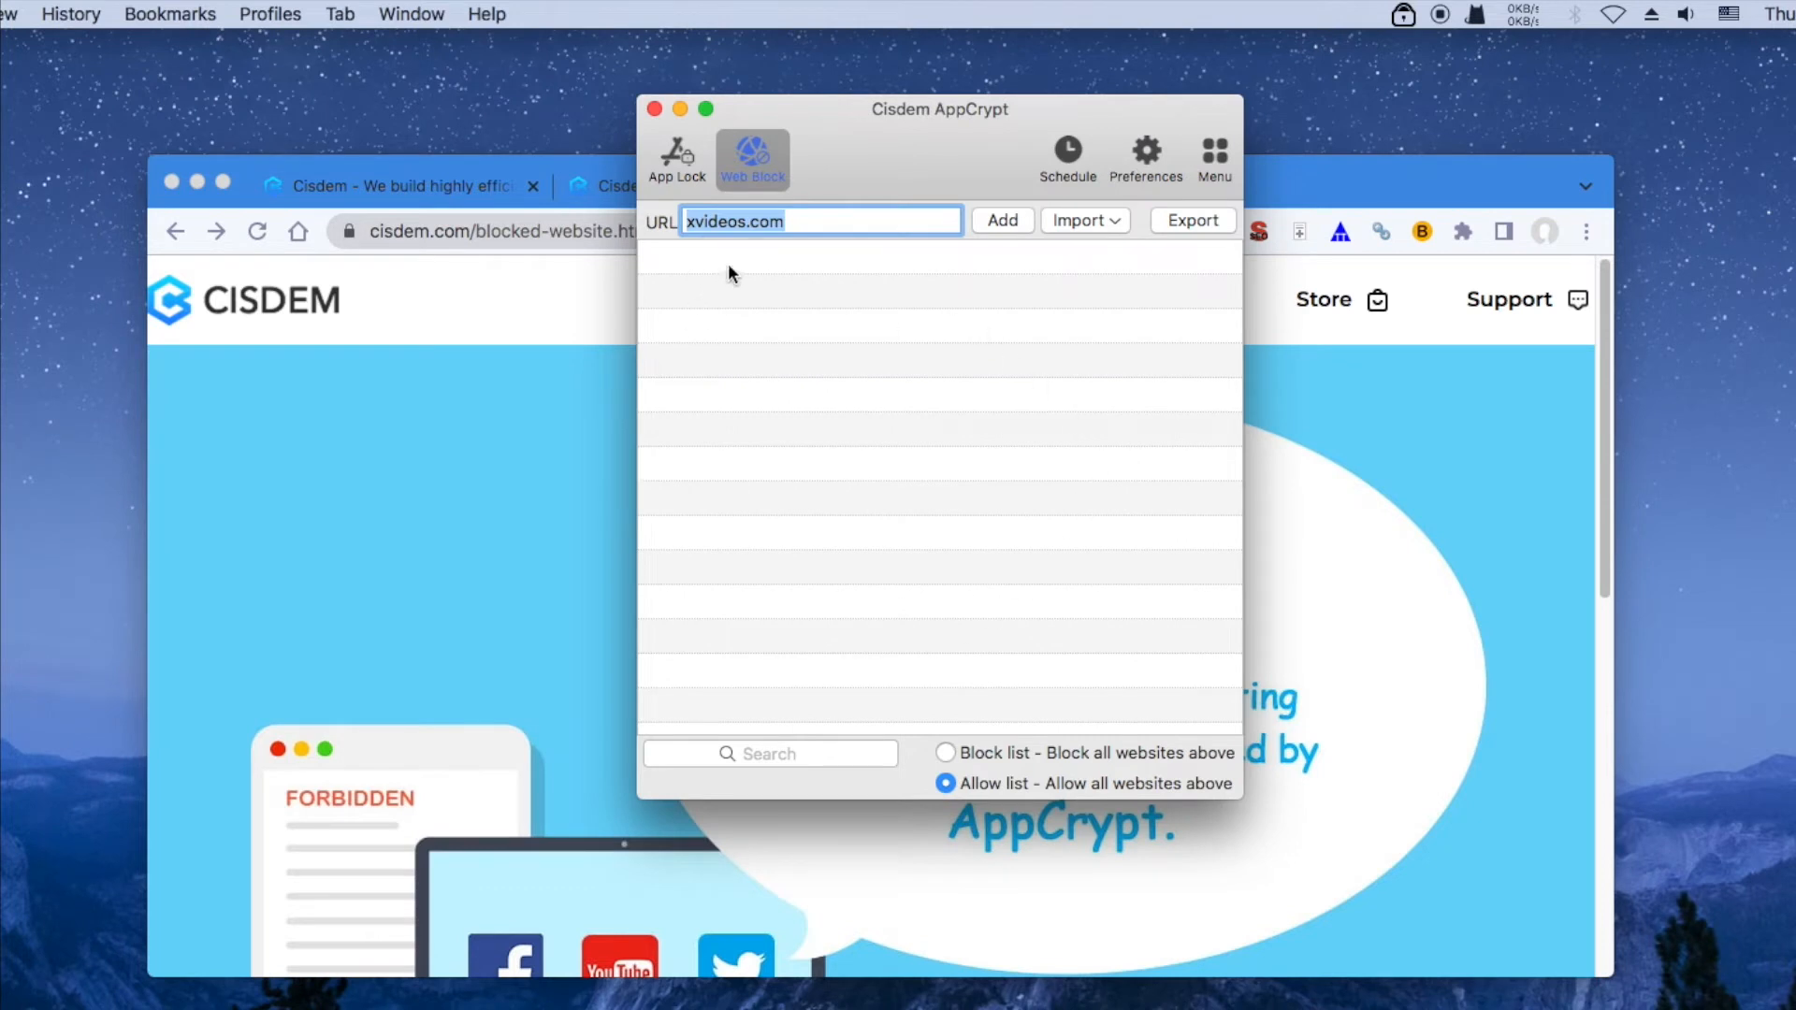
mouse_move(550, 312)
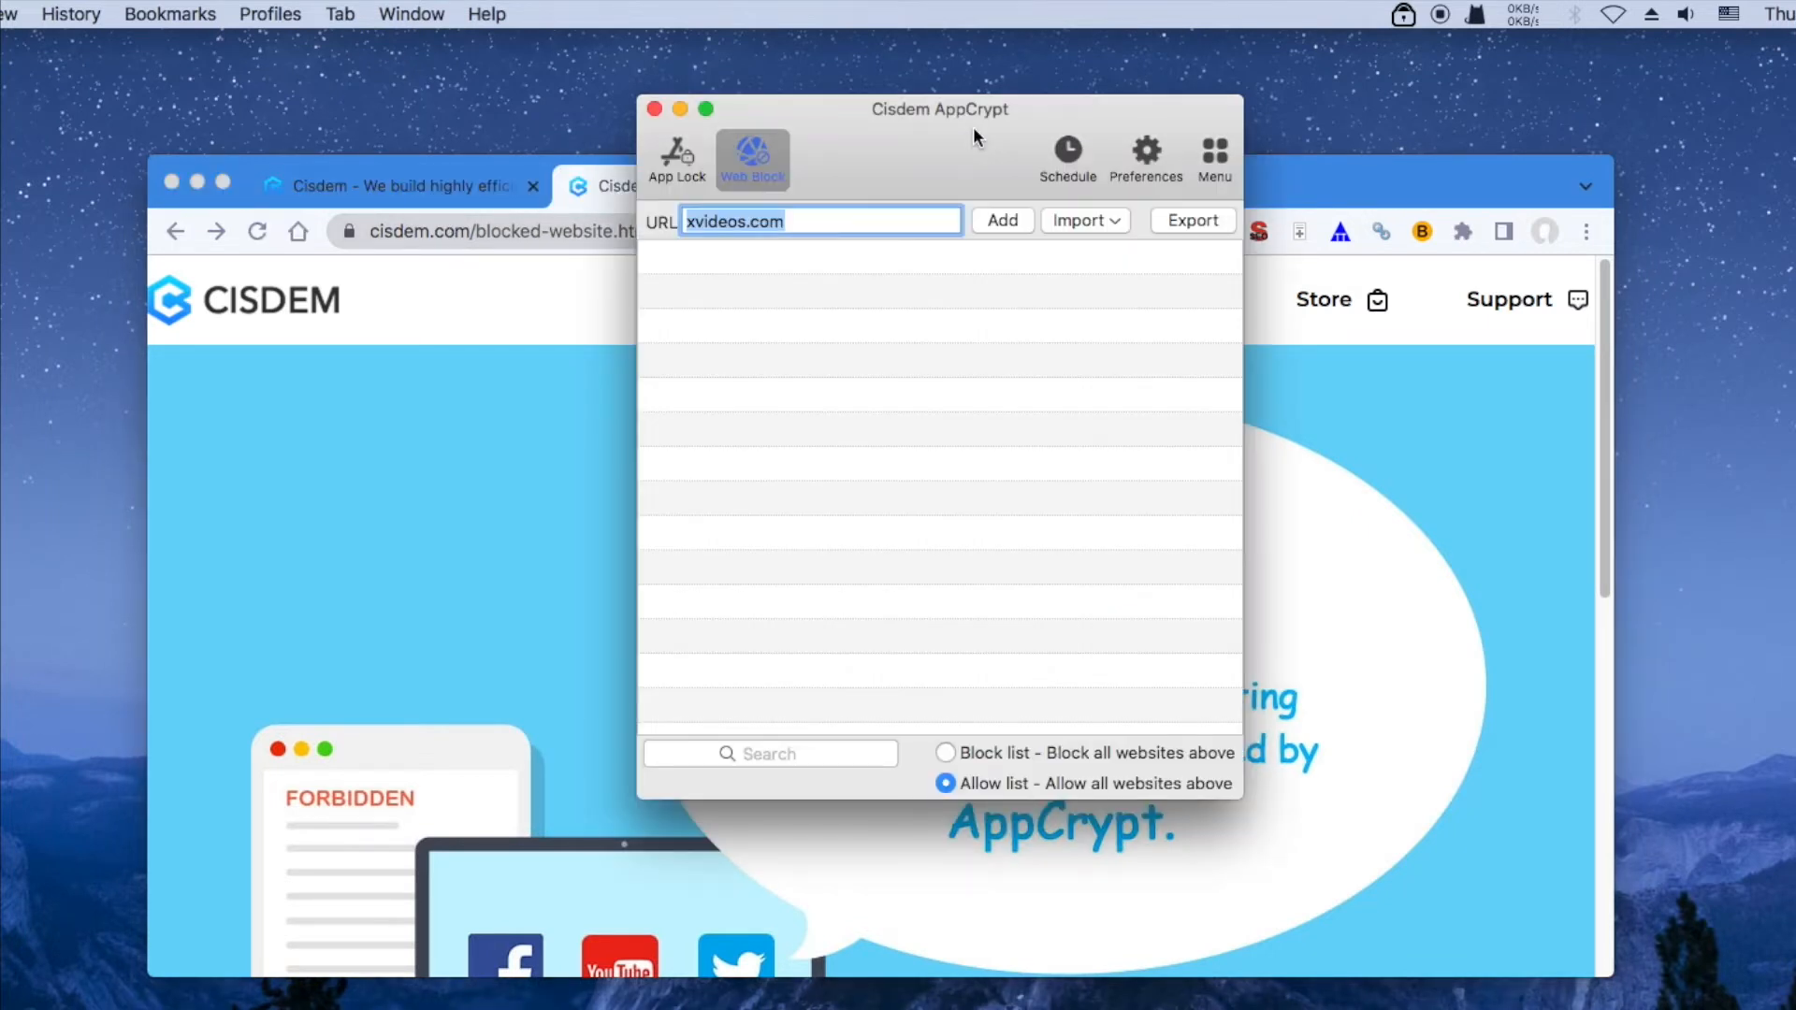
- Add ted.com as the only site on the allow list
left_click(853, 228)
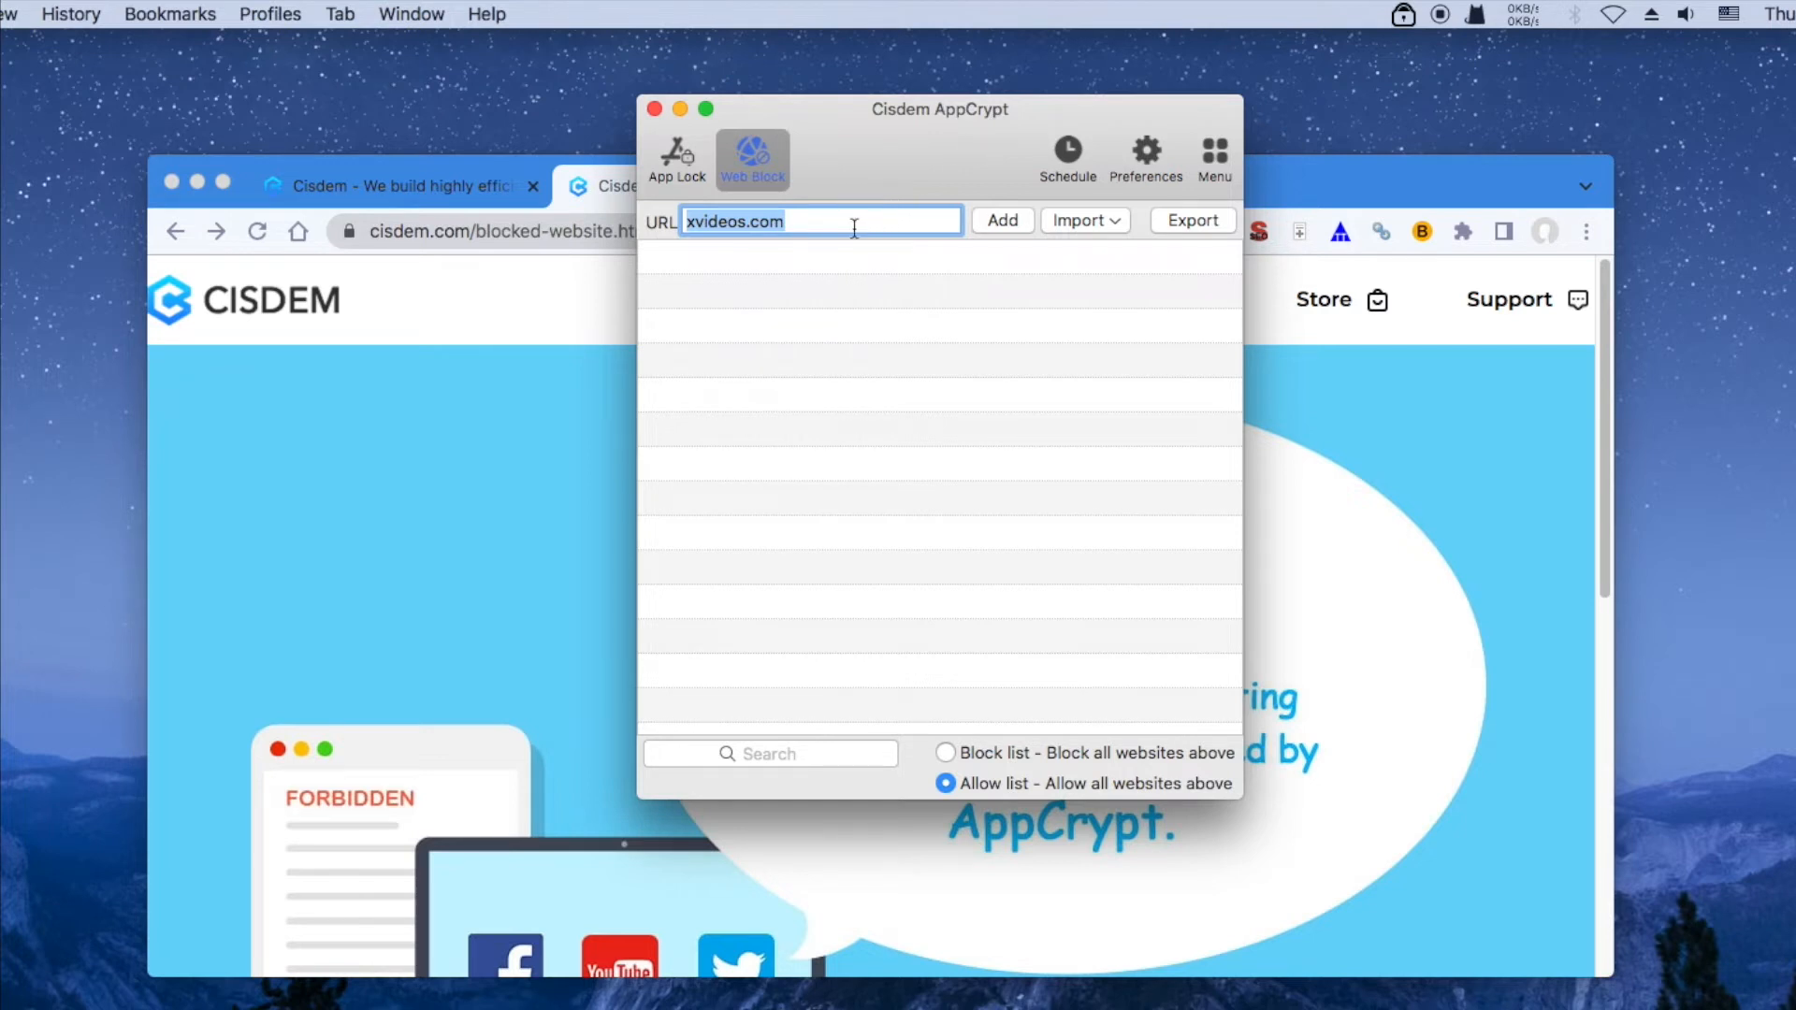
type("ted.com")
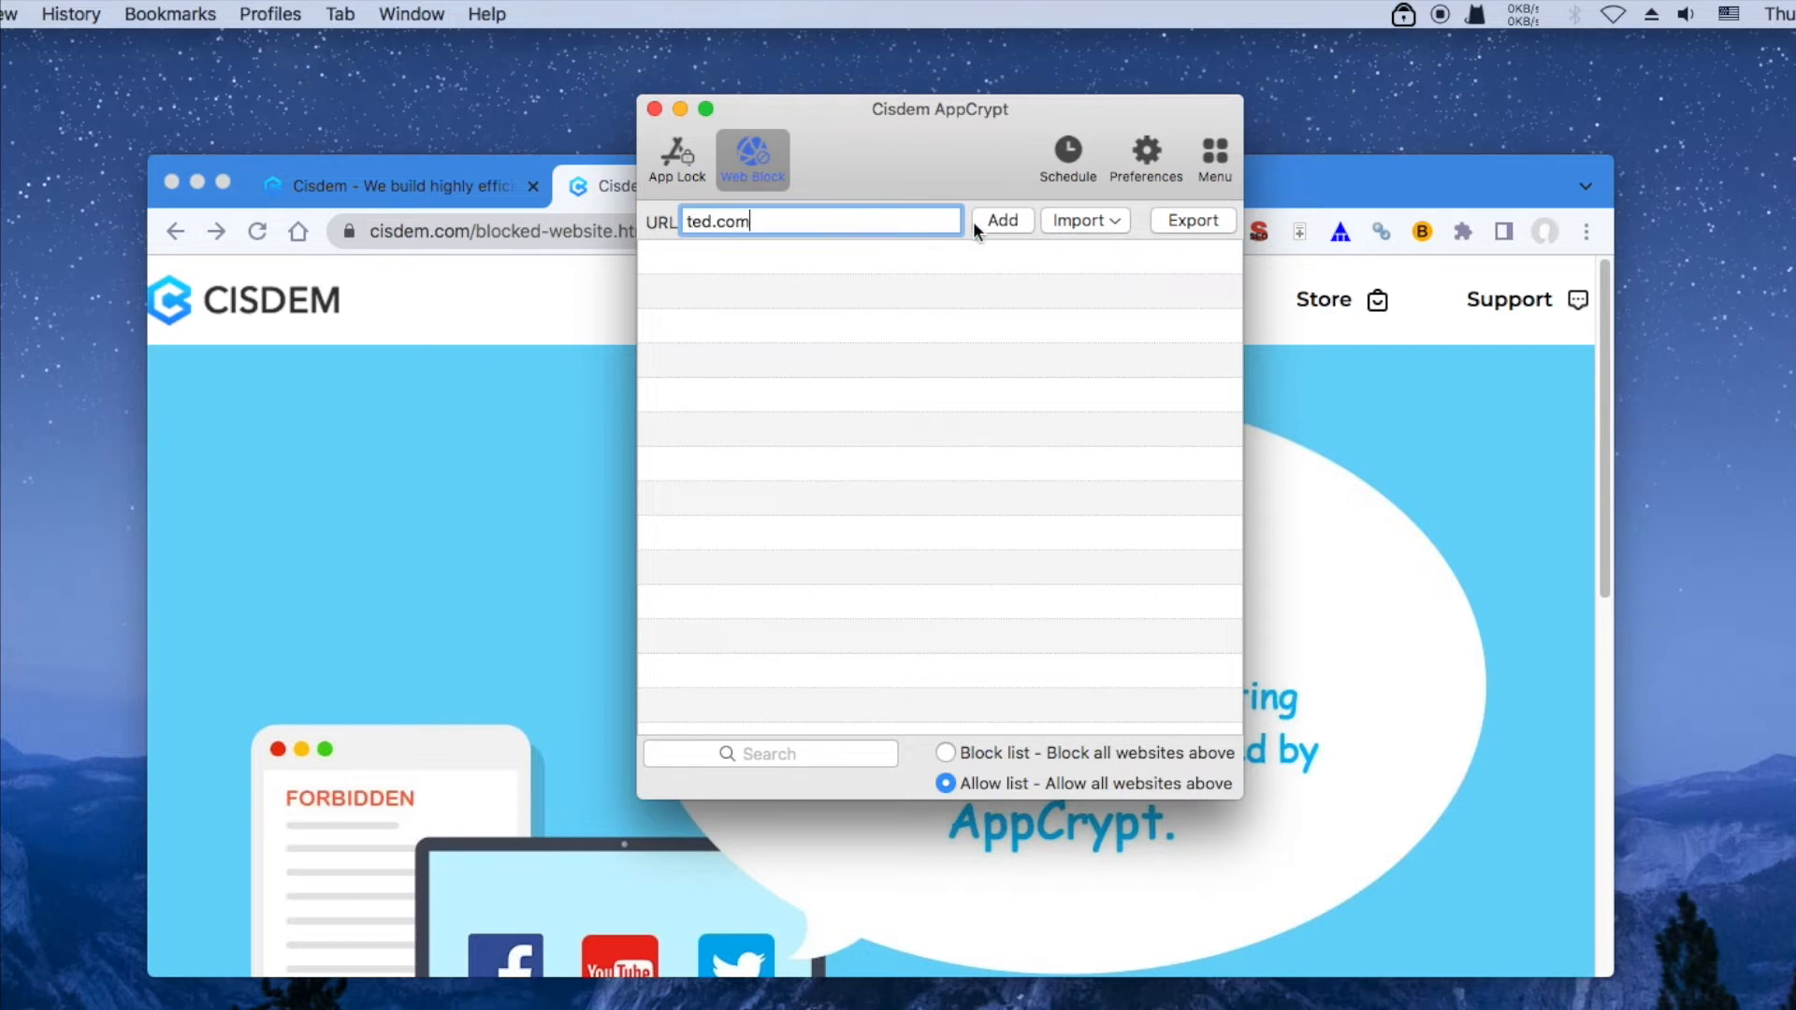
left_click(999, 221)
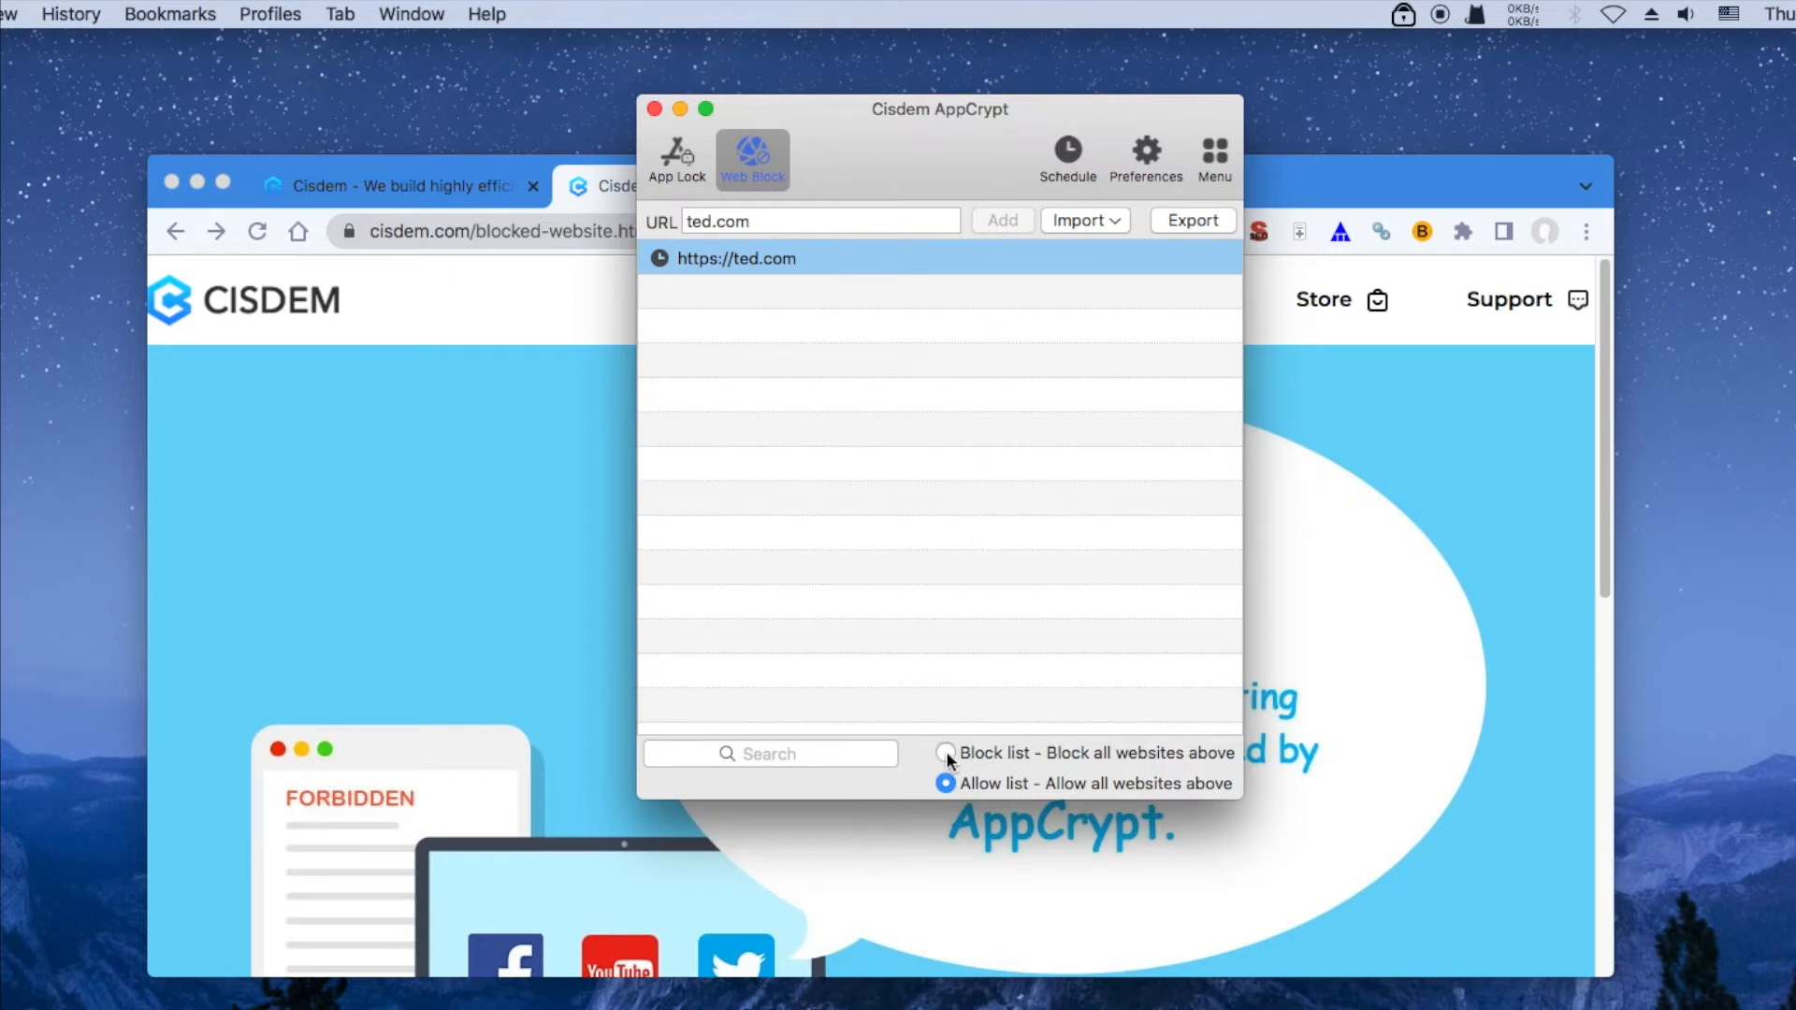
left_click(947, 752)
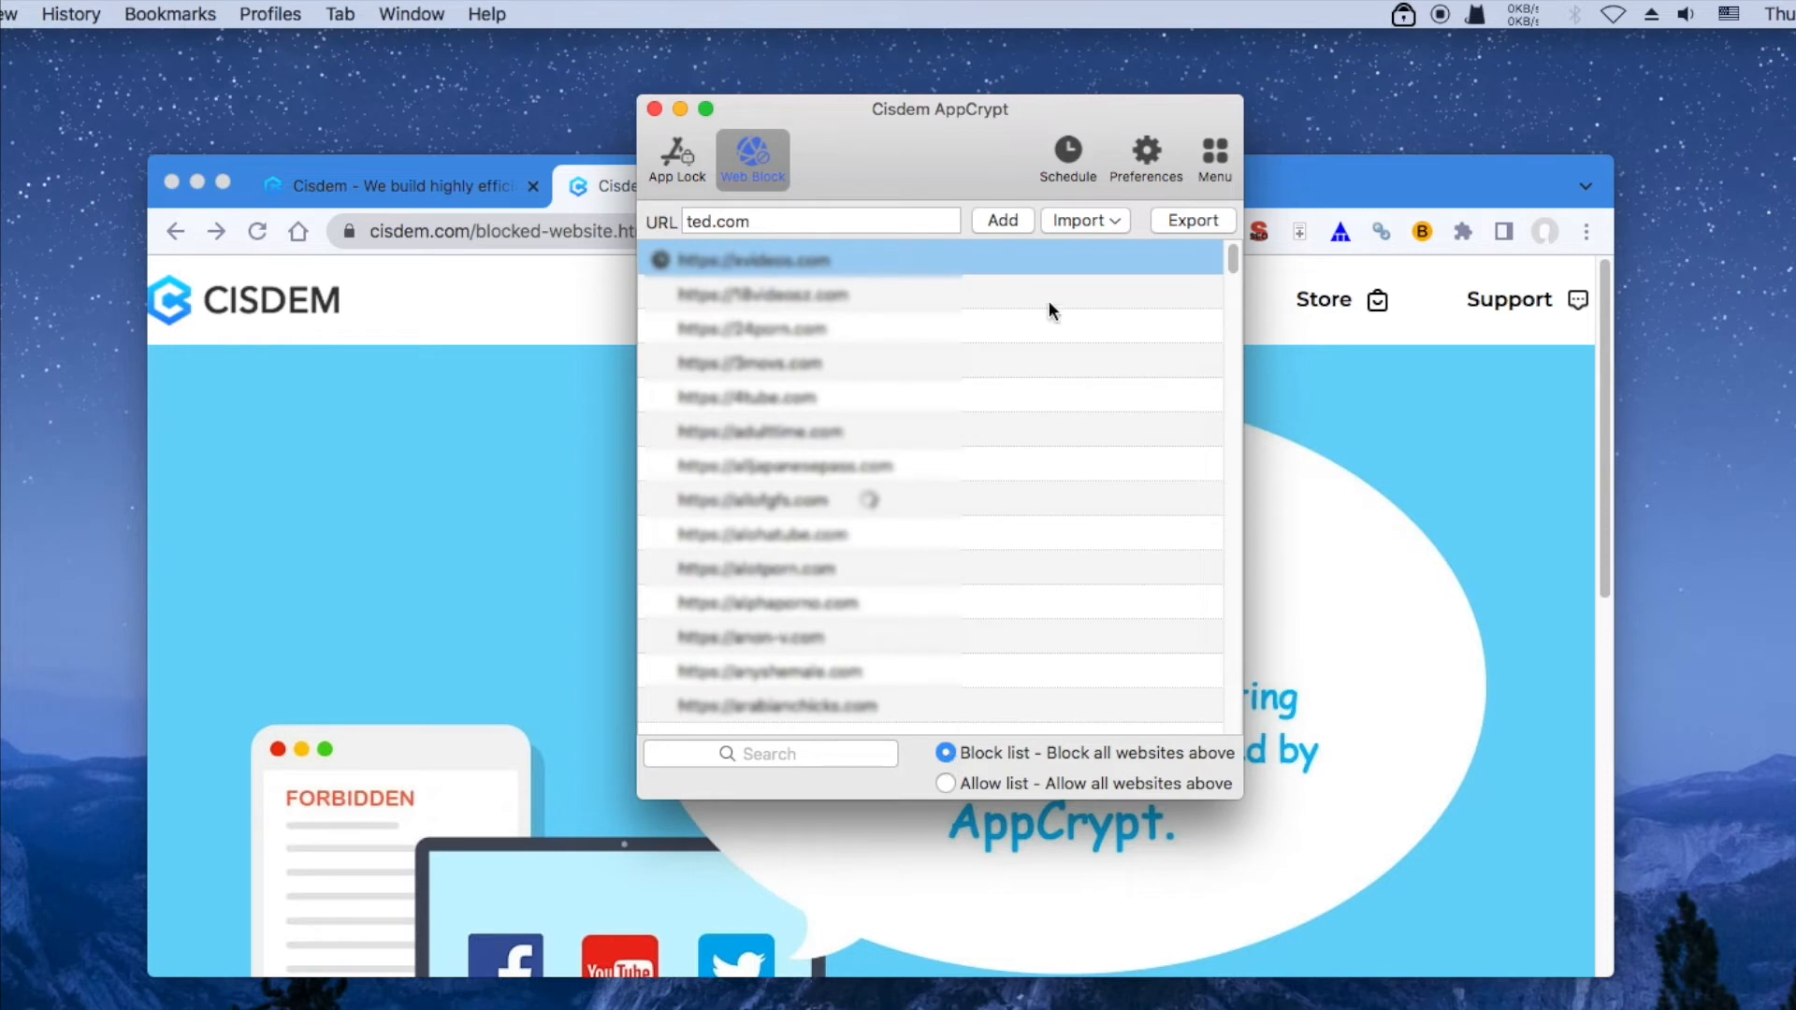
left_click(1083, 221)
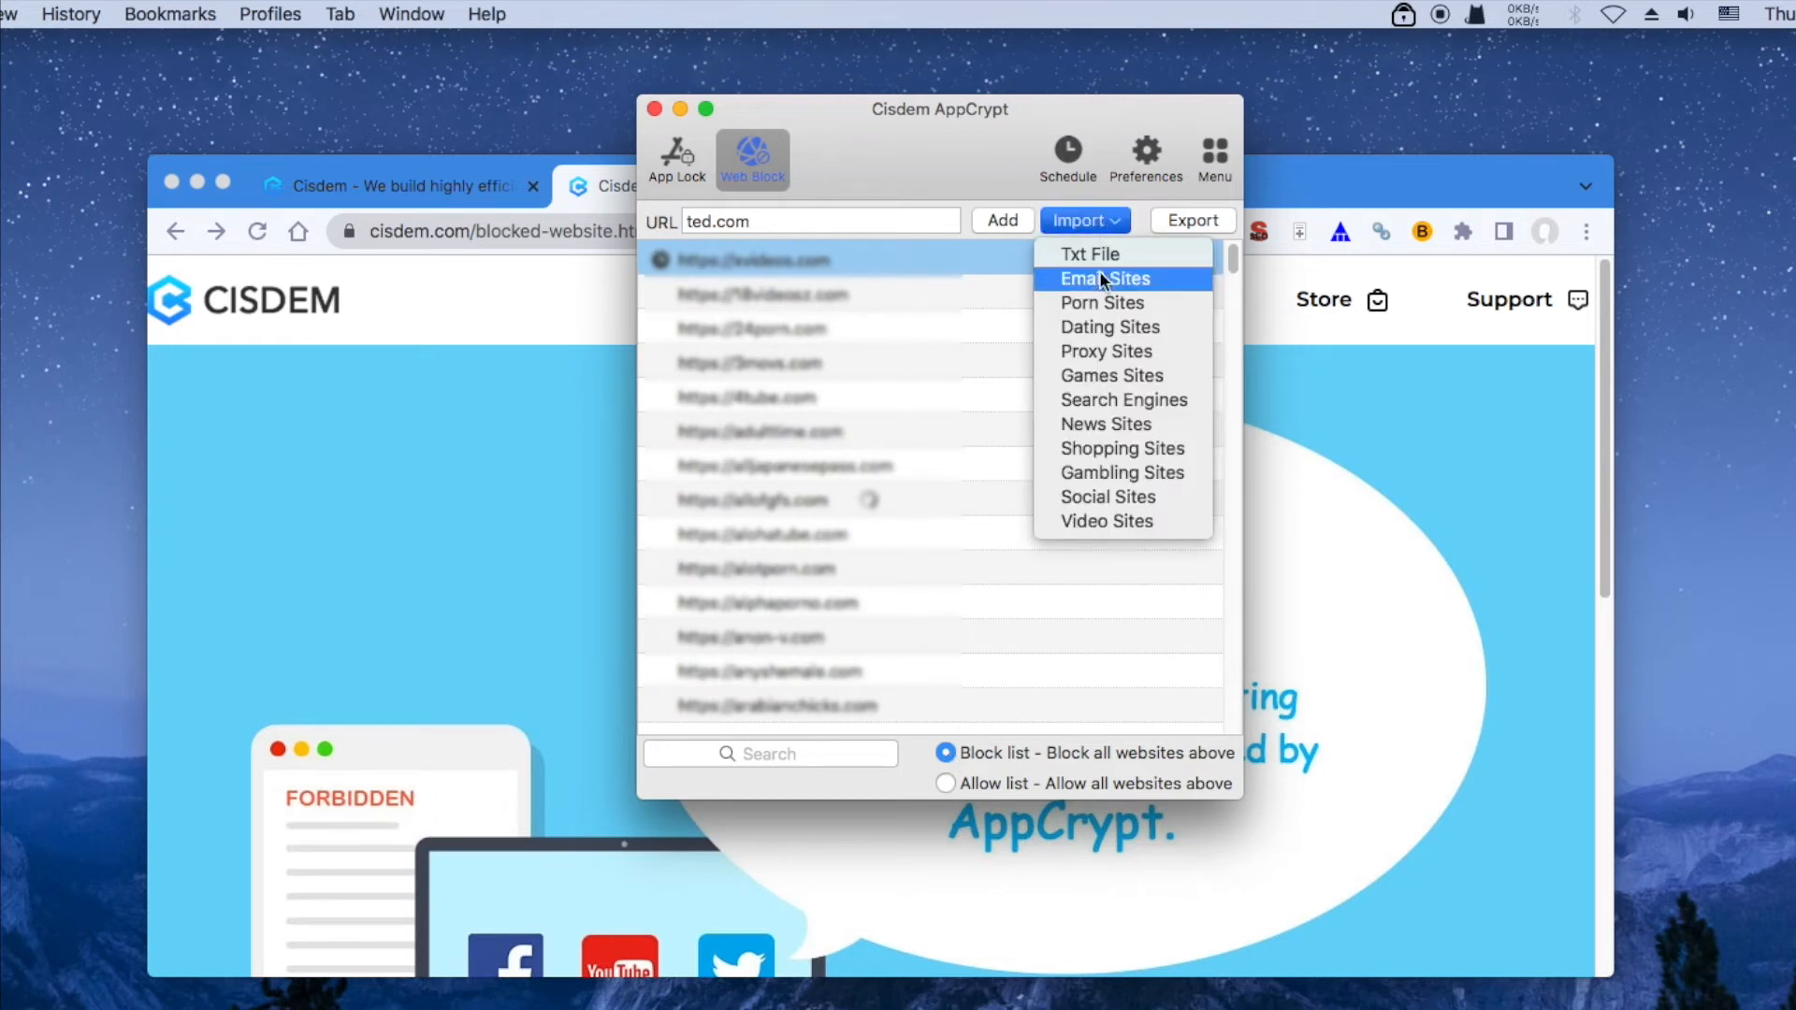
mouse_move(1105, 424)
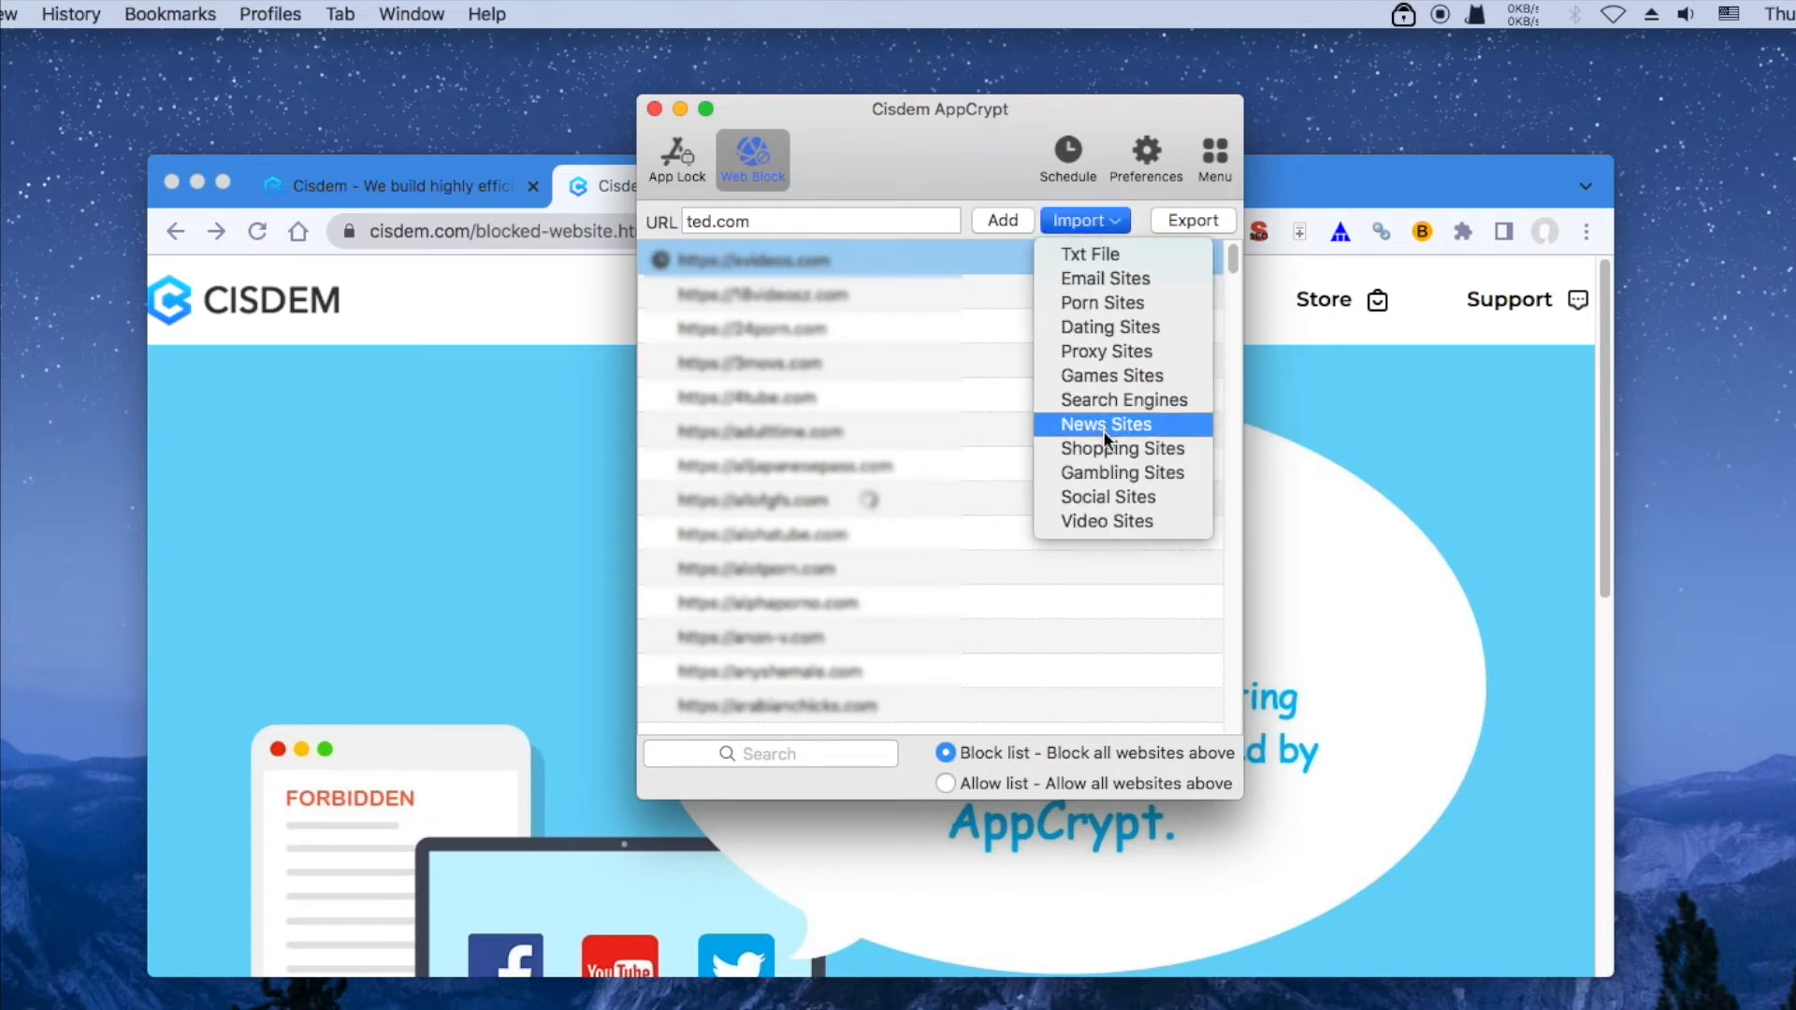
mouse_move(1120, 472)
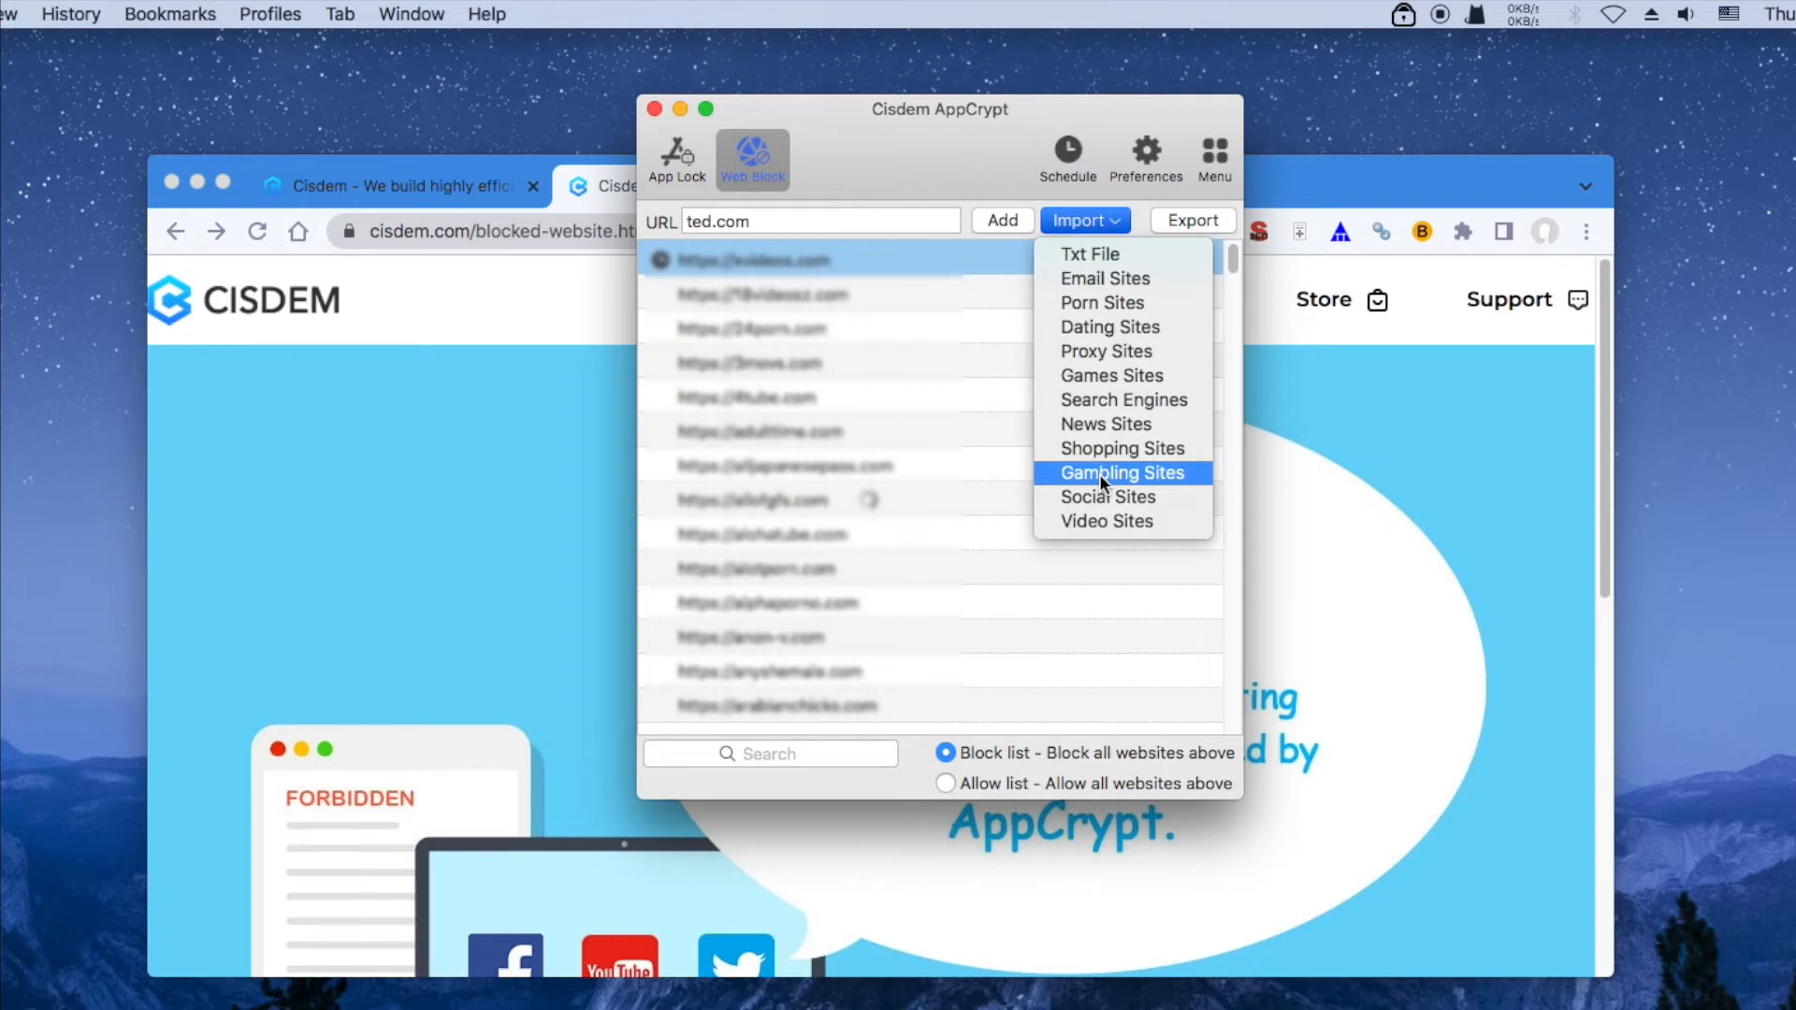
mouse_move(1291, 421)
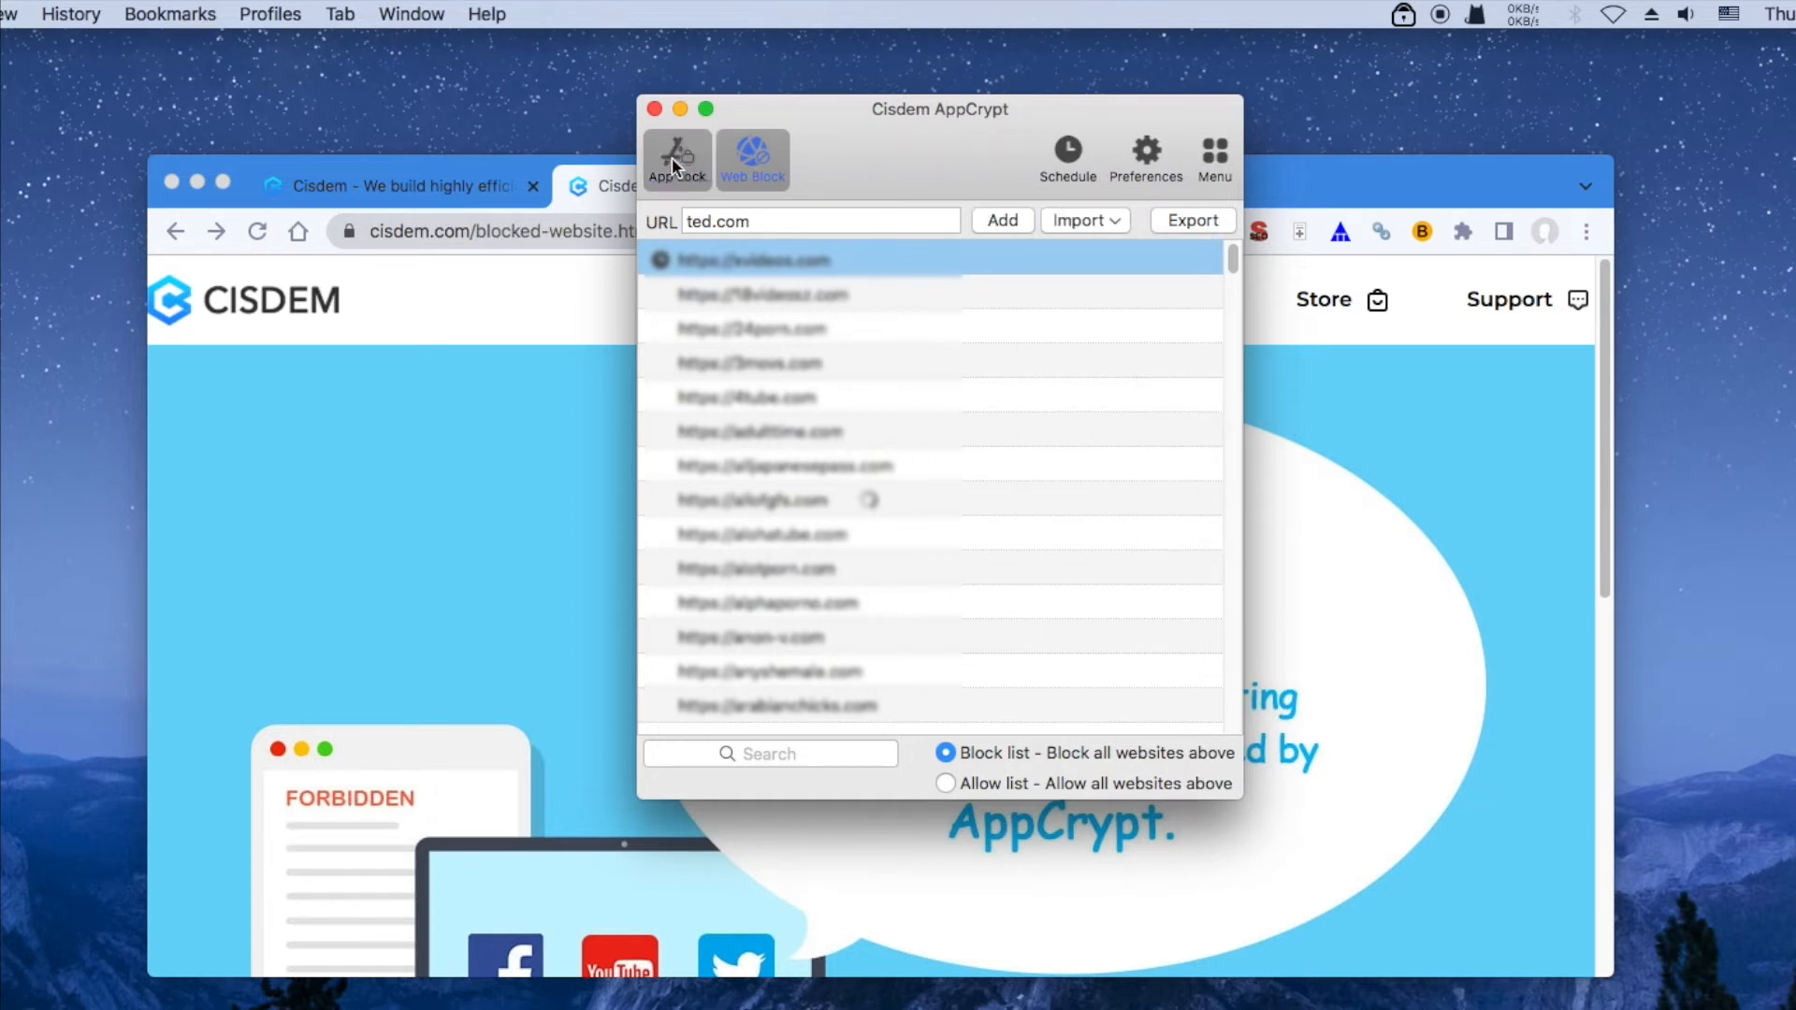
- Switch to the App Lock view listing System Preferences, Activity Monitor, Terminal and Photos
left_click(675, 157)
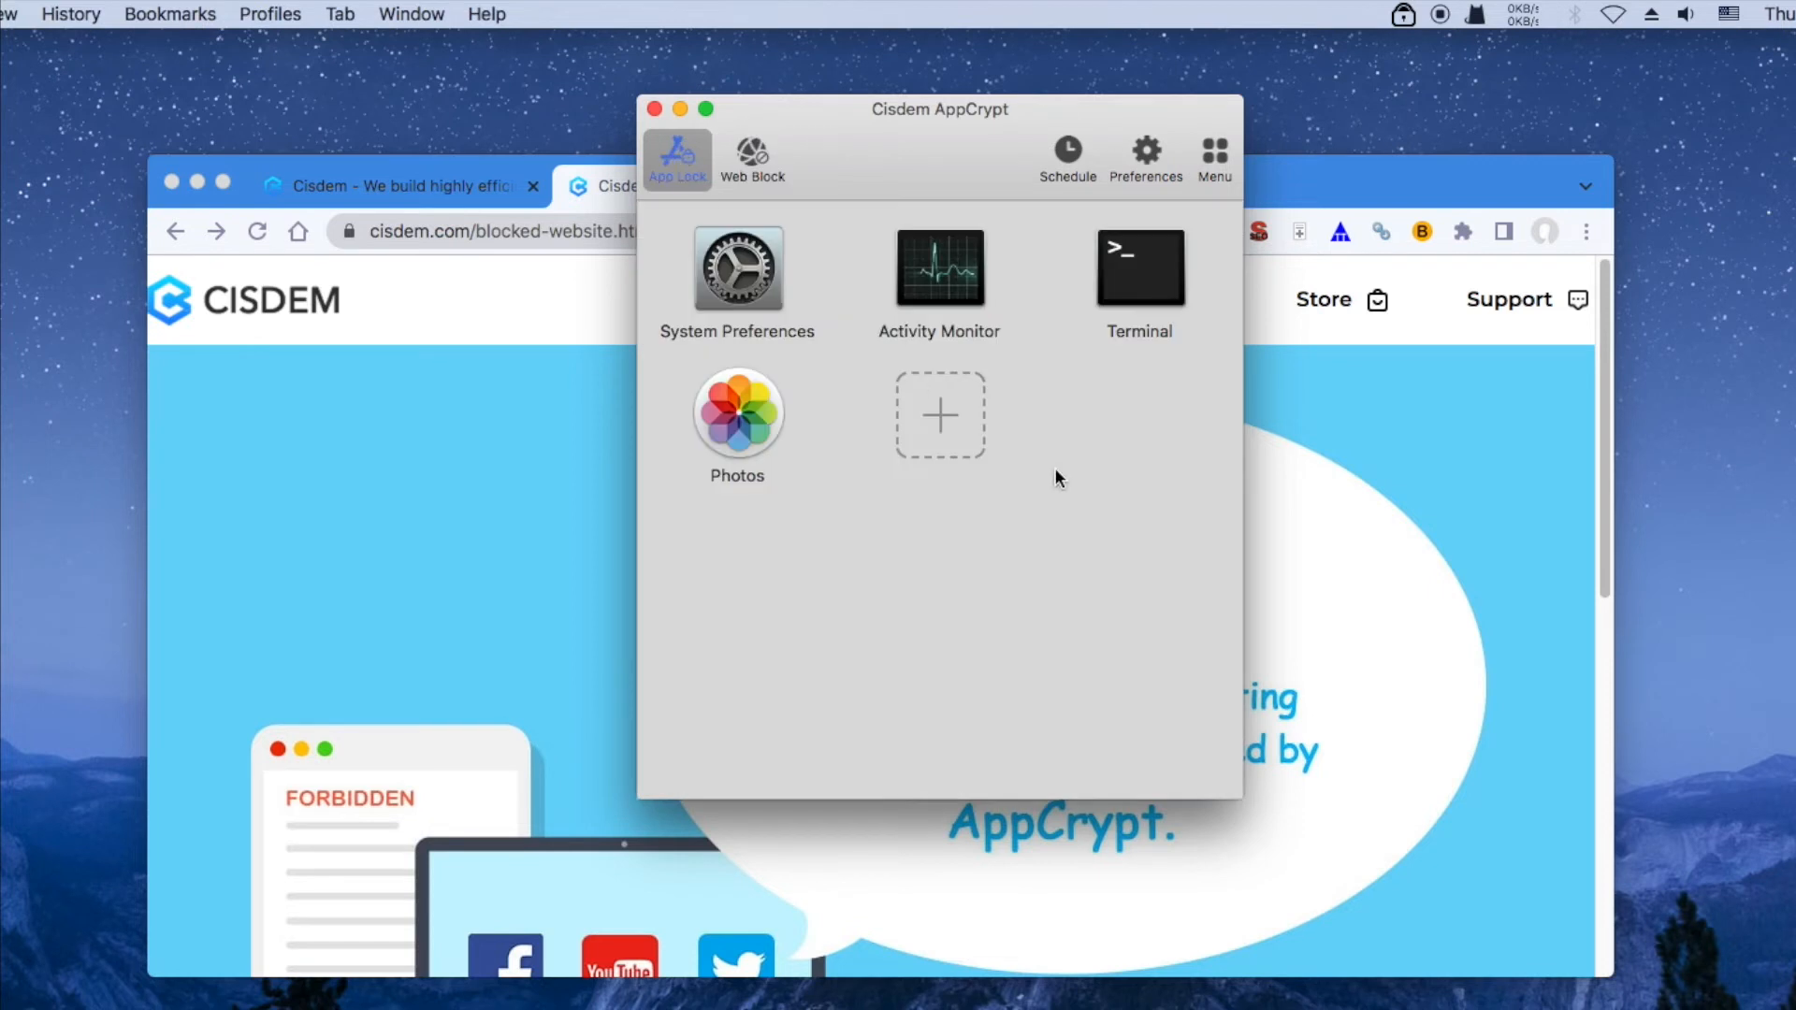
mouse_move(965, 300)
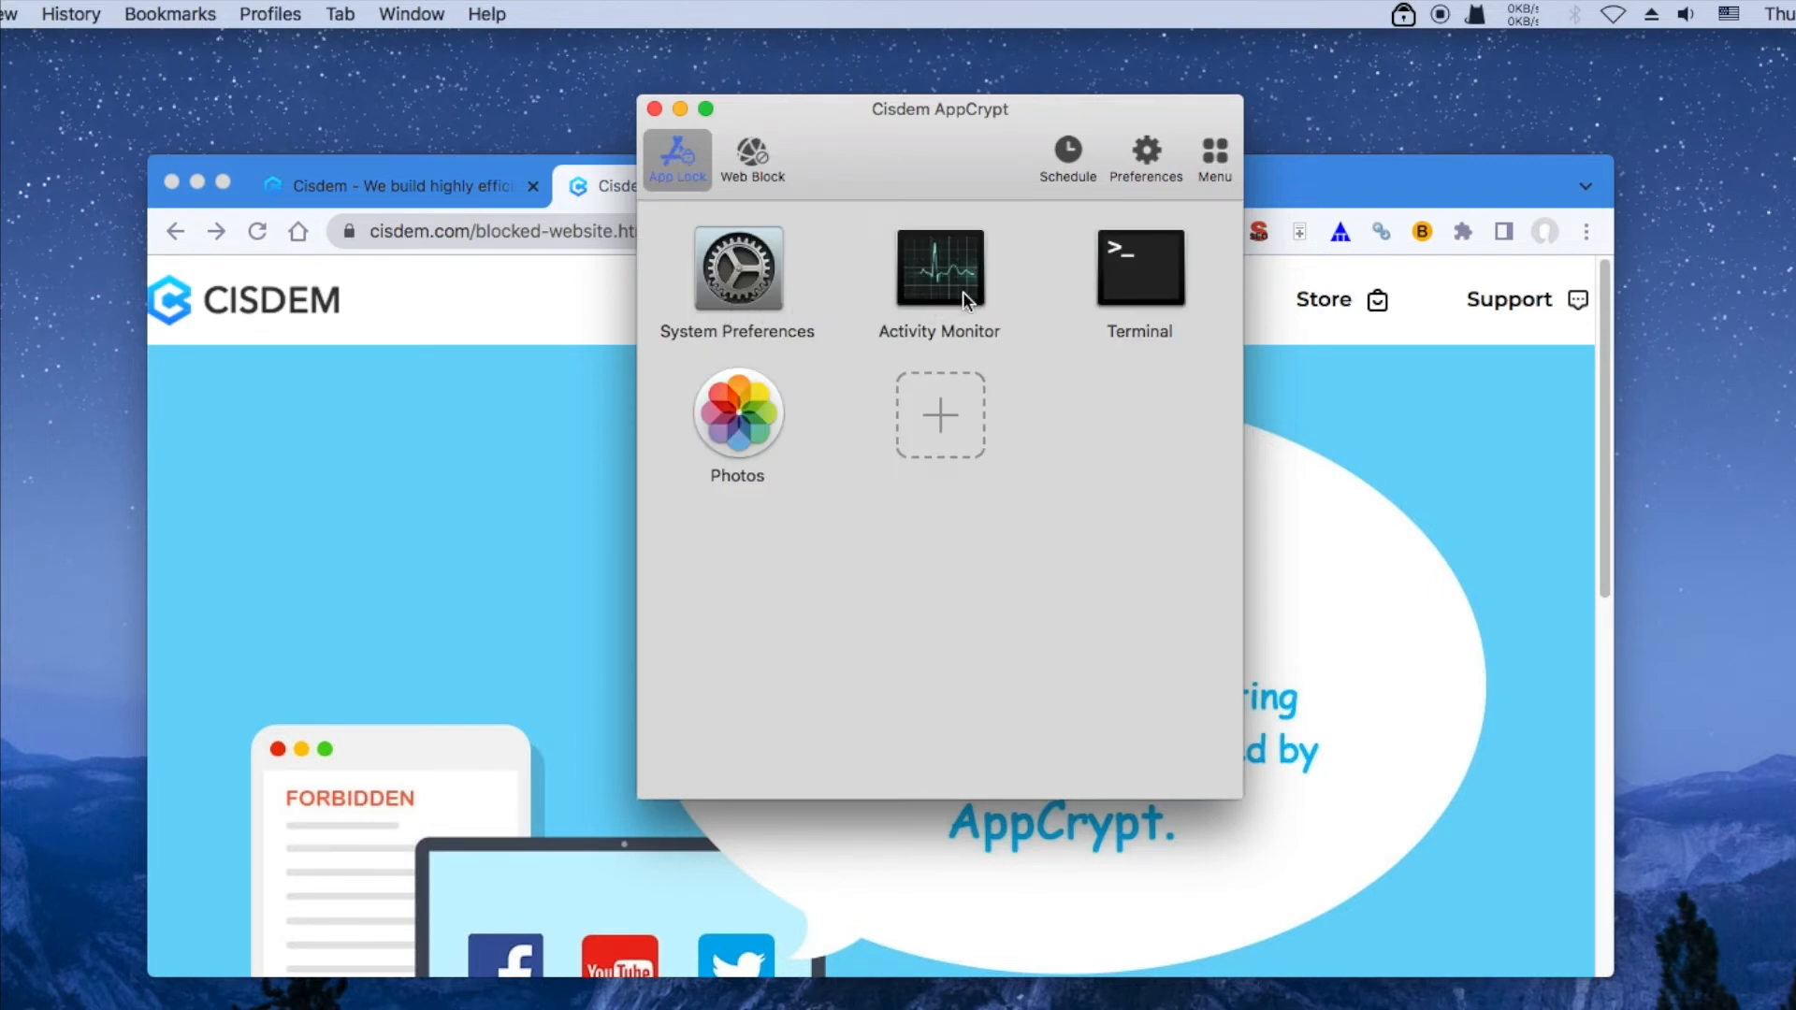
mouse_move(752, 421)
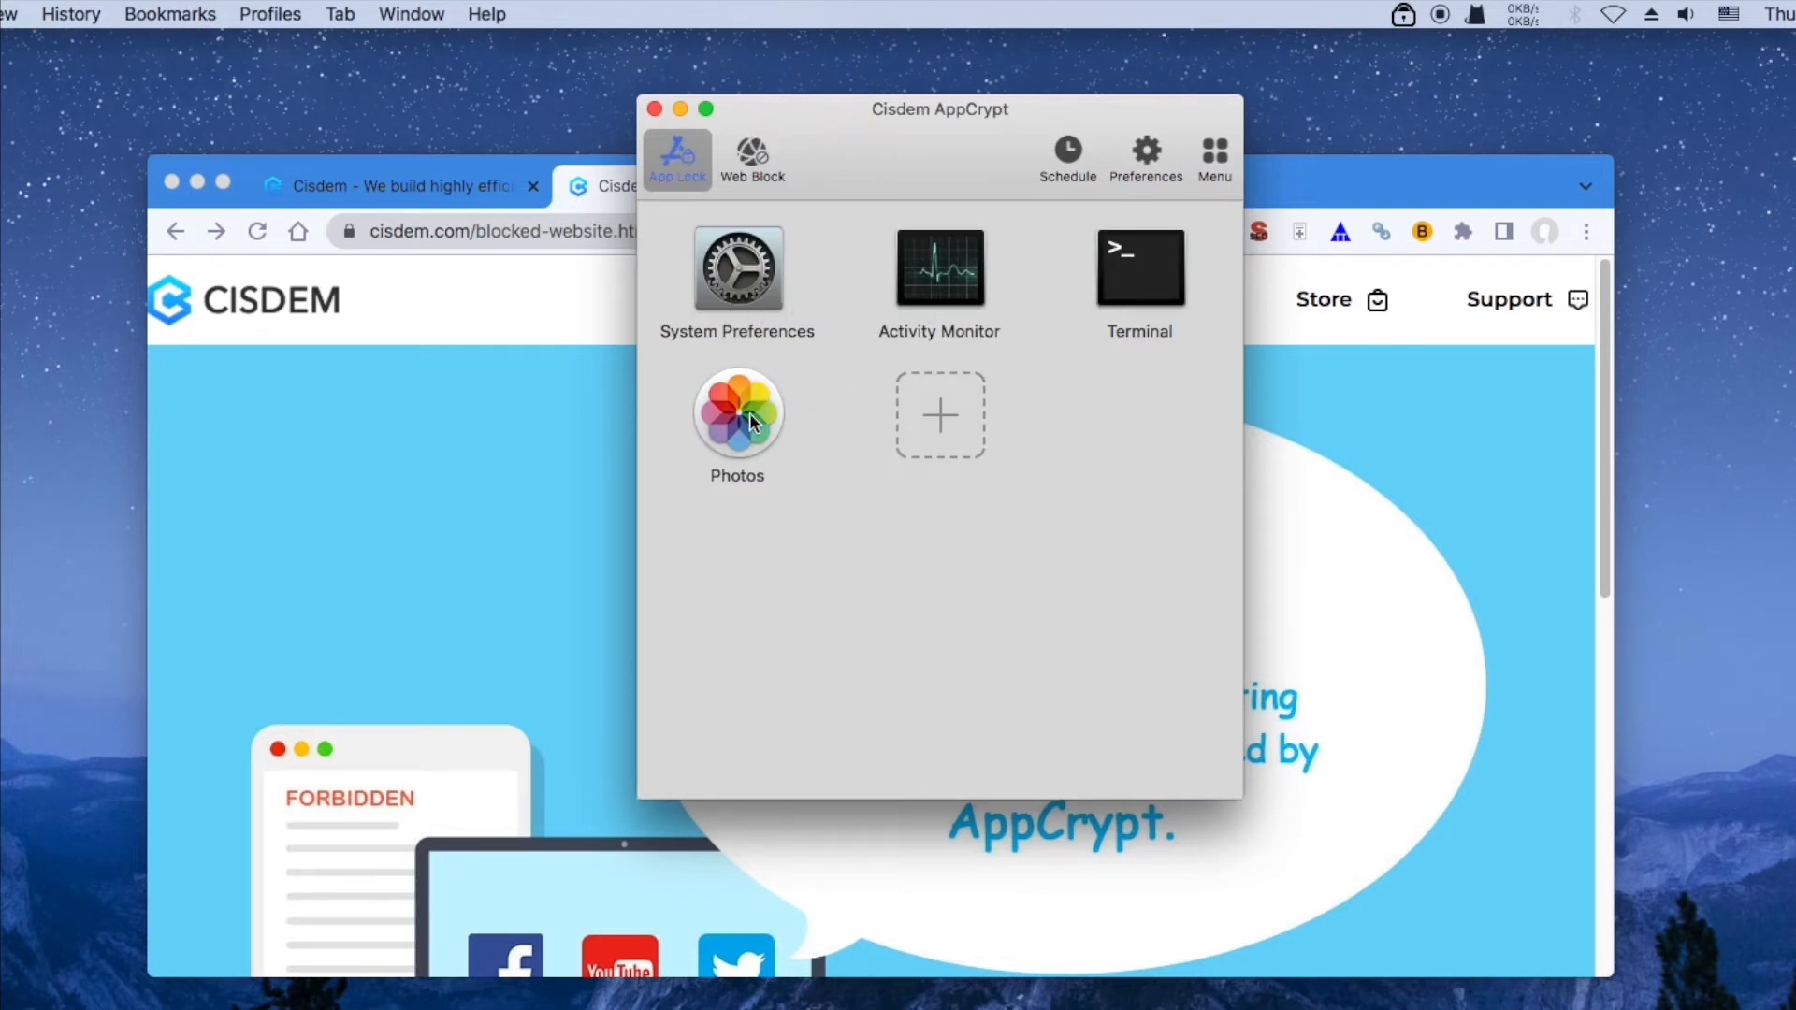
left_click(737, 269)
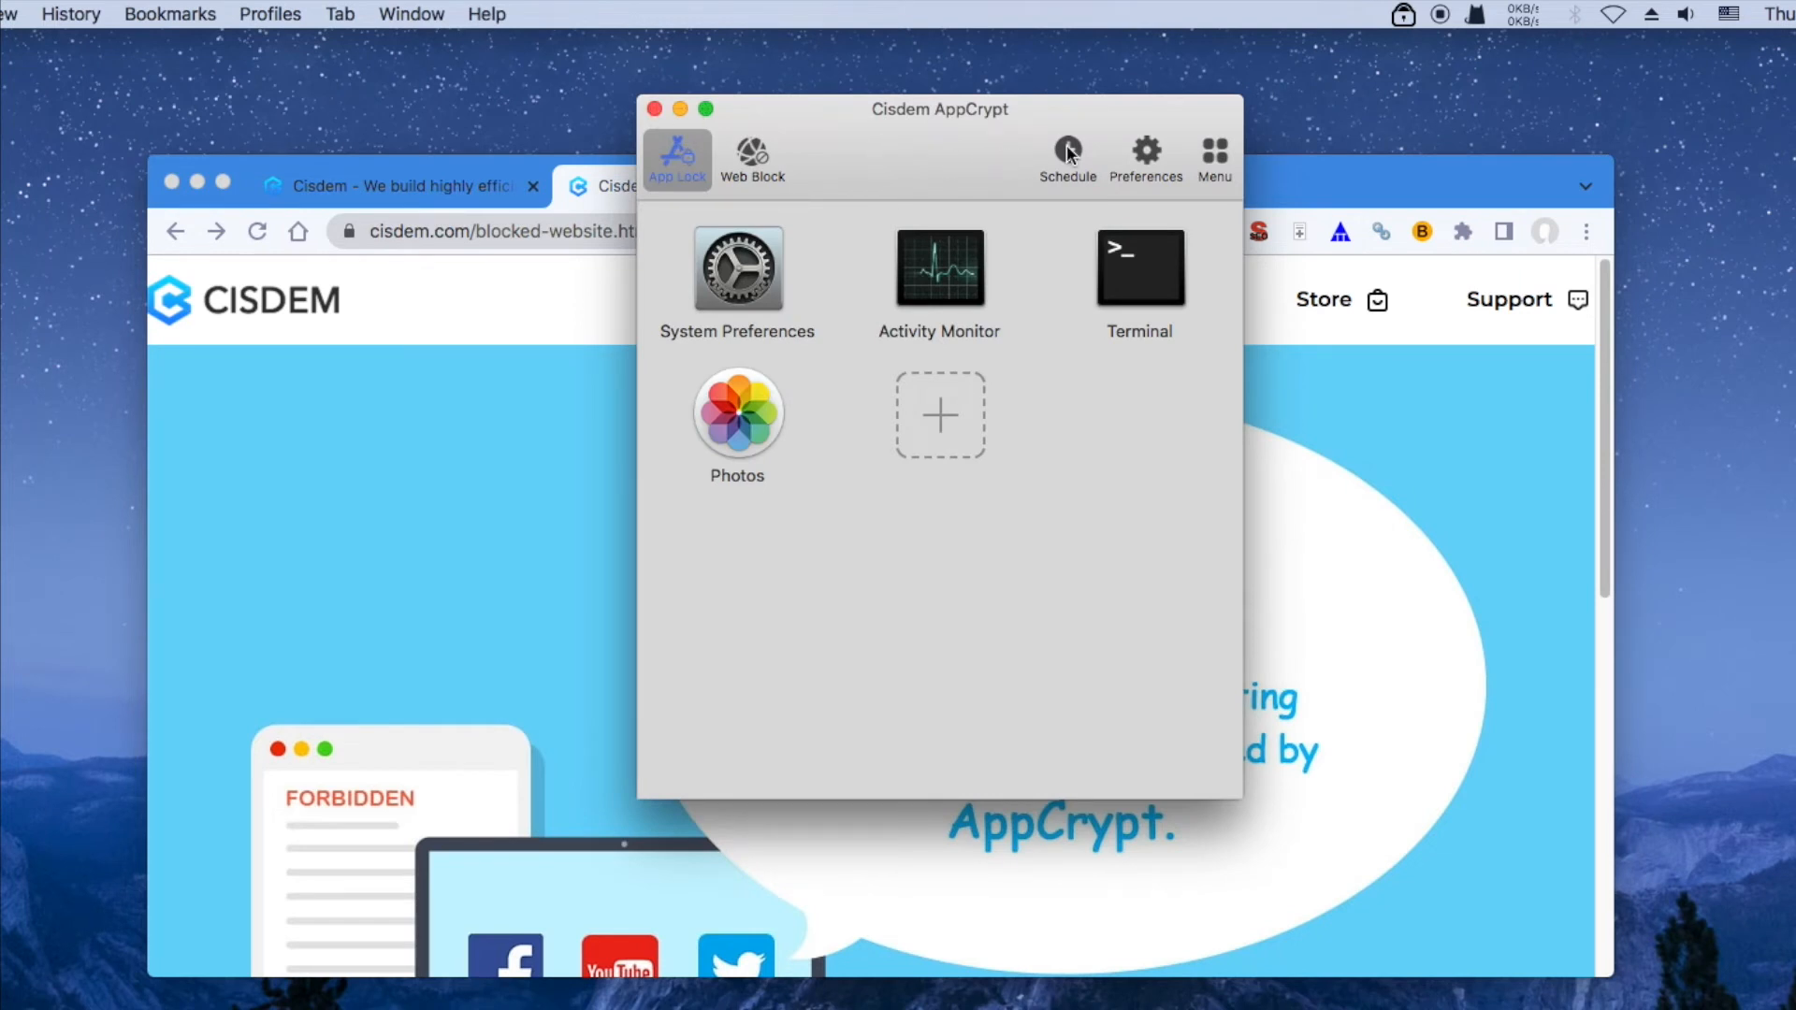
- Add two working-day time ranges to the general schedule, remove them, and return to Web Block
left_click(1064, 158)
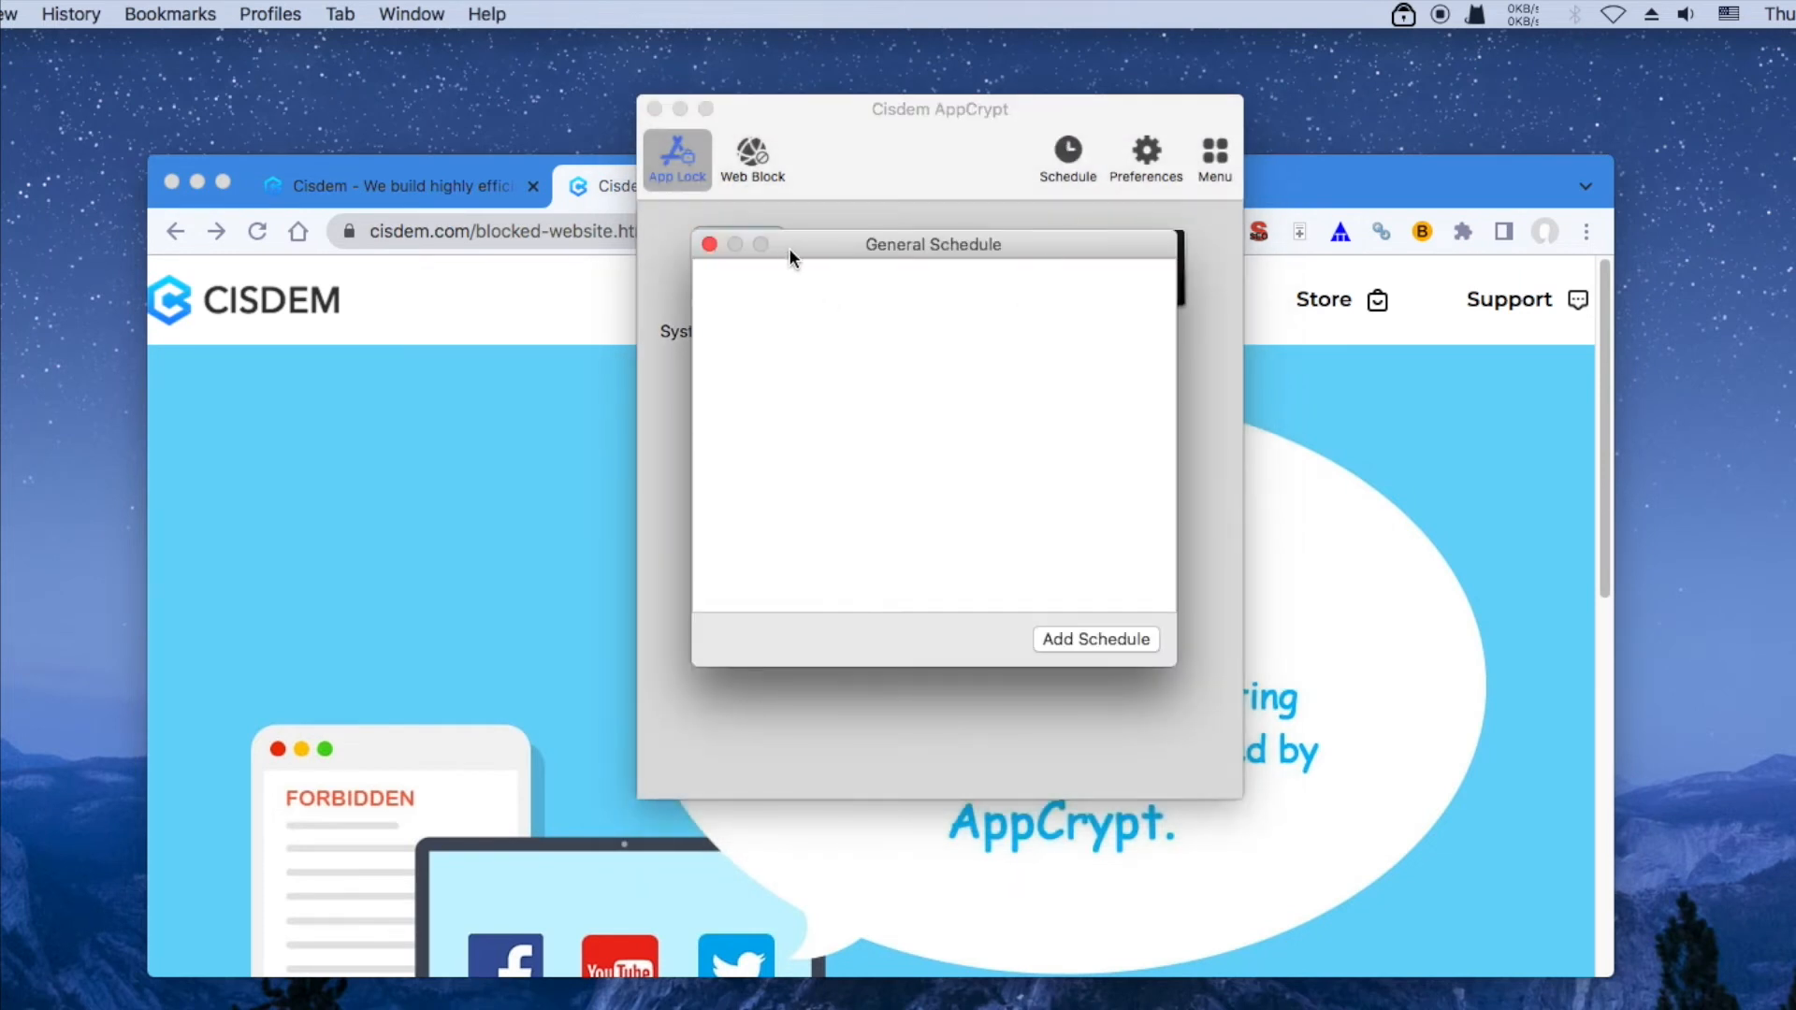
left_click(1094, 640)
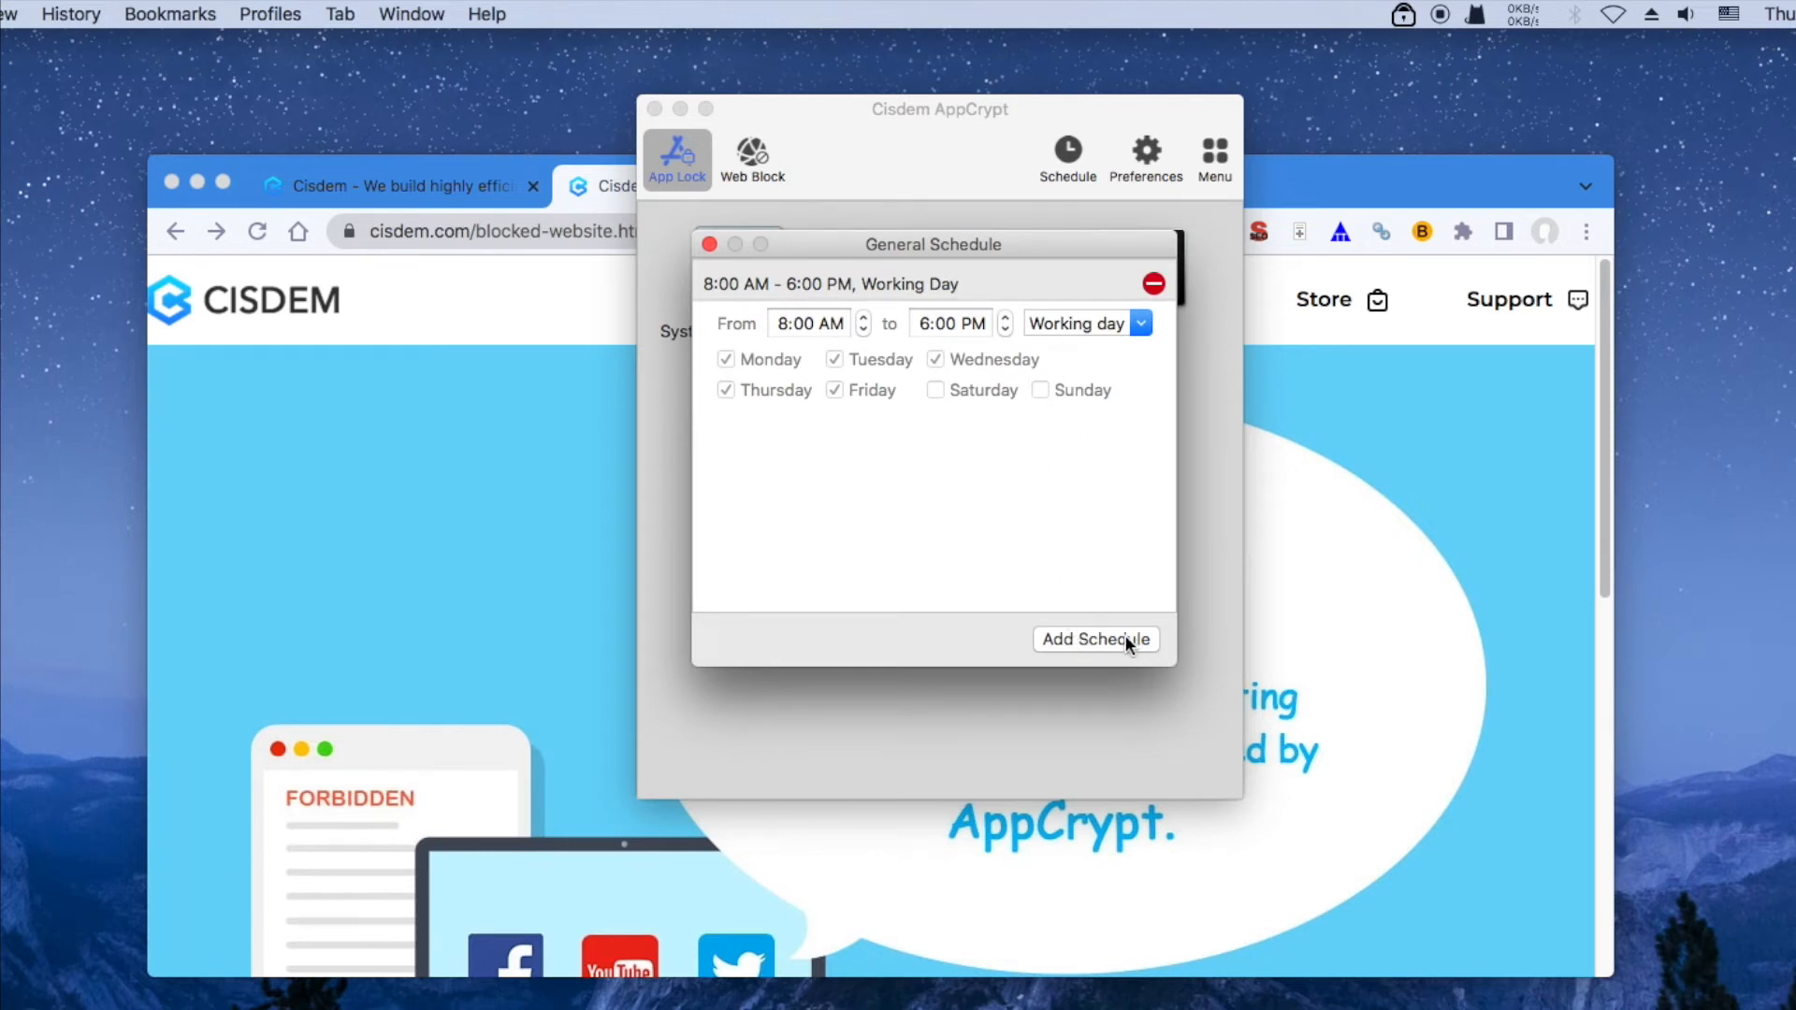
left_click(1094, 639)
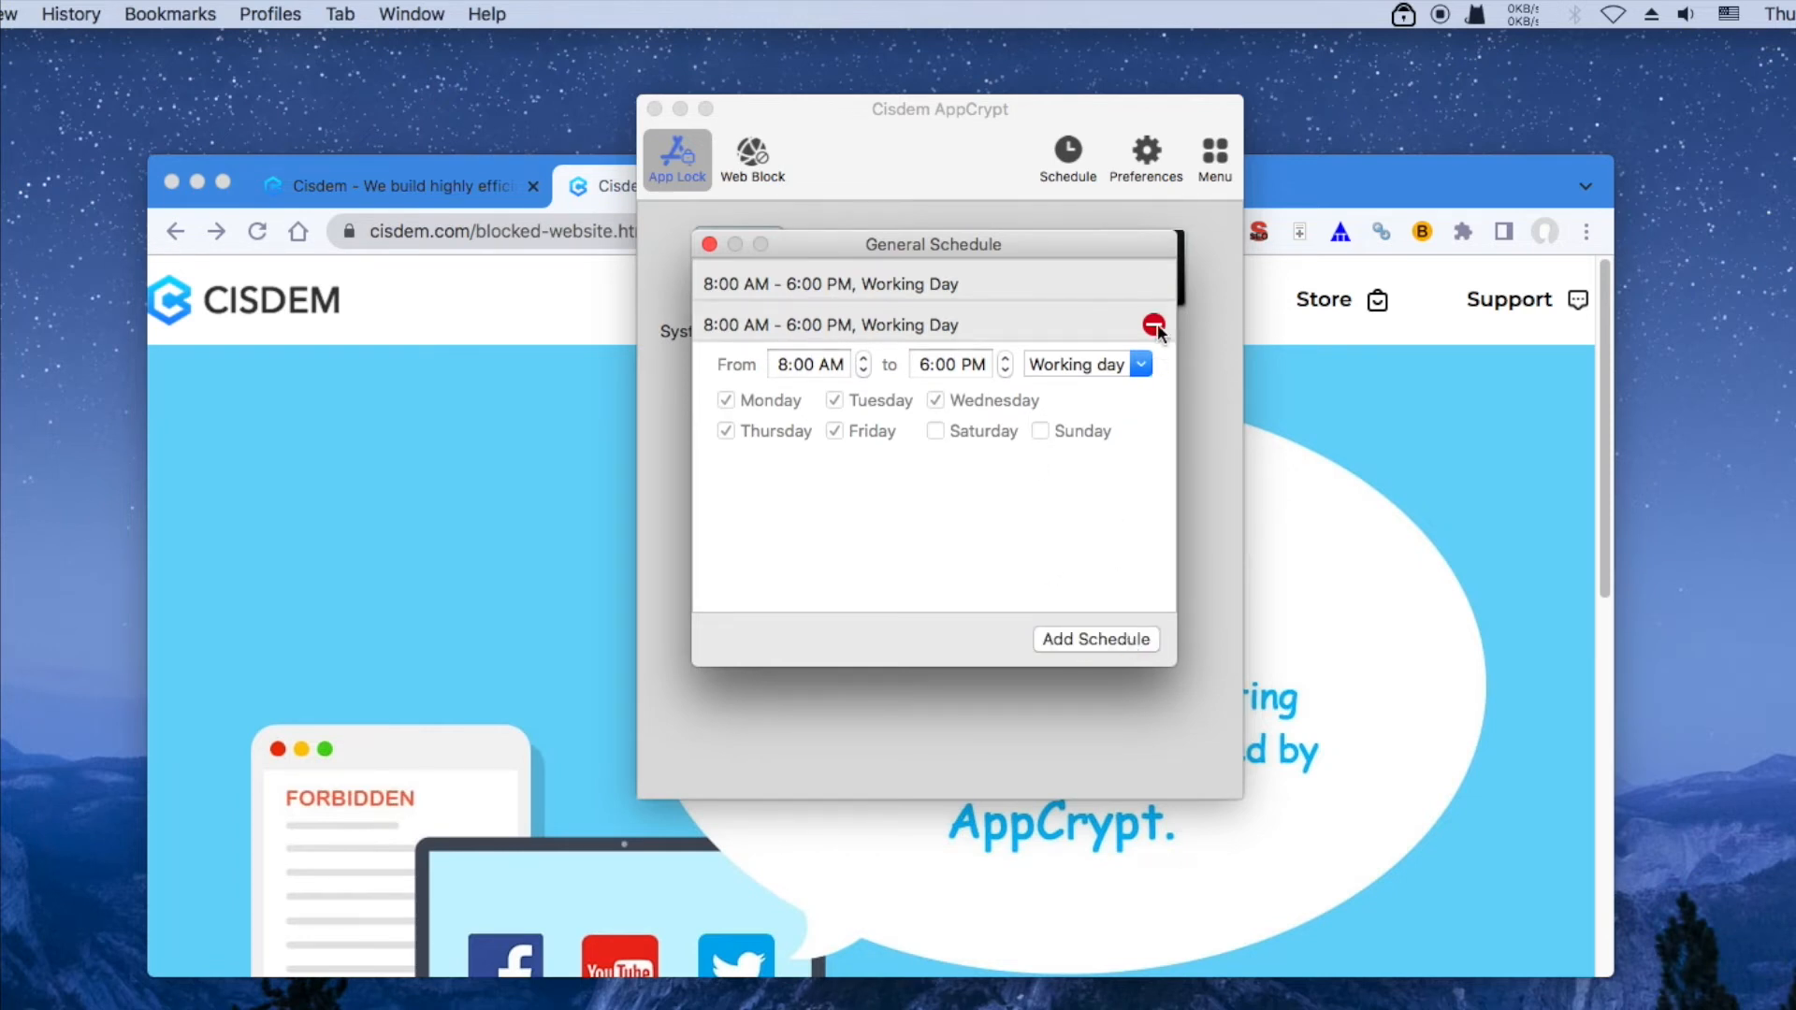
left_click(1154, 324)
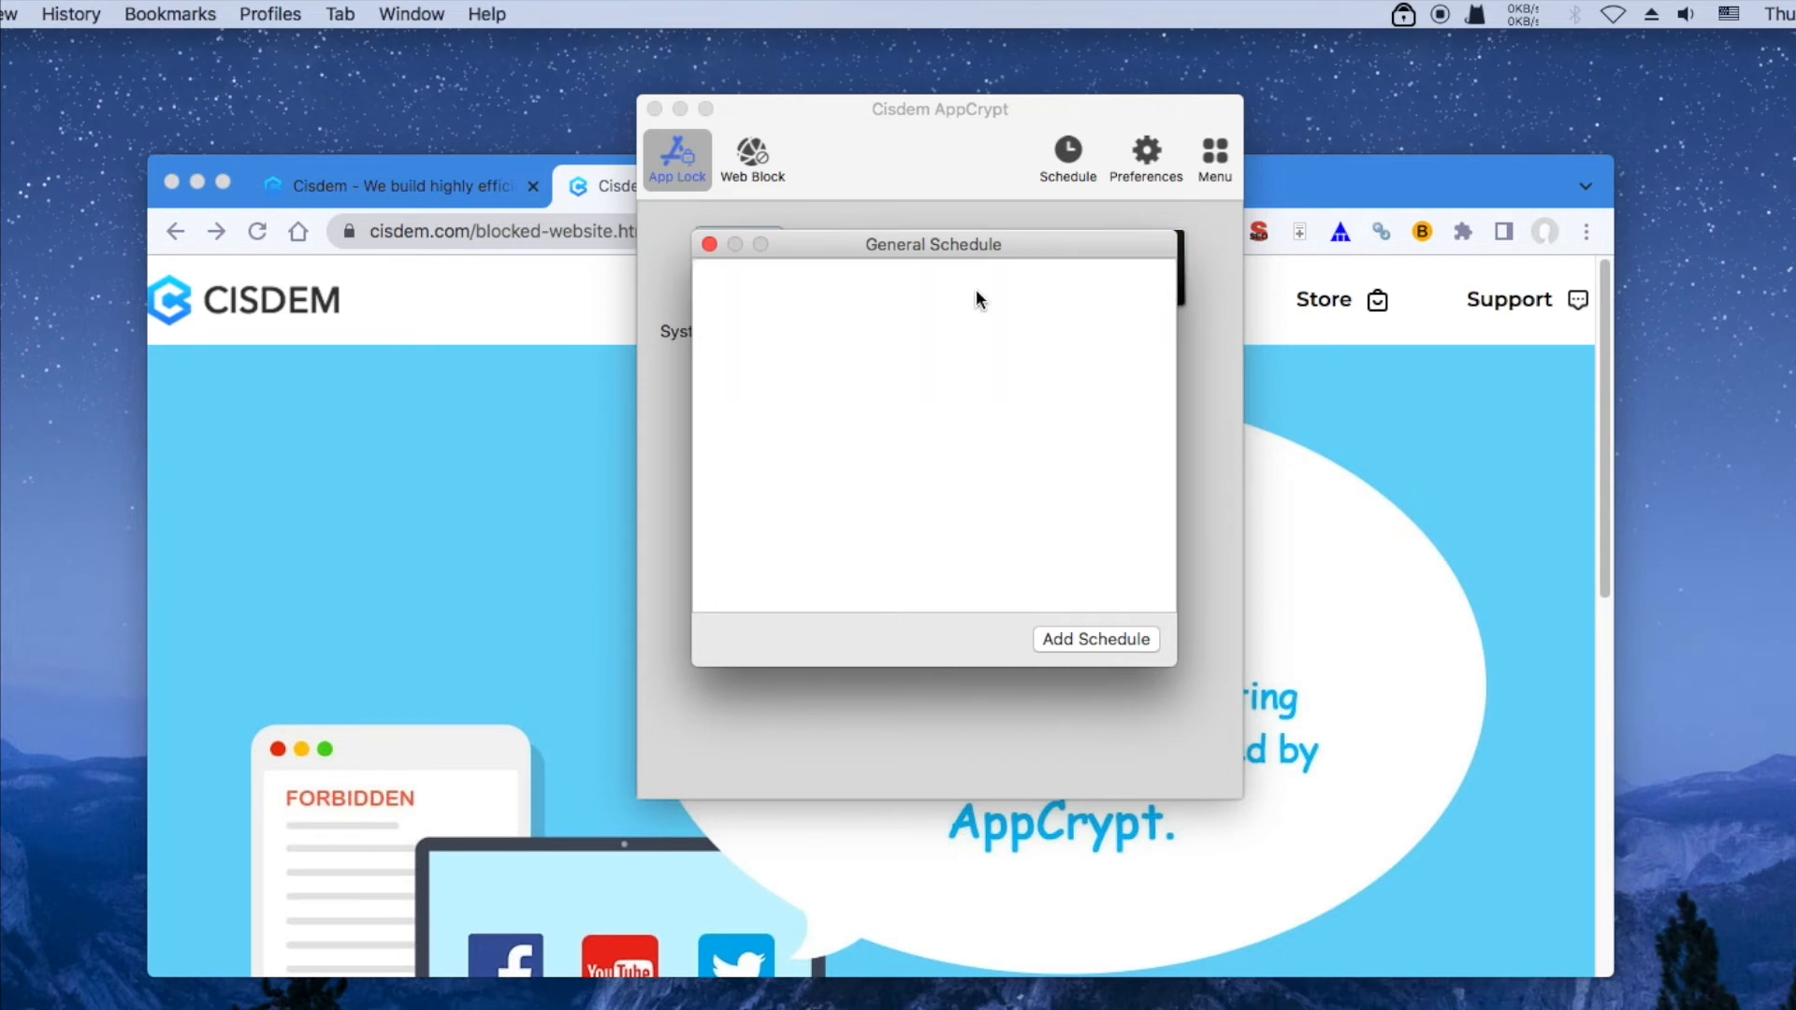
left_click(752, 157)
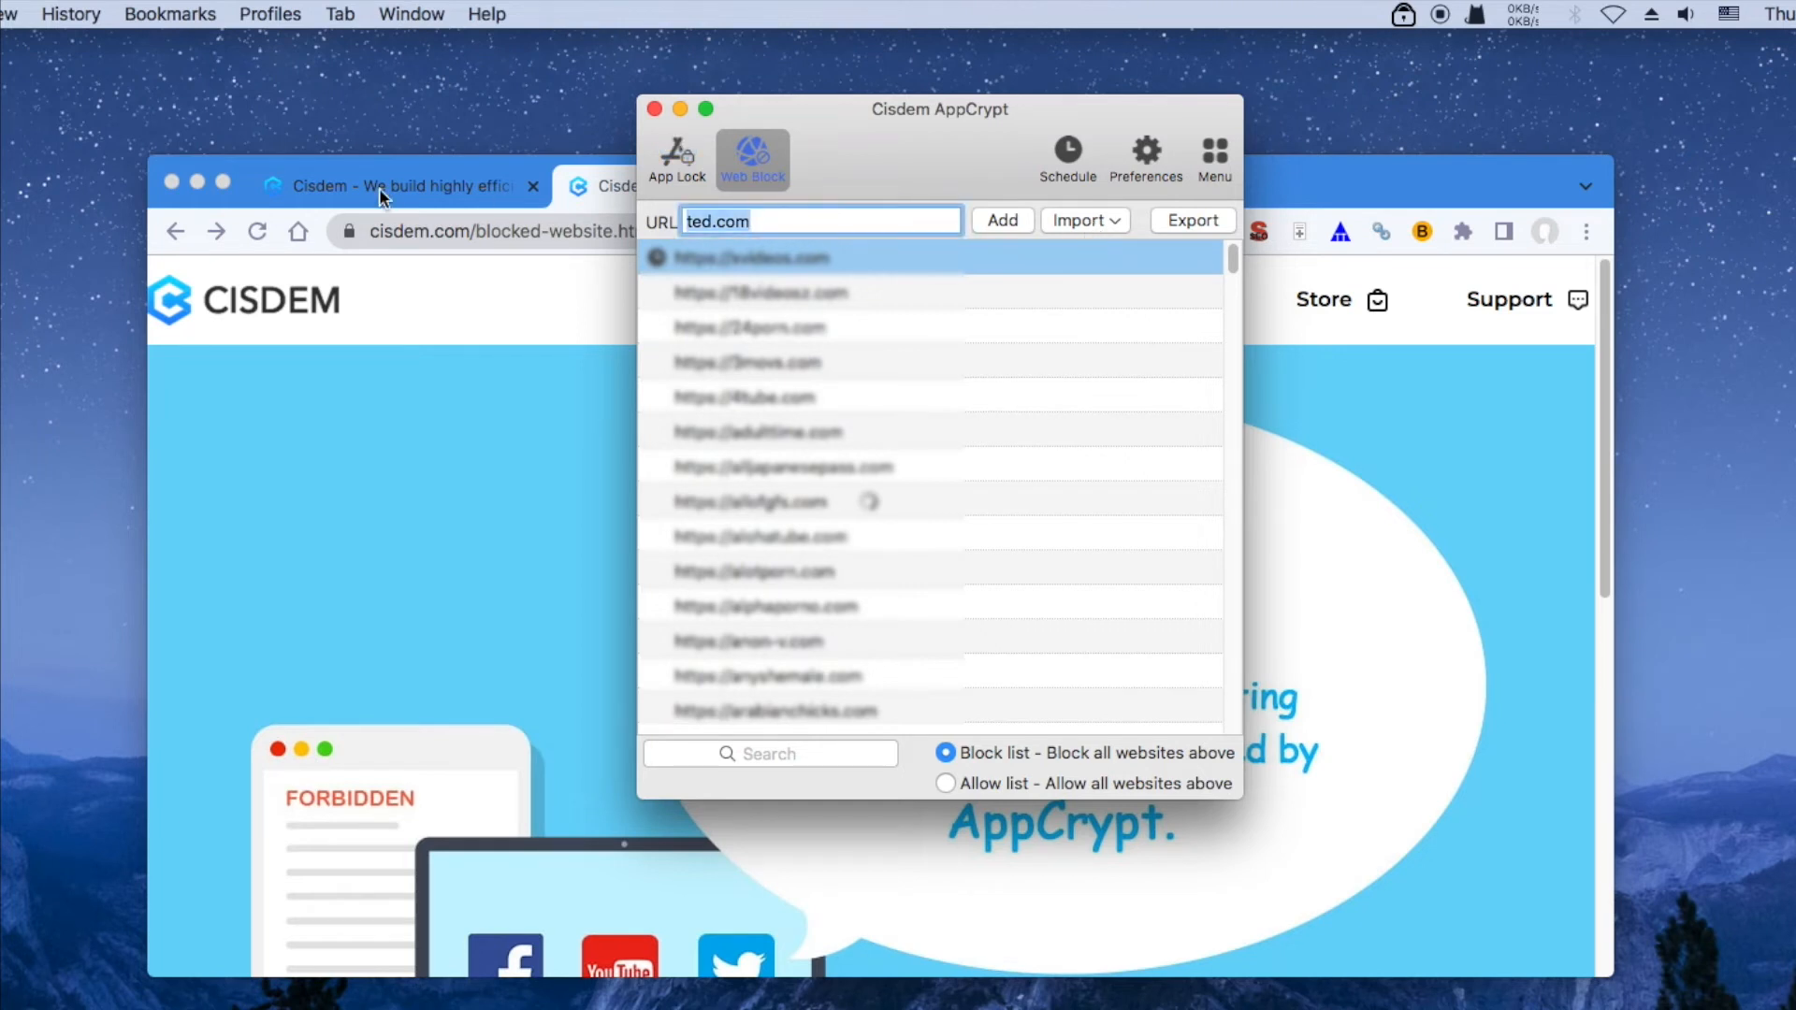
- Add youtube.com to the block list with a custom 8:00 AM–6:00 PM working-day schedule
type("youtub")
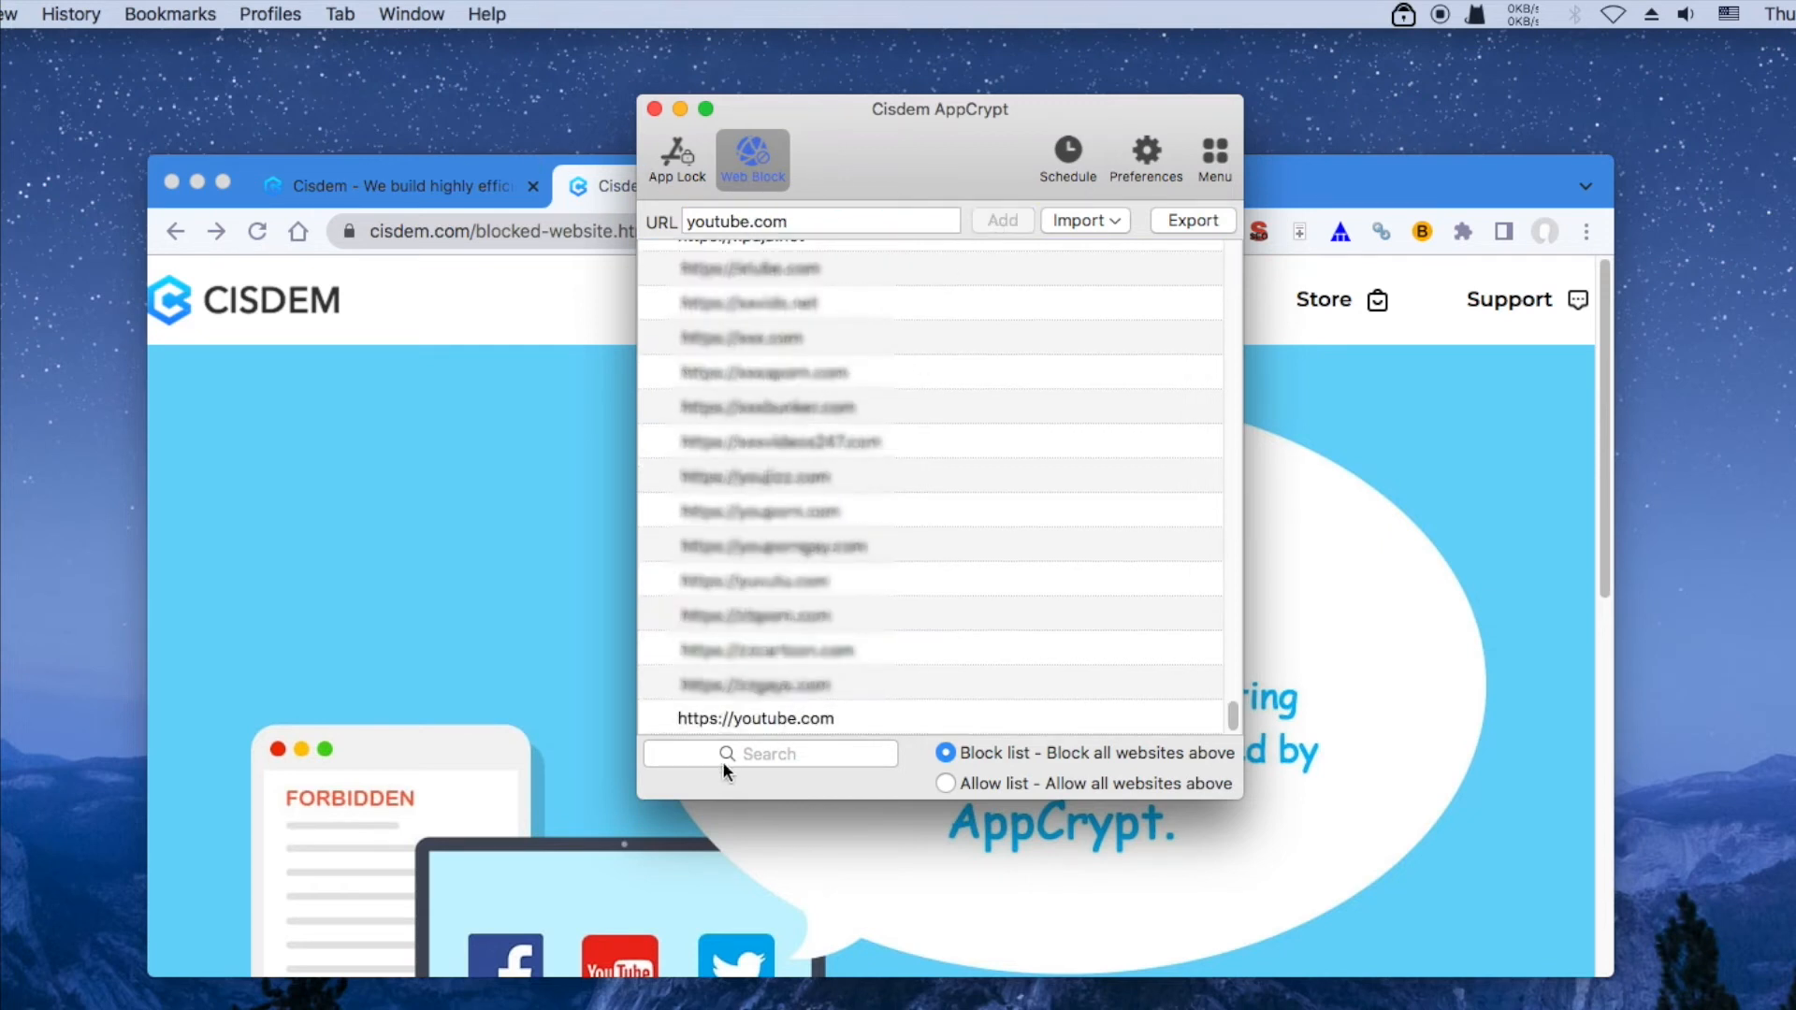
left_click(660, 724)
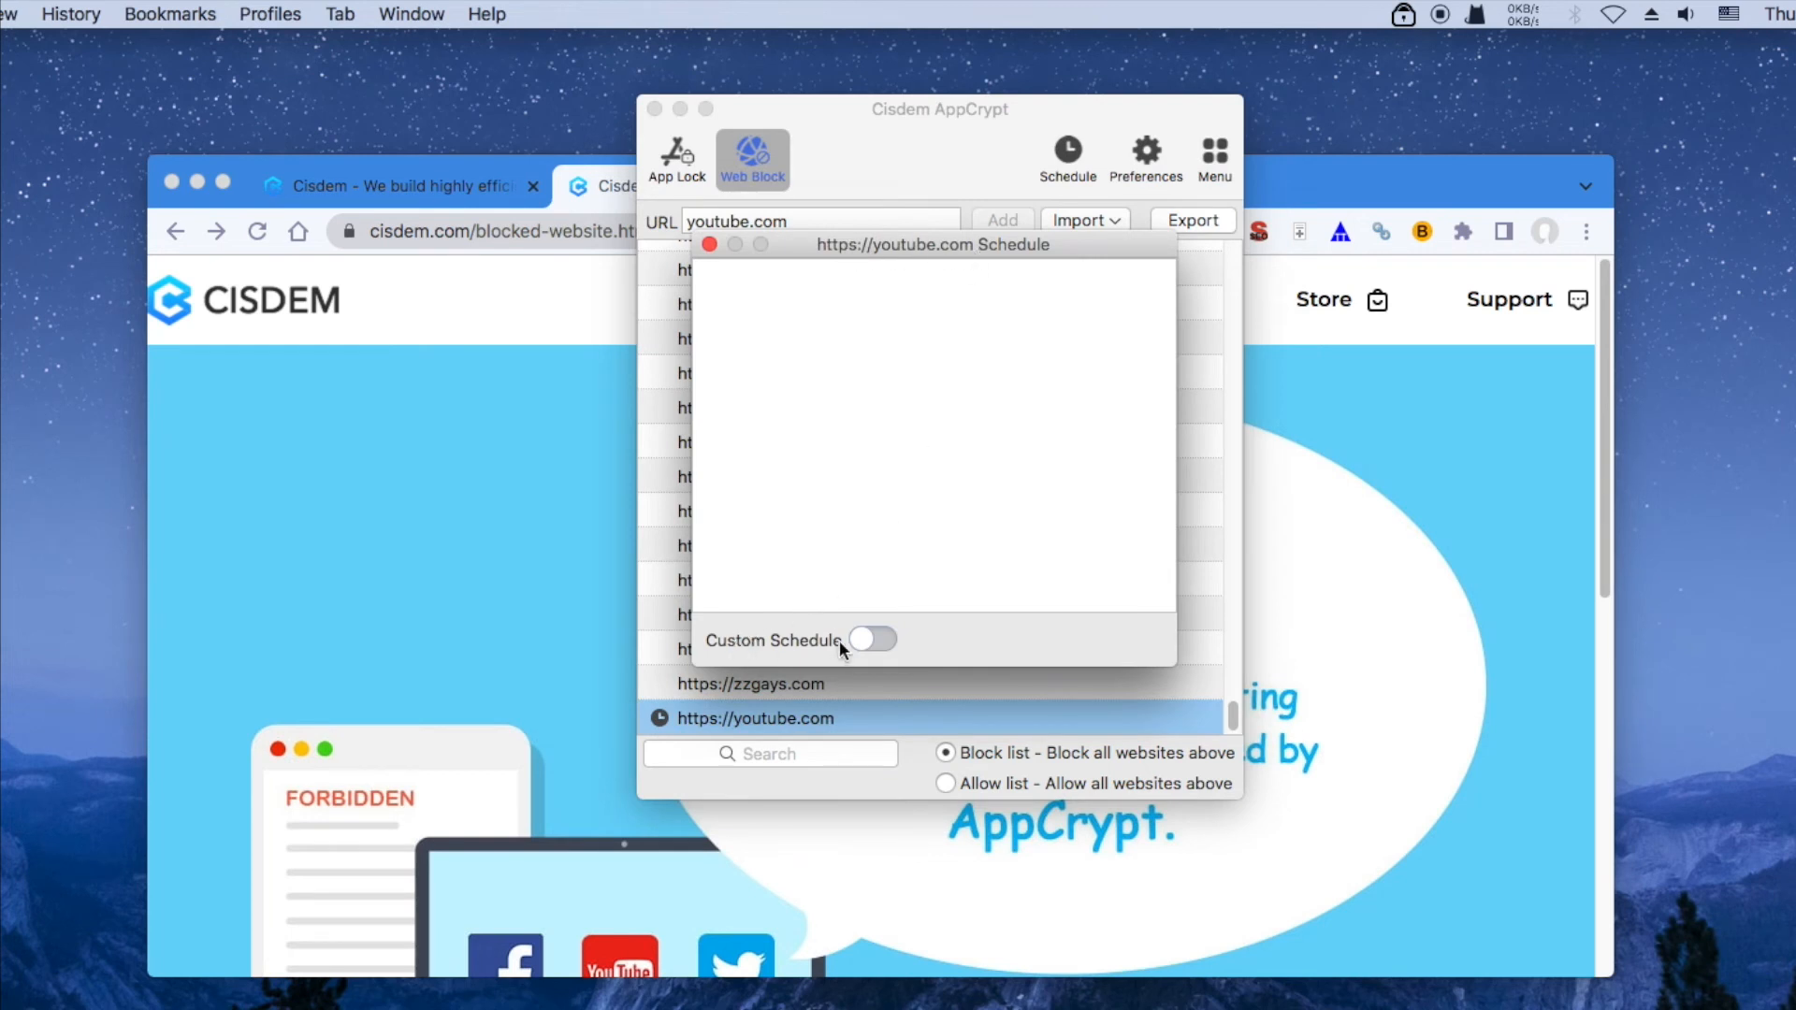
left_click(873, 640)
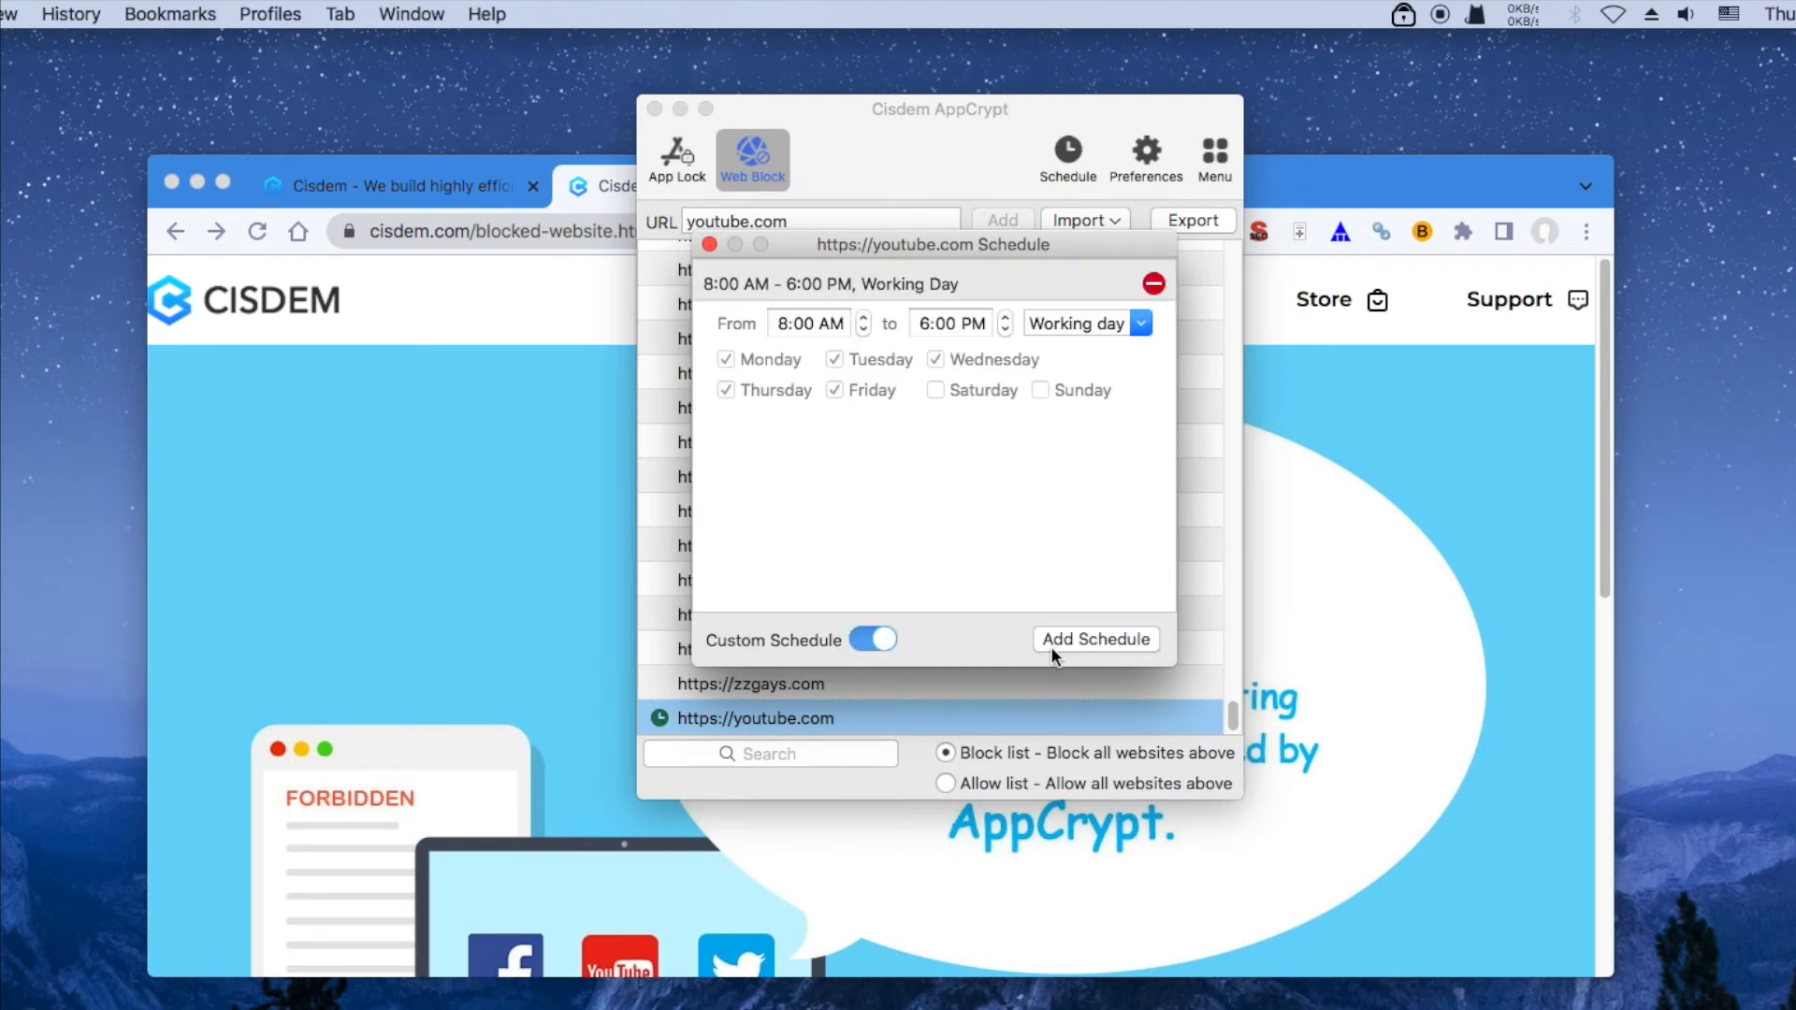
left_click(1401, 13)
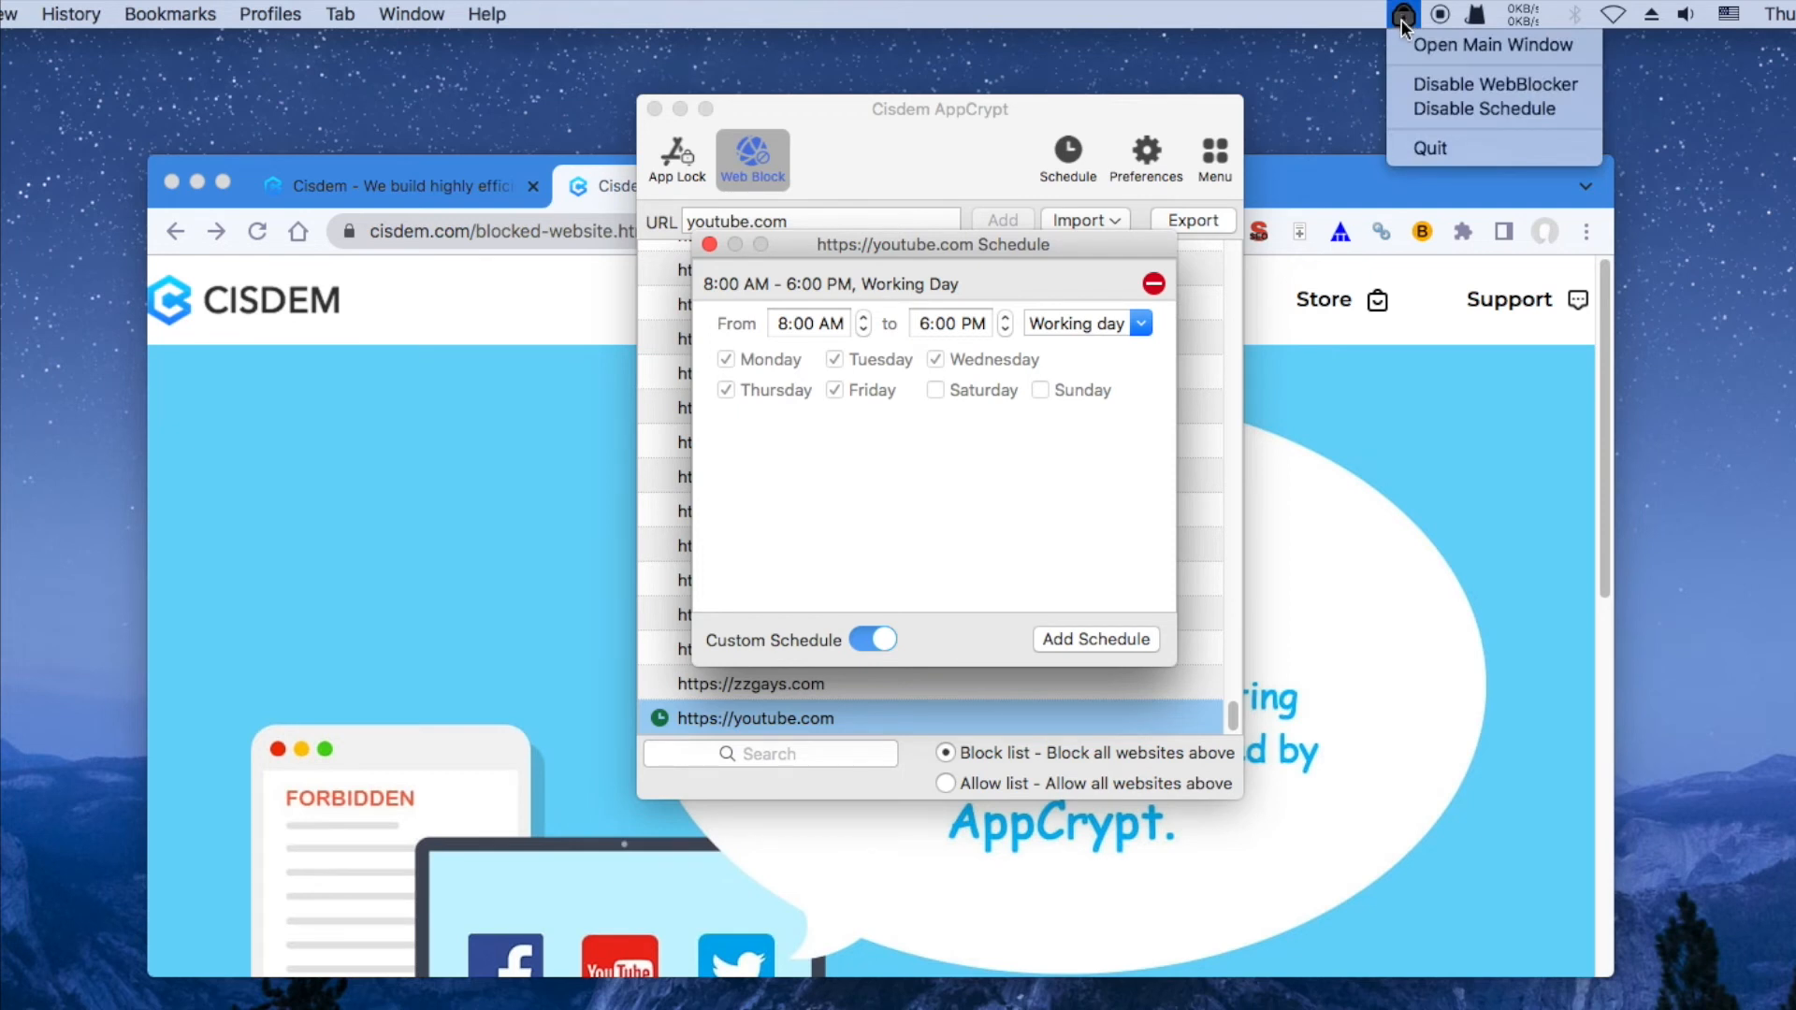
mouse_move(1427, 149)
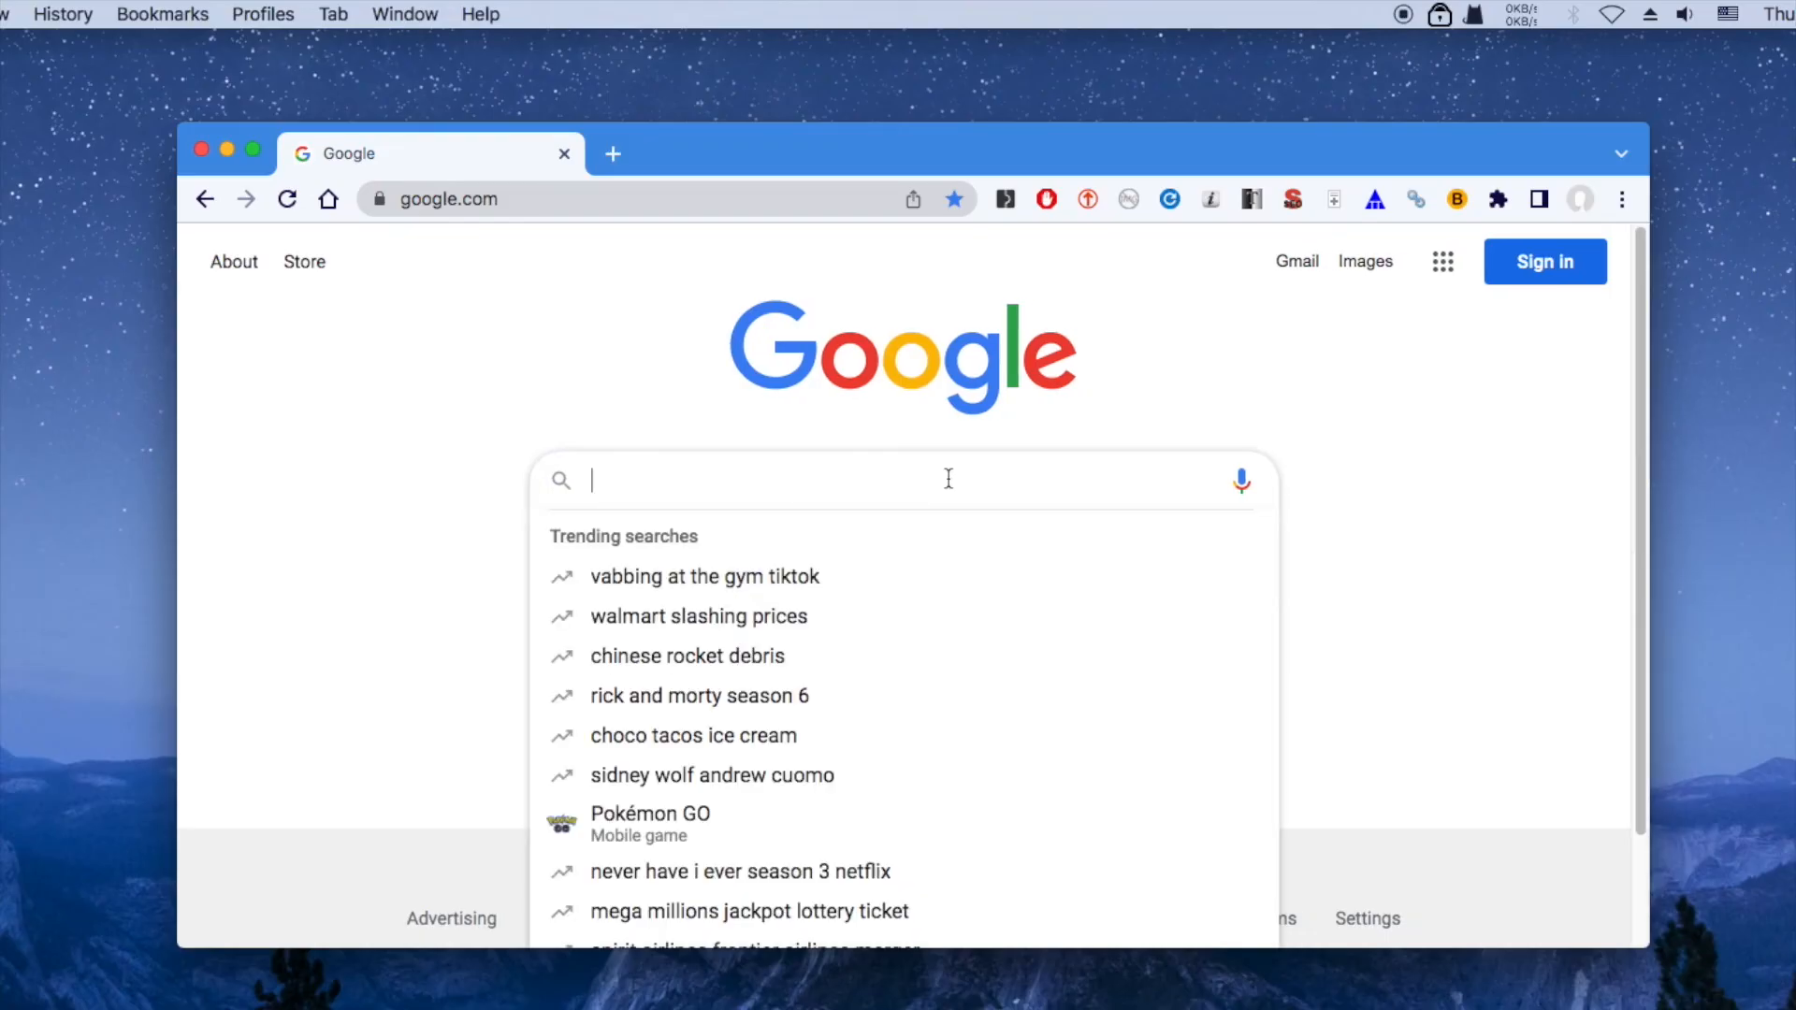
- Search 'porn' on google.com and go to the Search Settings page
type("porn")
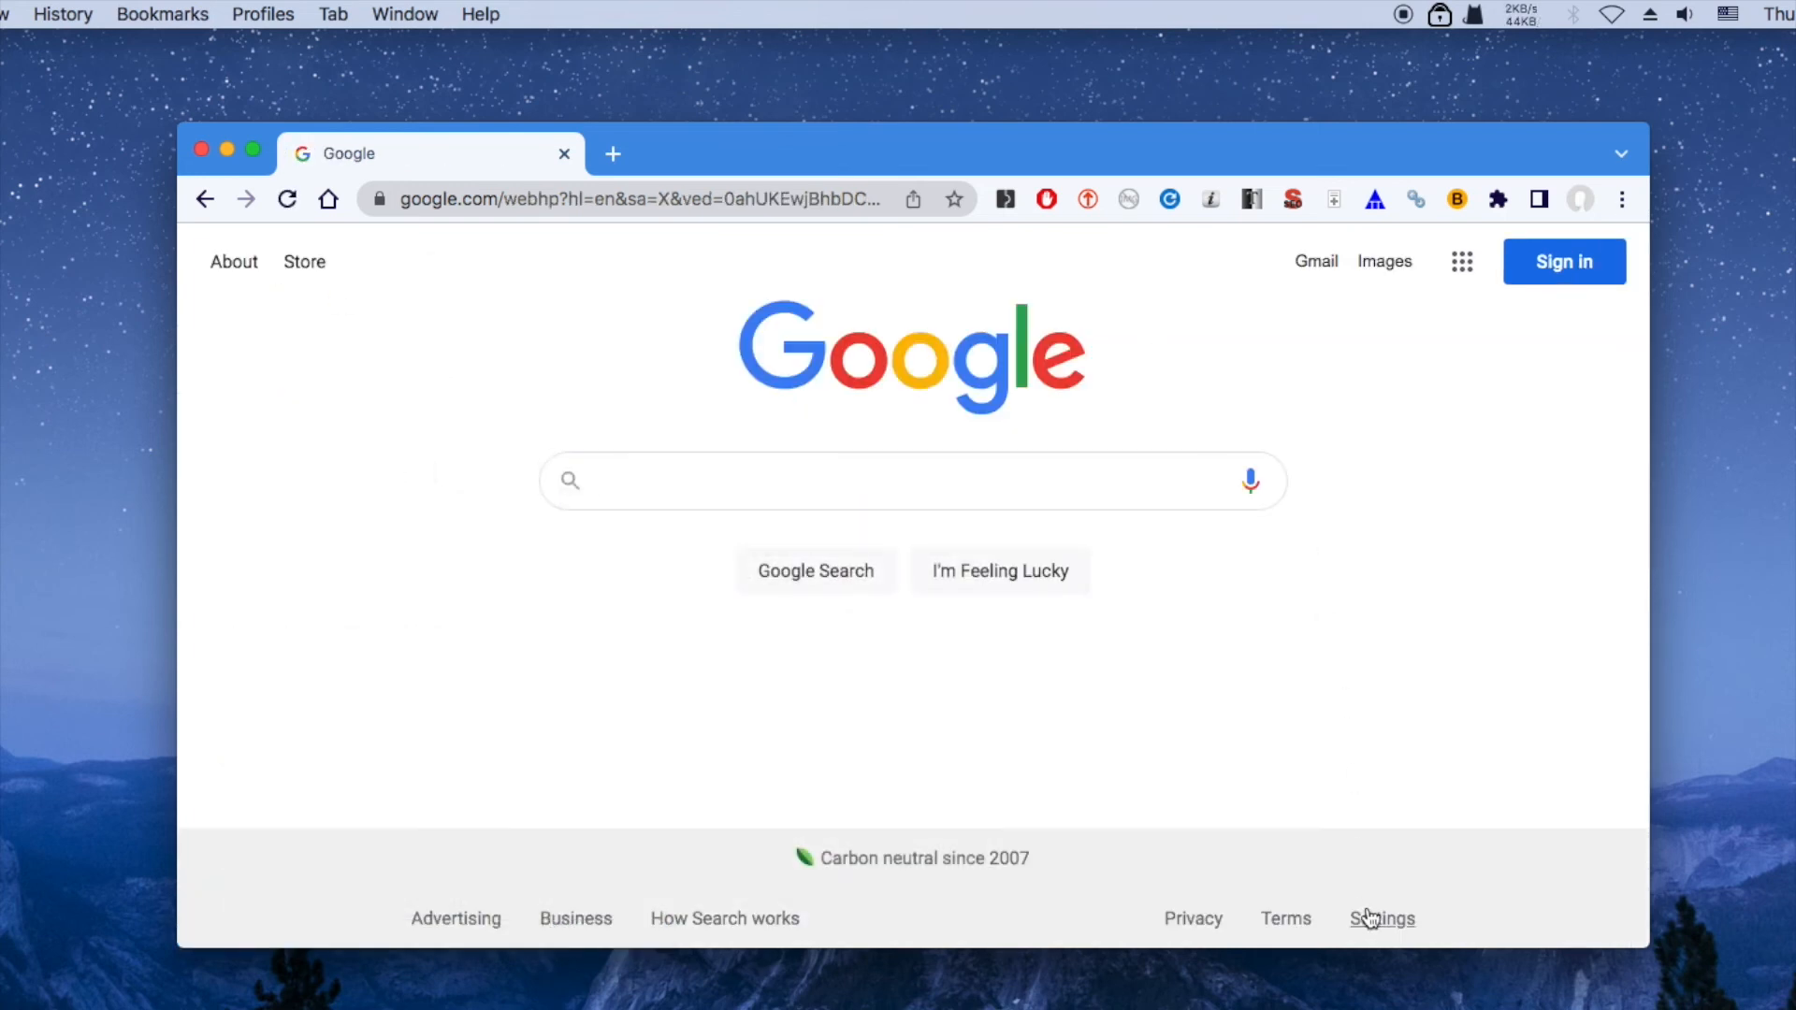
left_click(1381, 916)
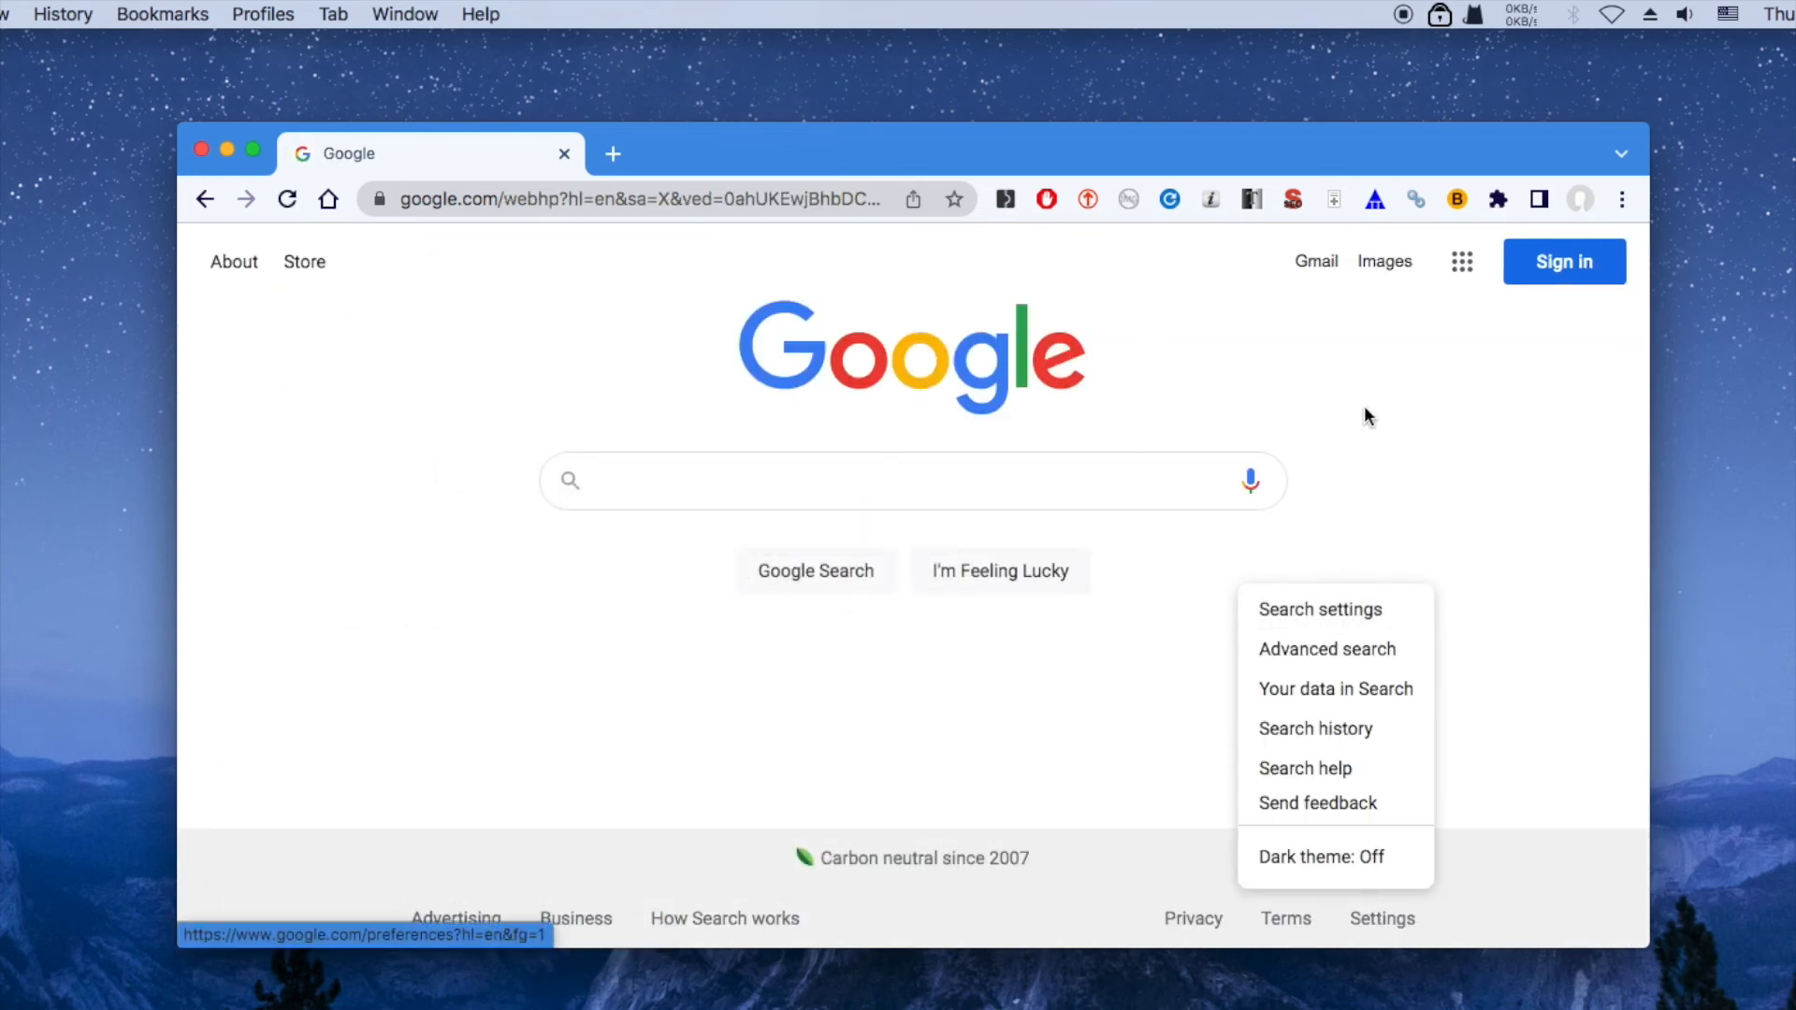
left_click(1319, 608)
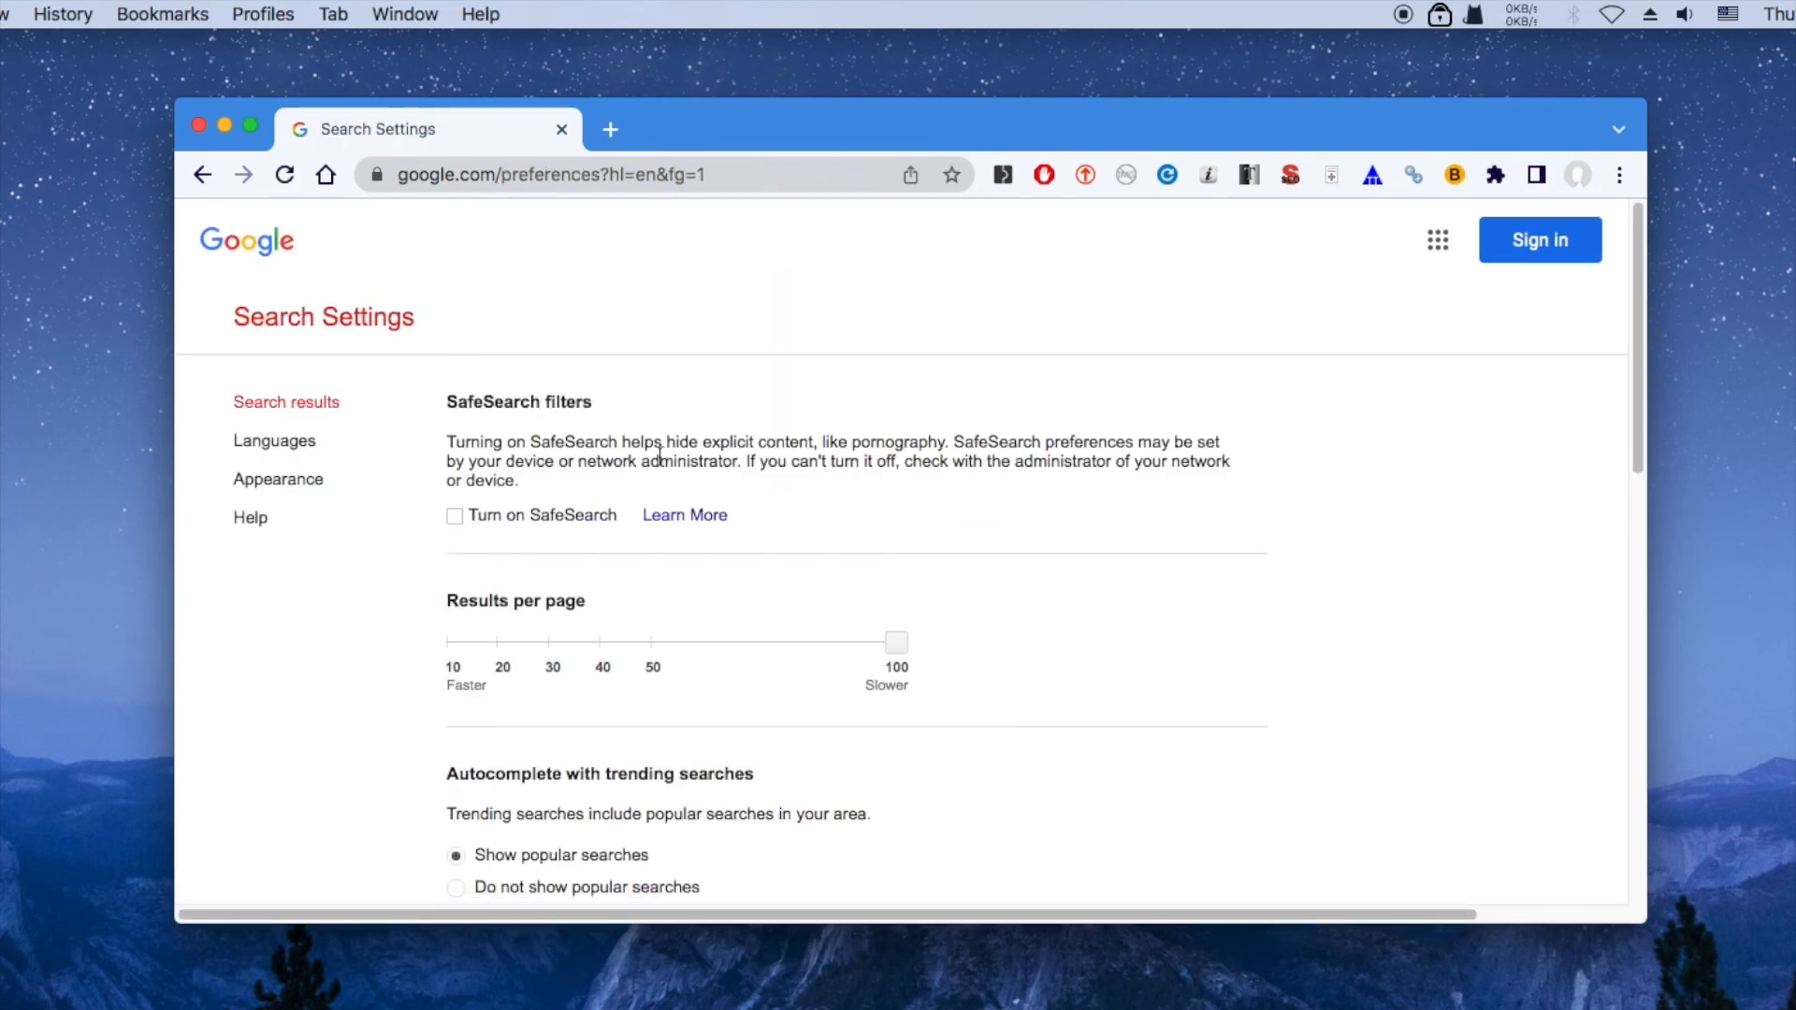
- Save the SafeSearch setting and tick the reCAPTCHA 'I'm not a robot' box
scroll("down", 3)
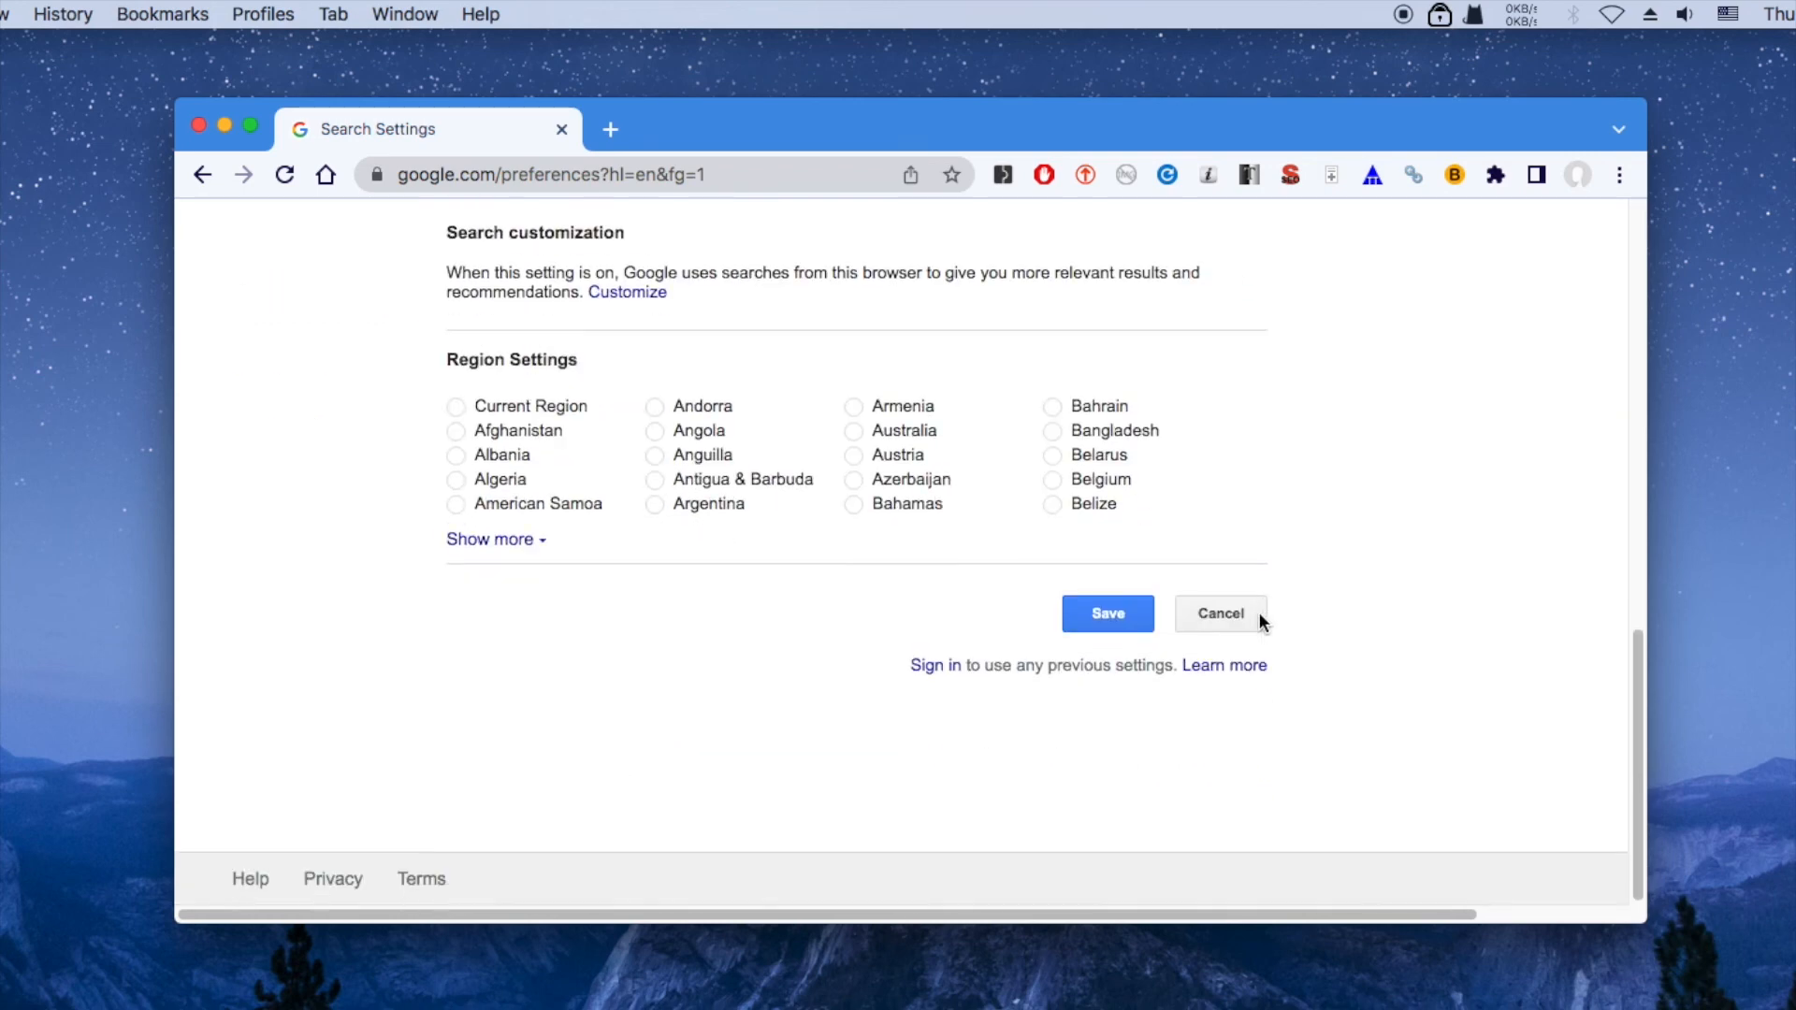
left_click(1106, 614)
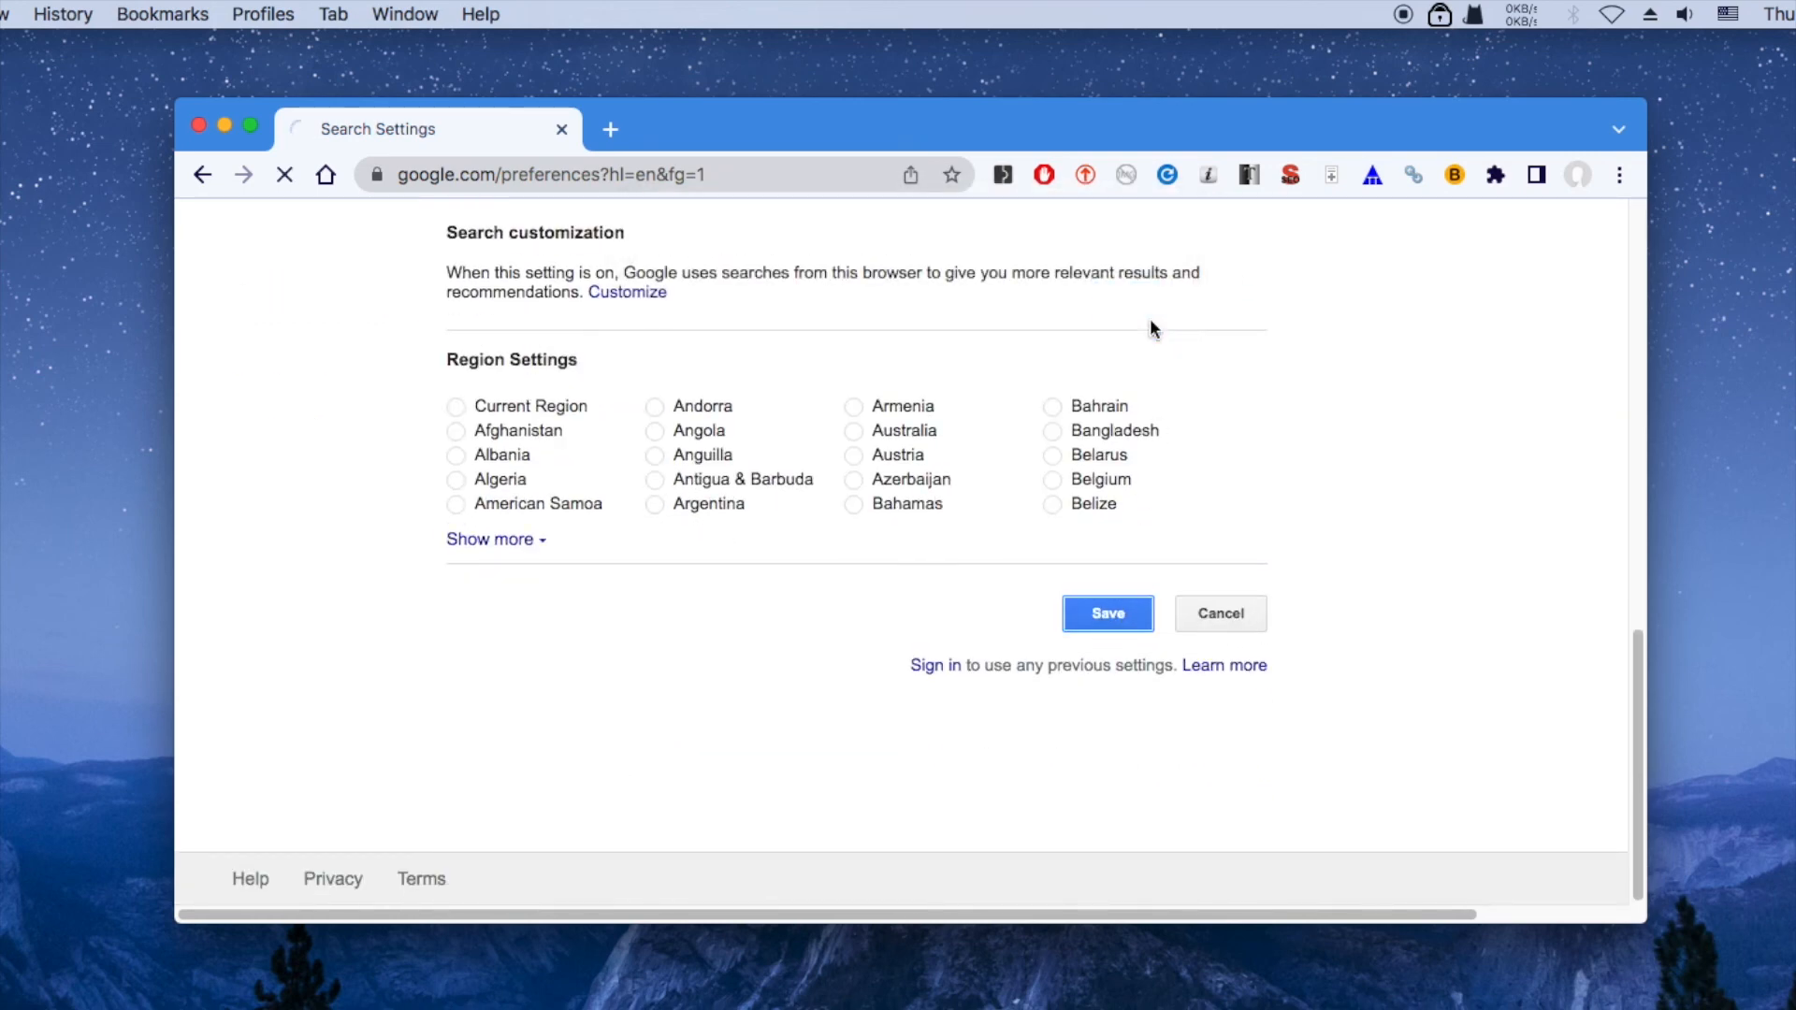
left_click(1105, 614)
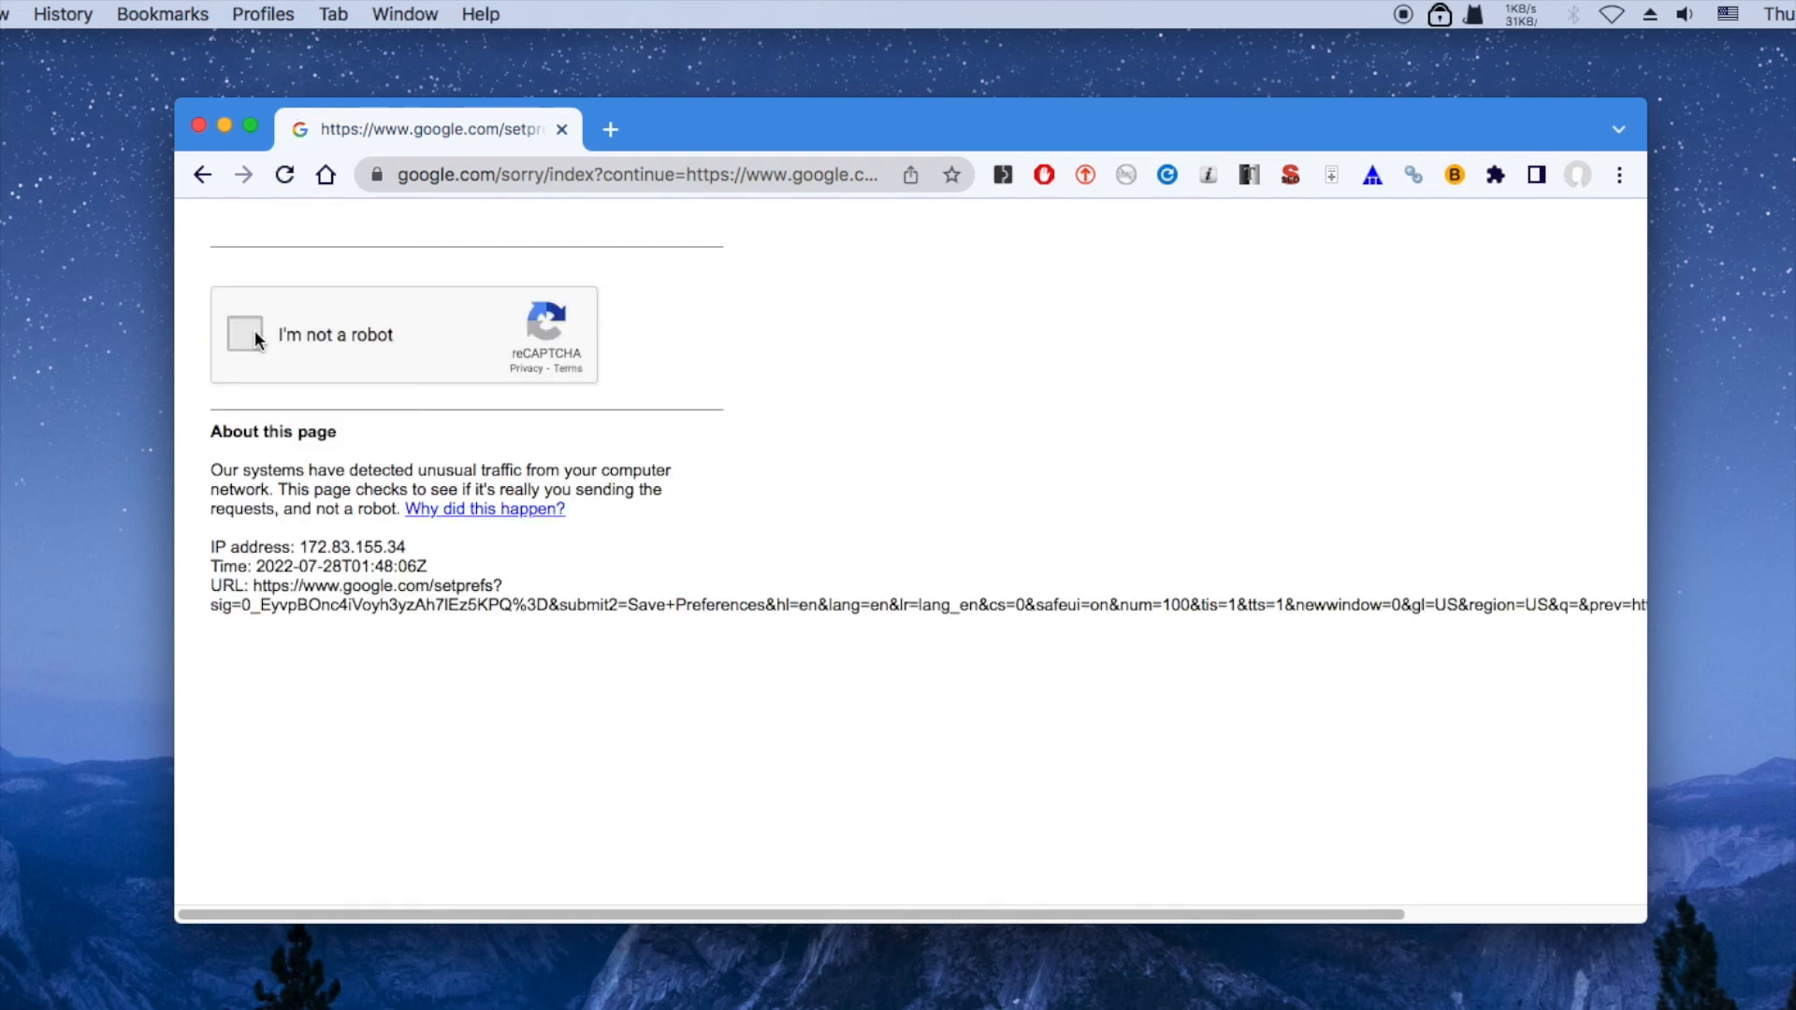
left_click(243, 333)
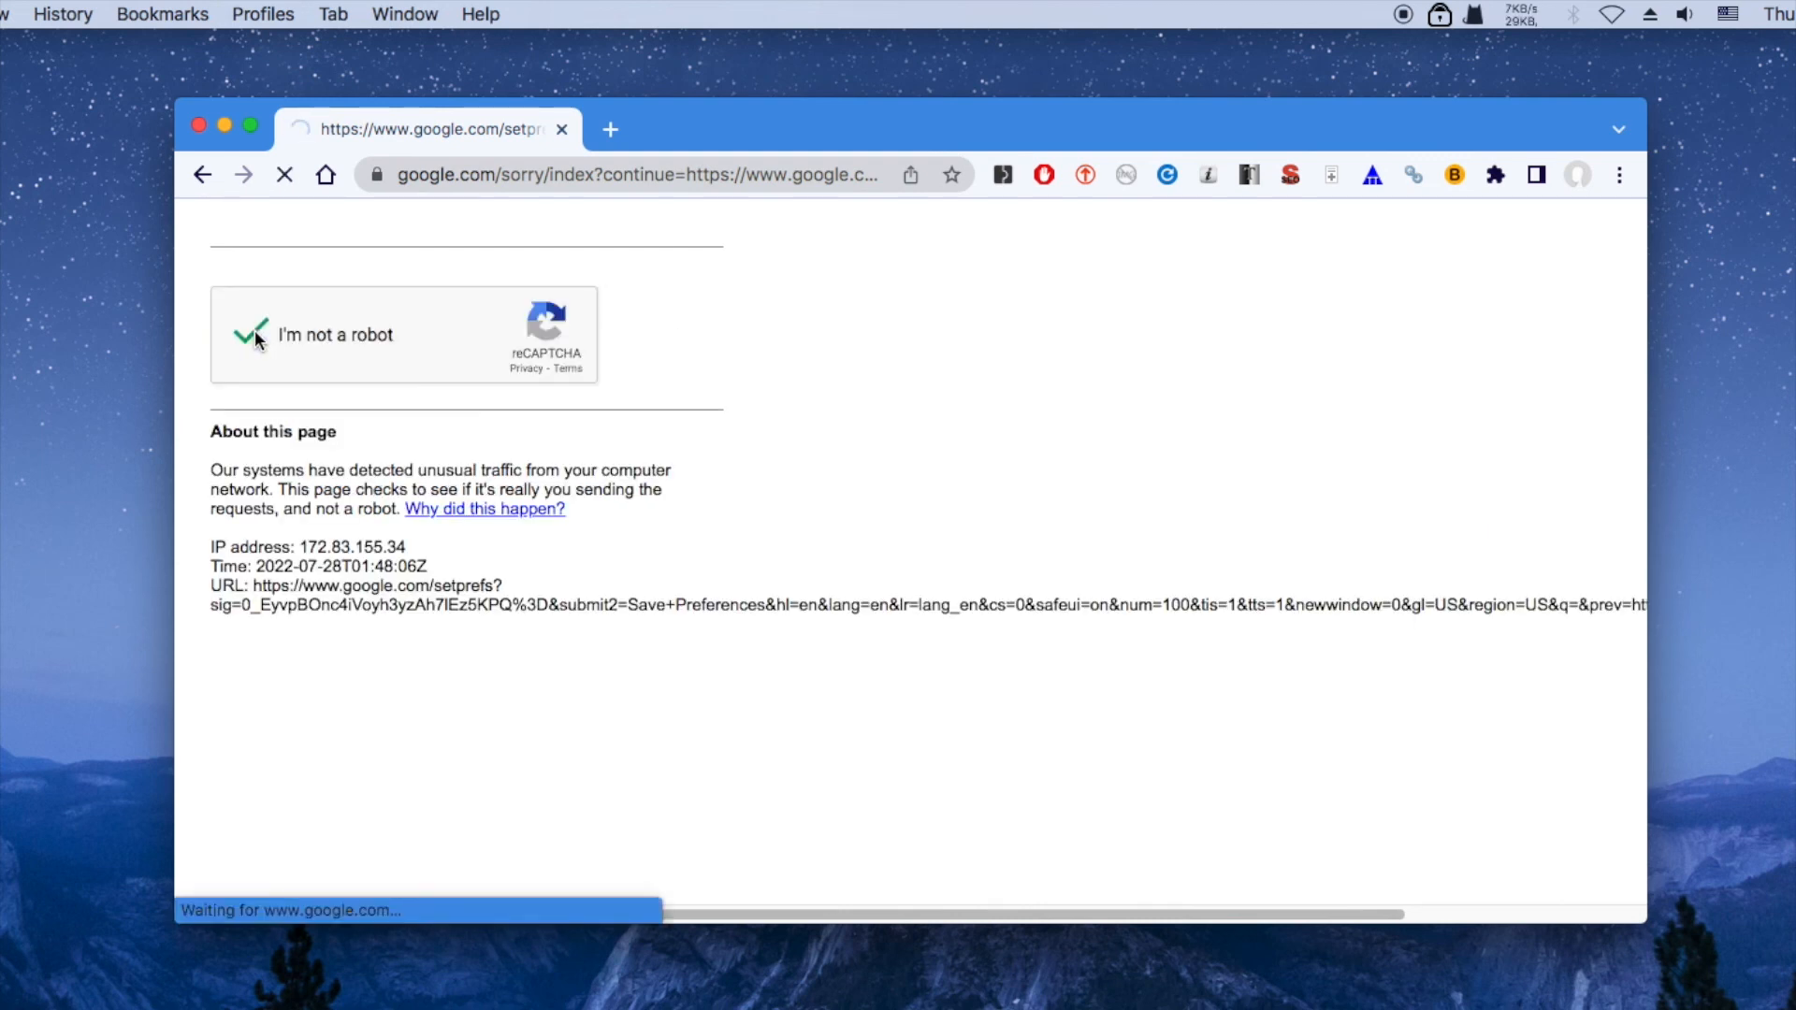
left_click(248, 333)
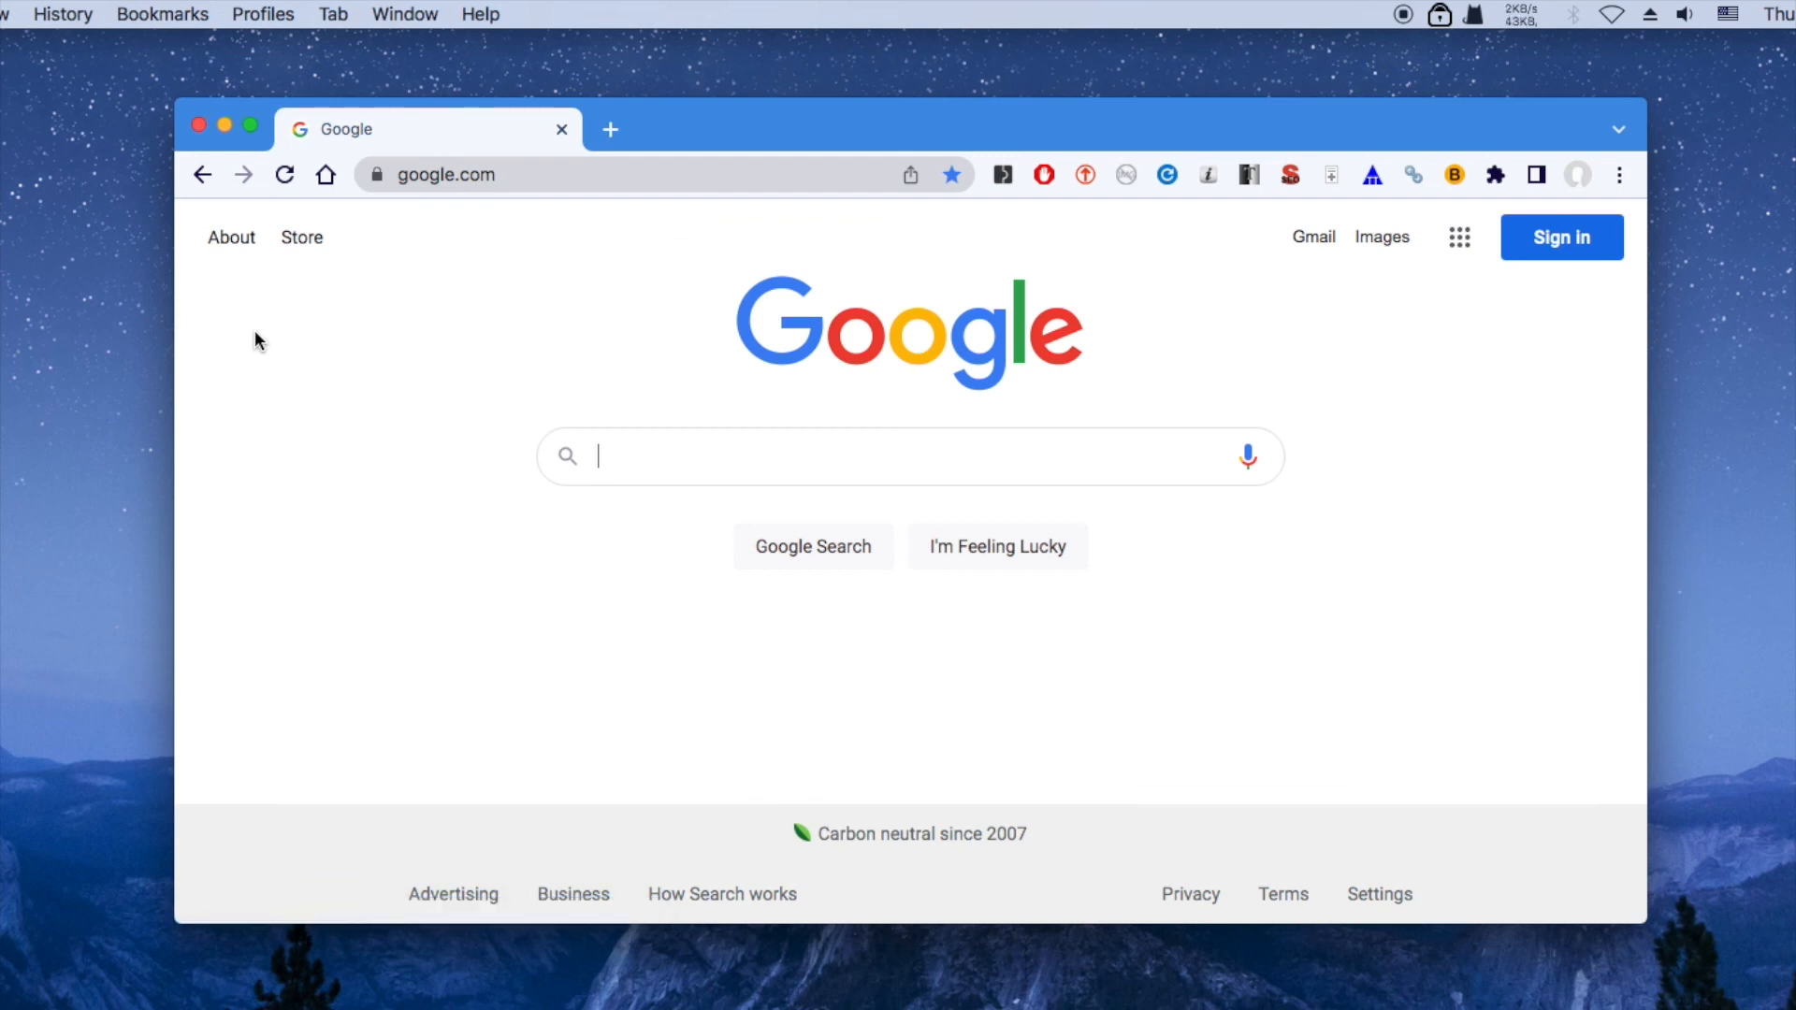
- Search Google for 'porn' and review that SafeSearch returns only news articles
type("porn")
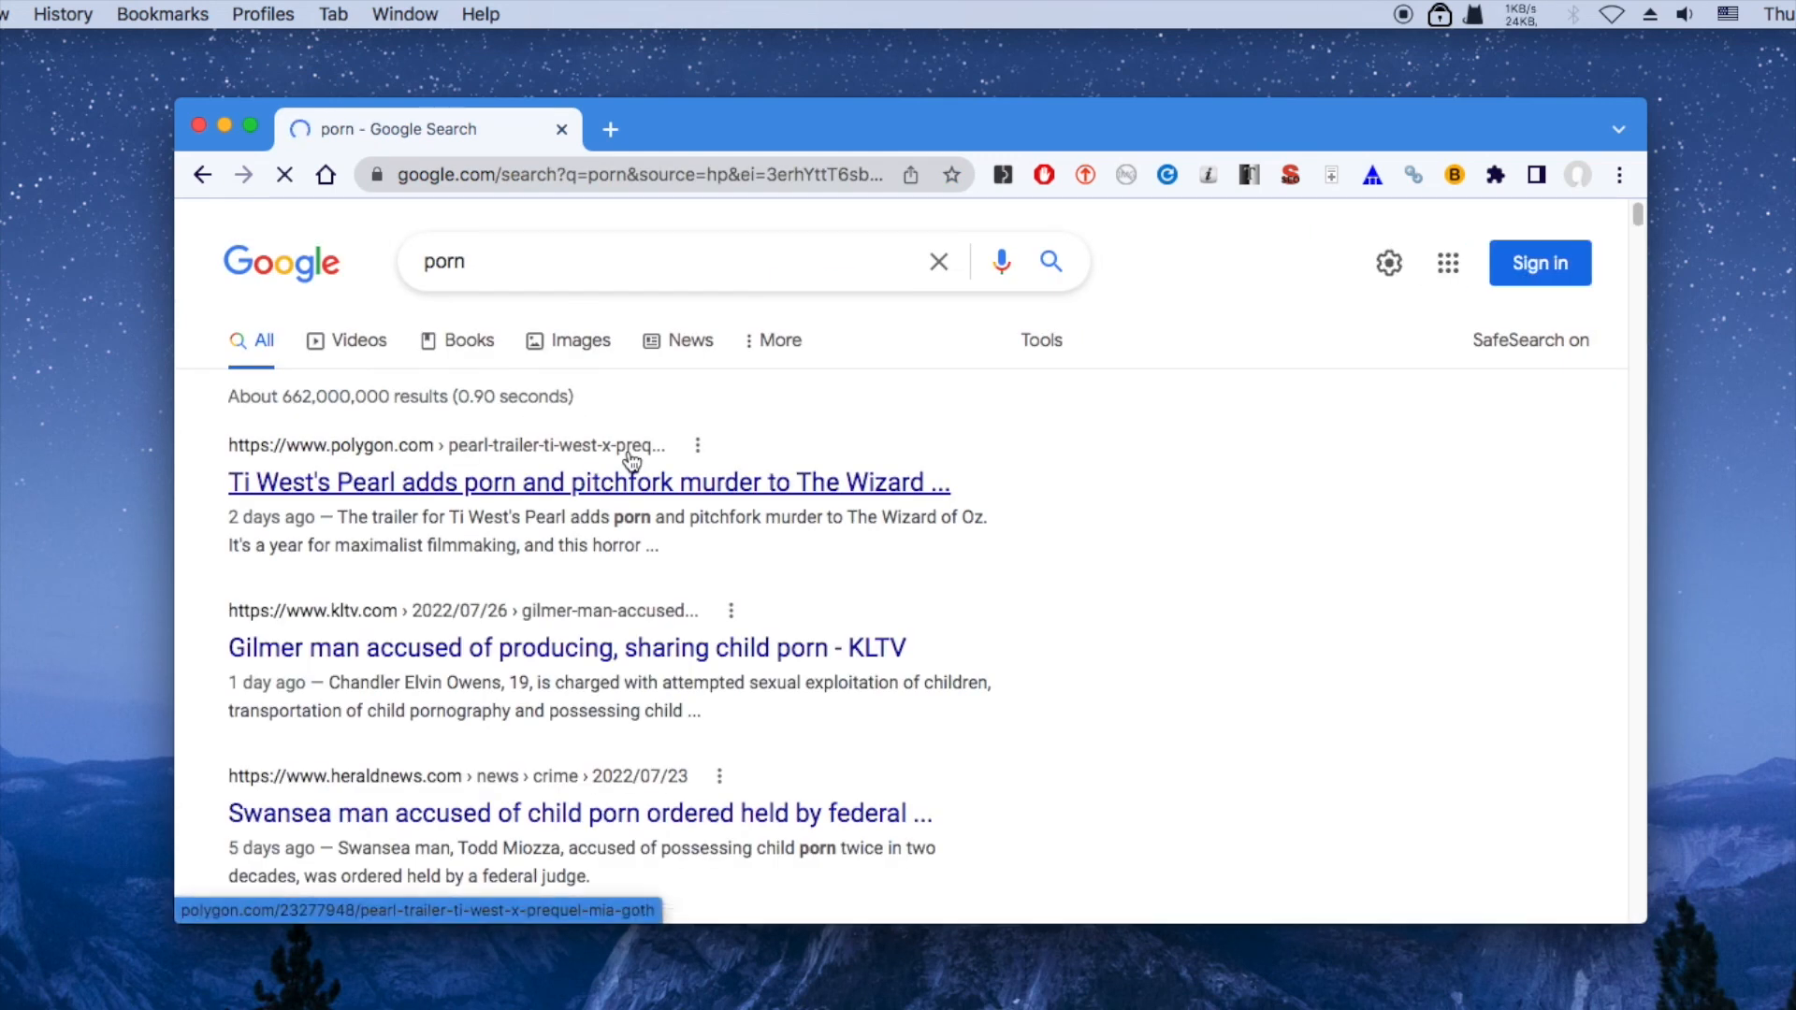
scroll("down", 3)
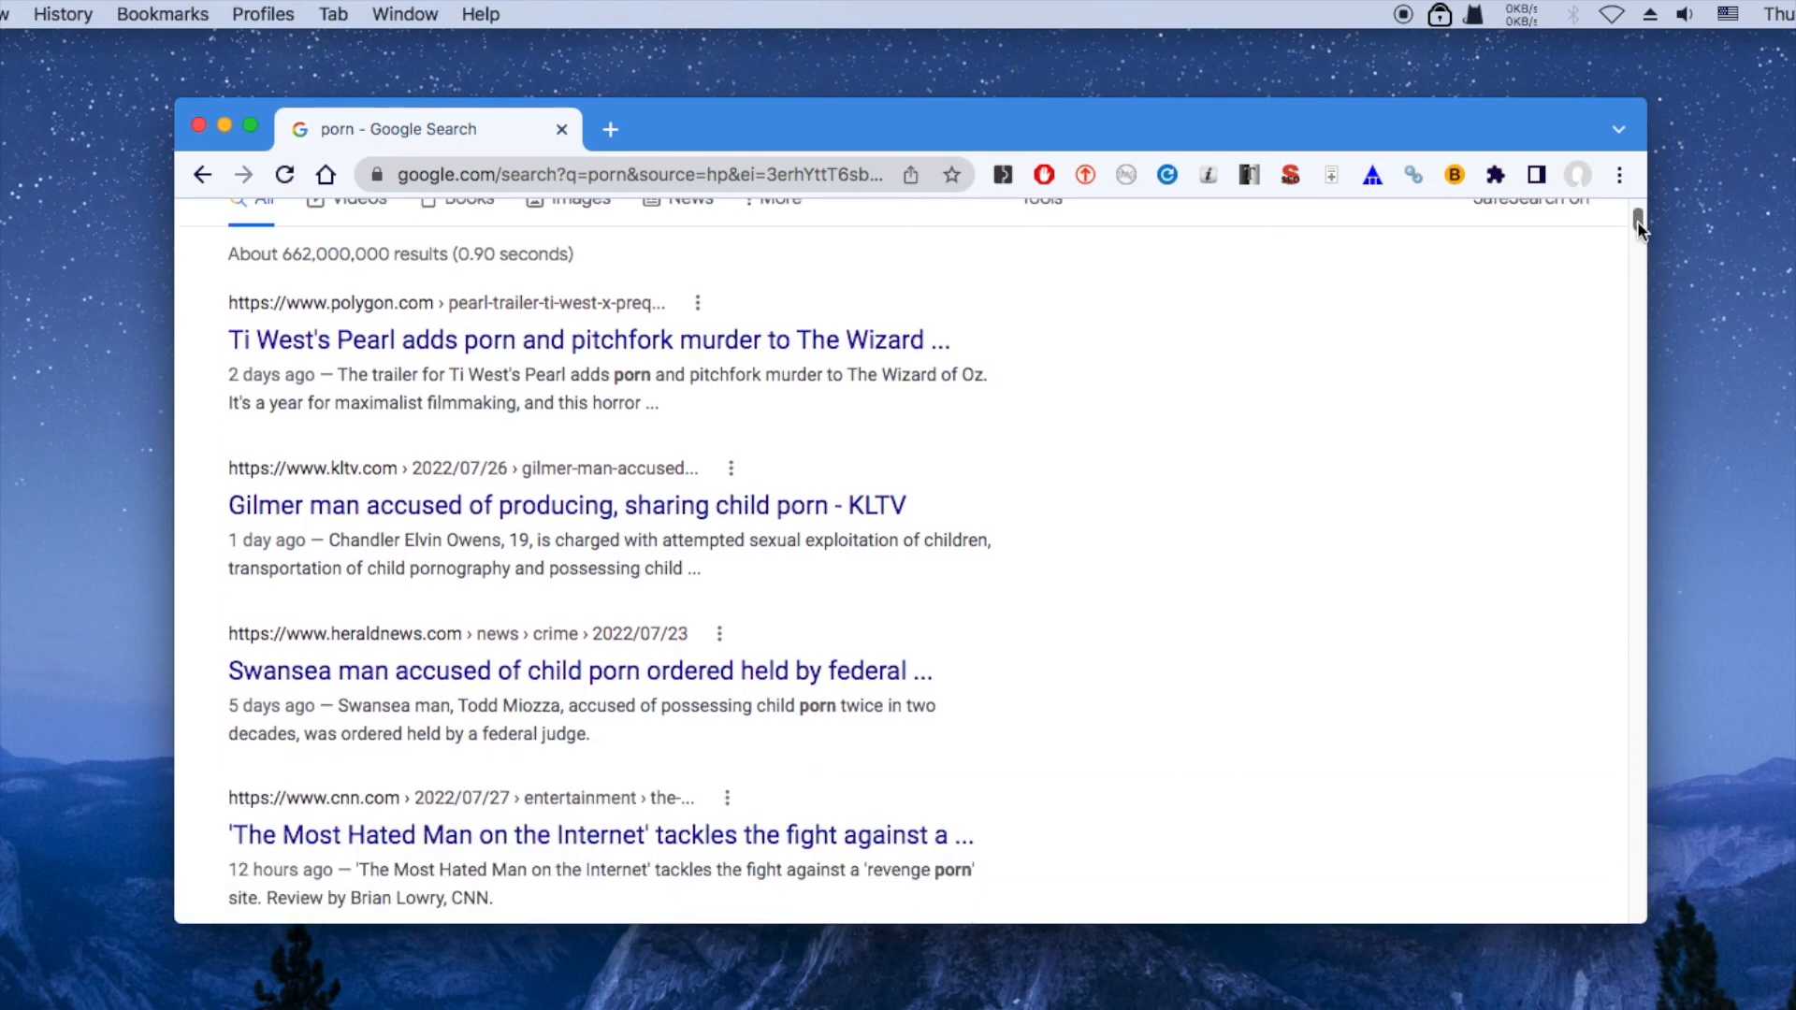
mouse_move(763, 649)
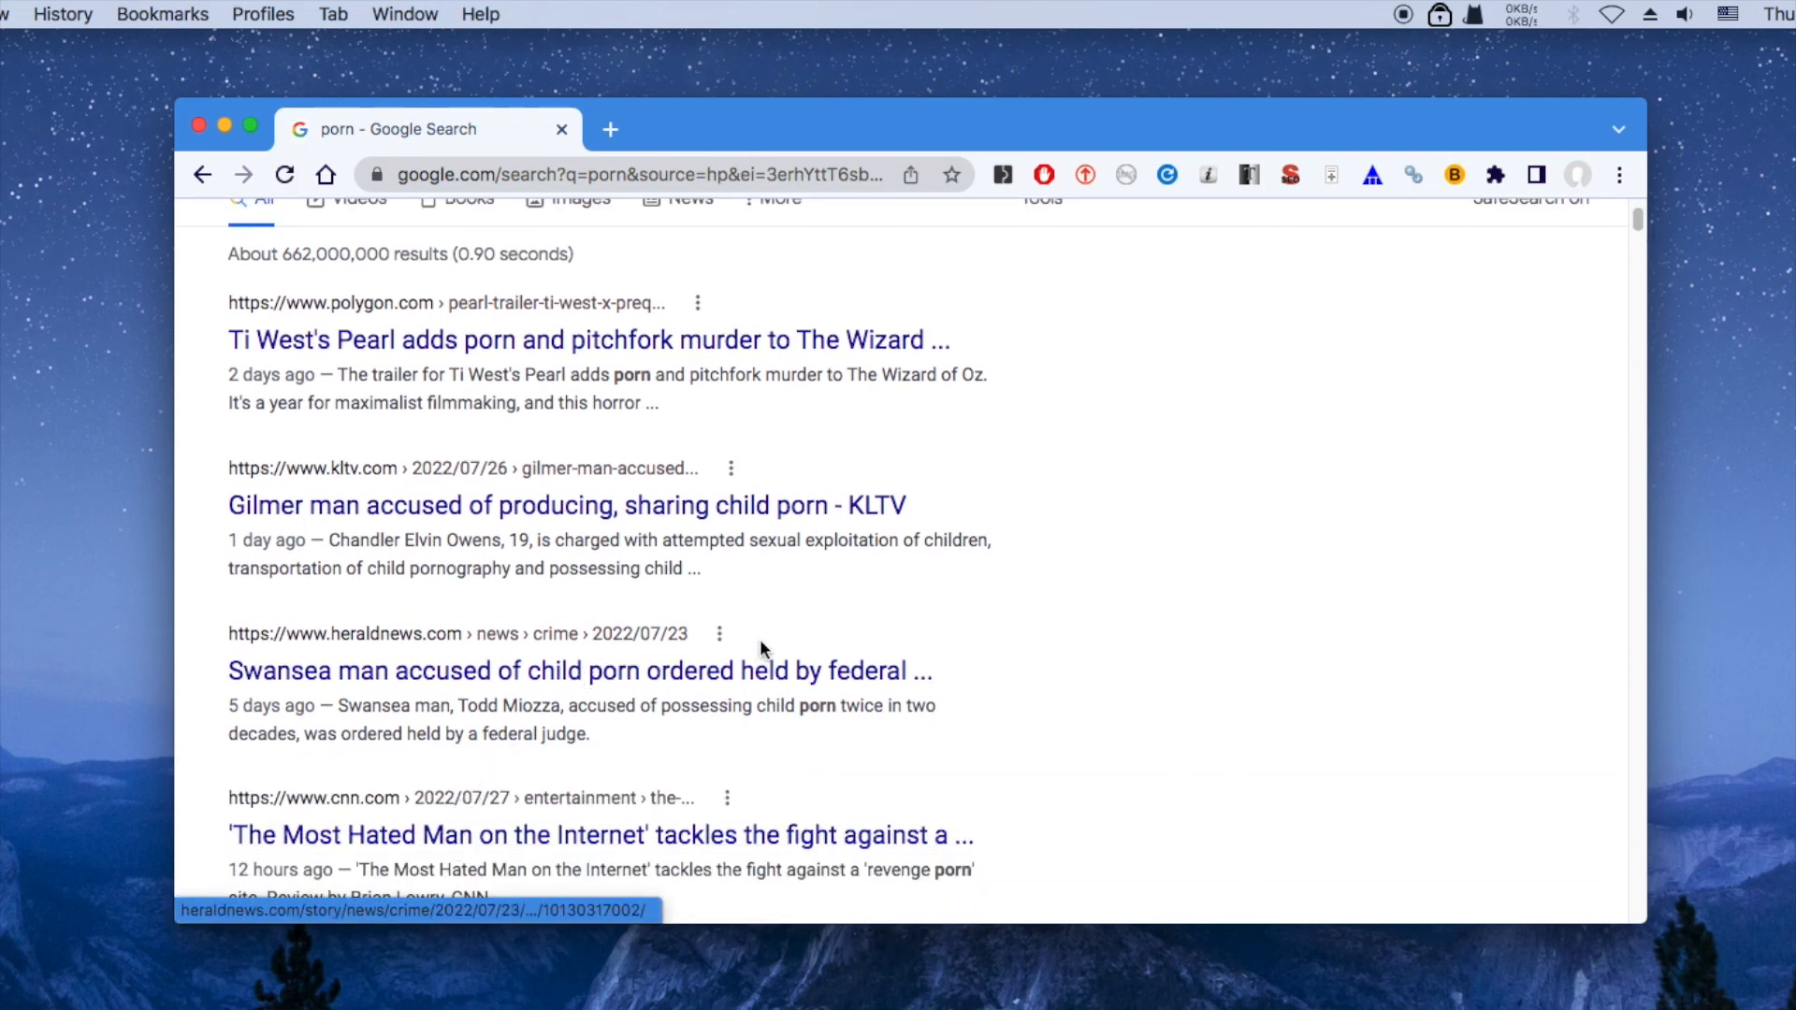